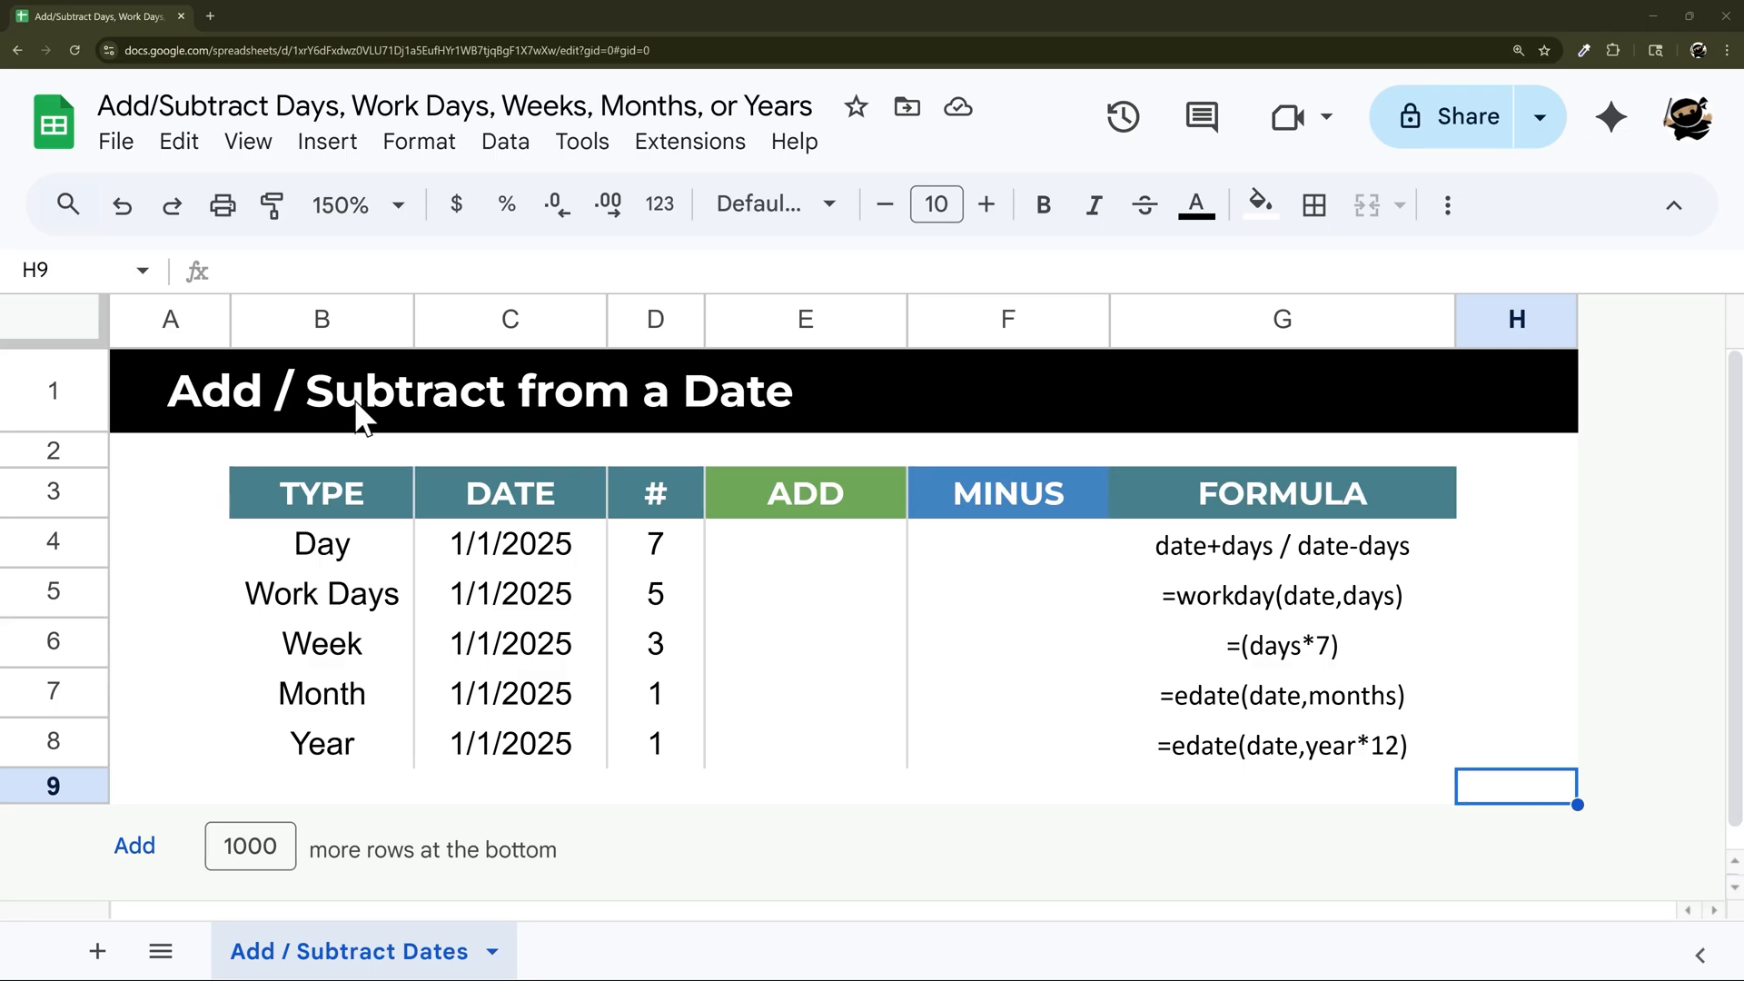
pyautogui.moveTo(375, 408)
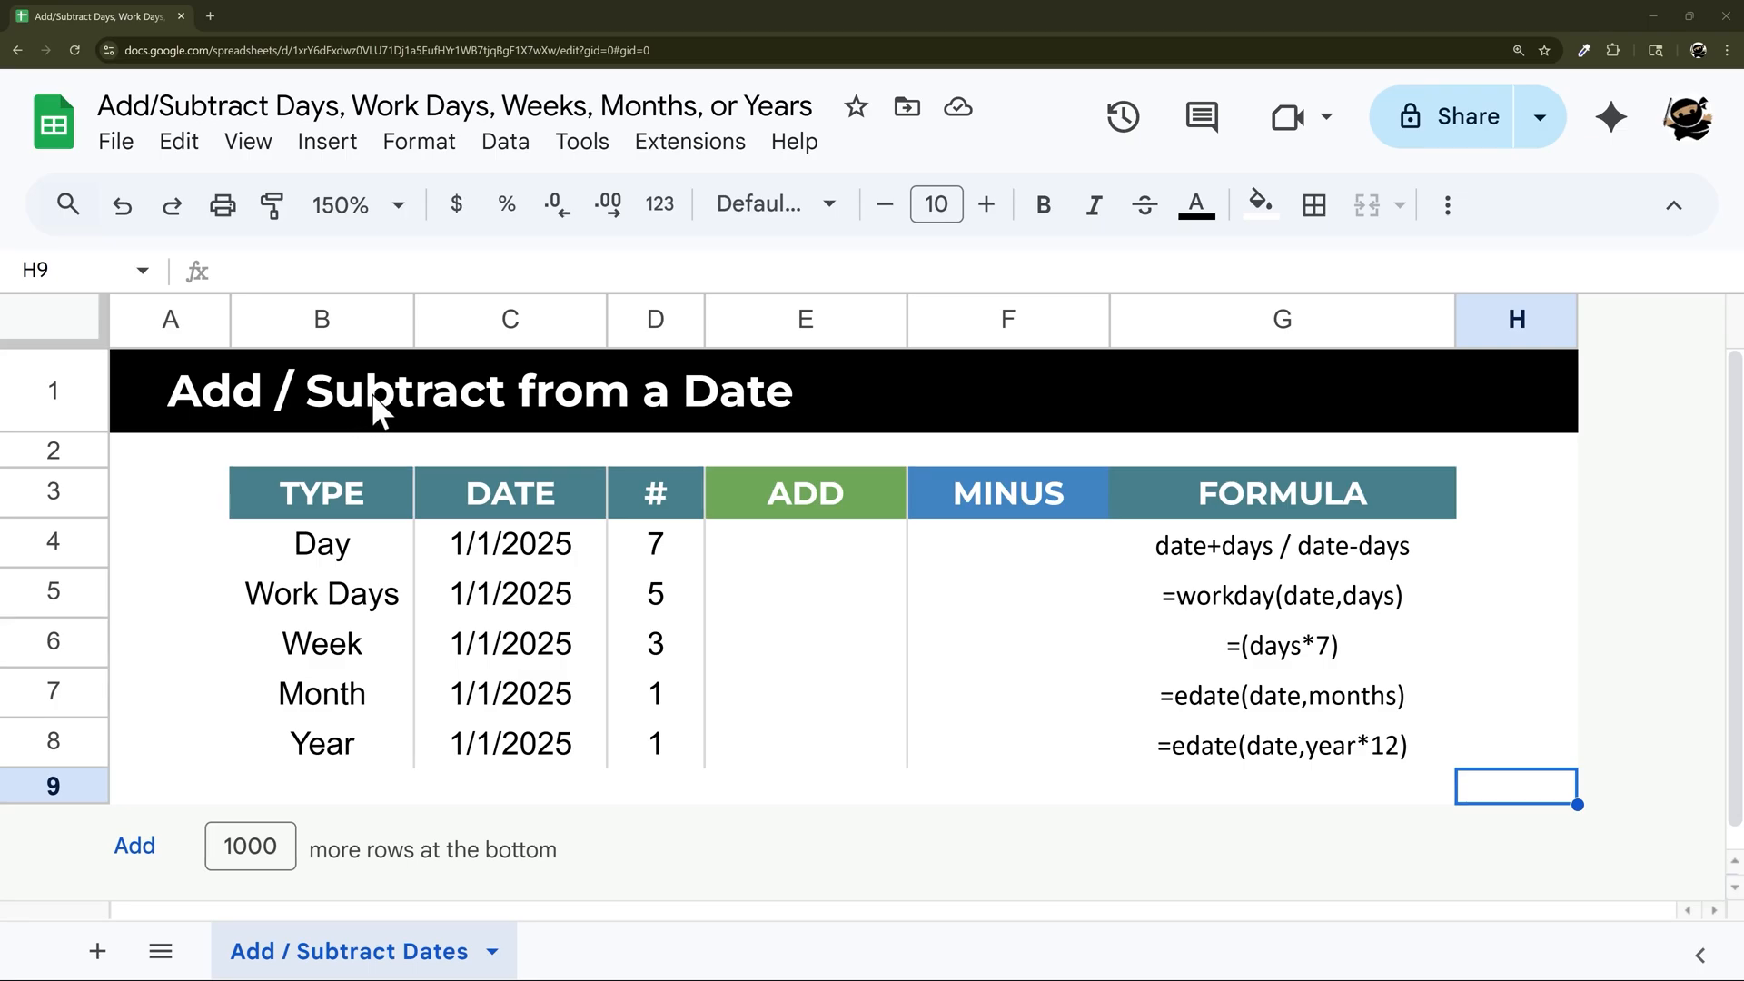
pyautogui.moveTo(413, 405)
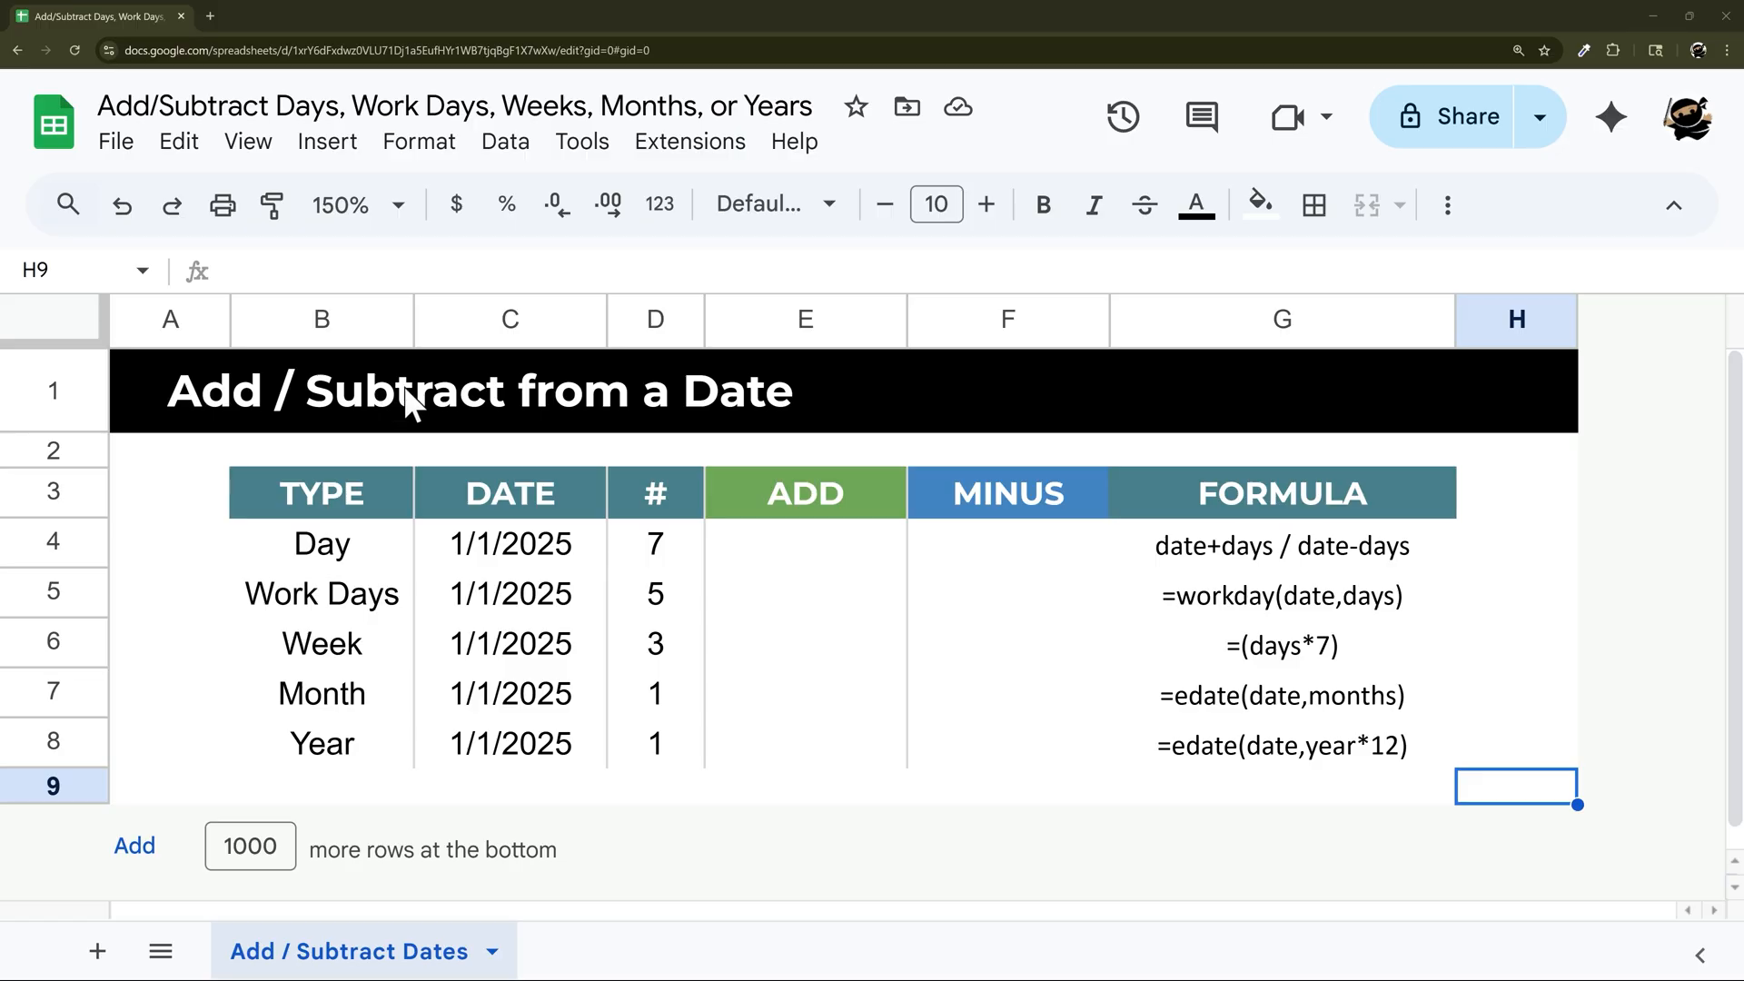
pyautogui.moveTo(821, 558)
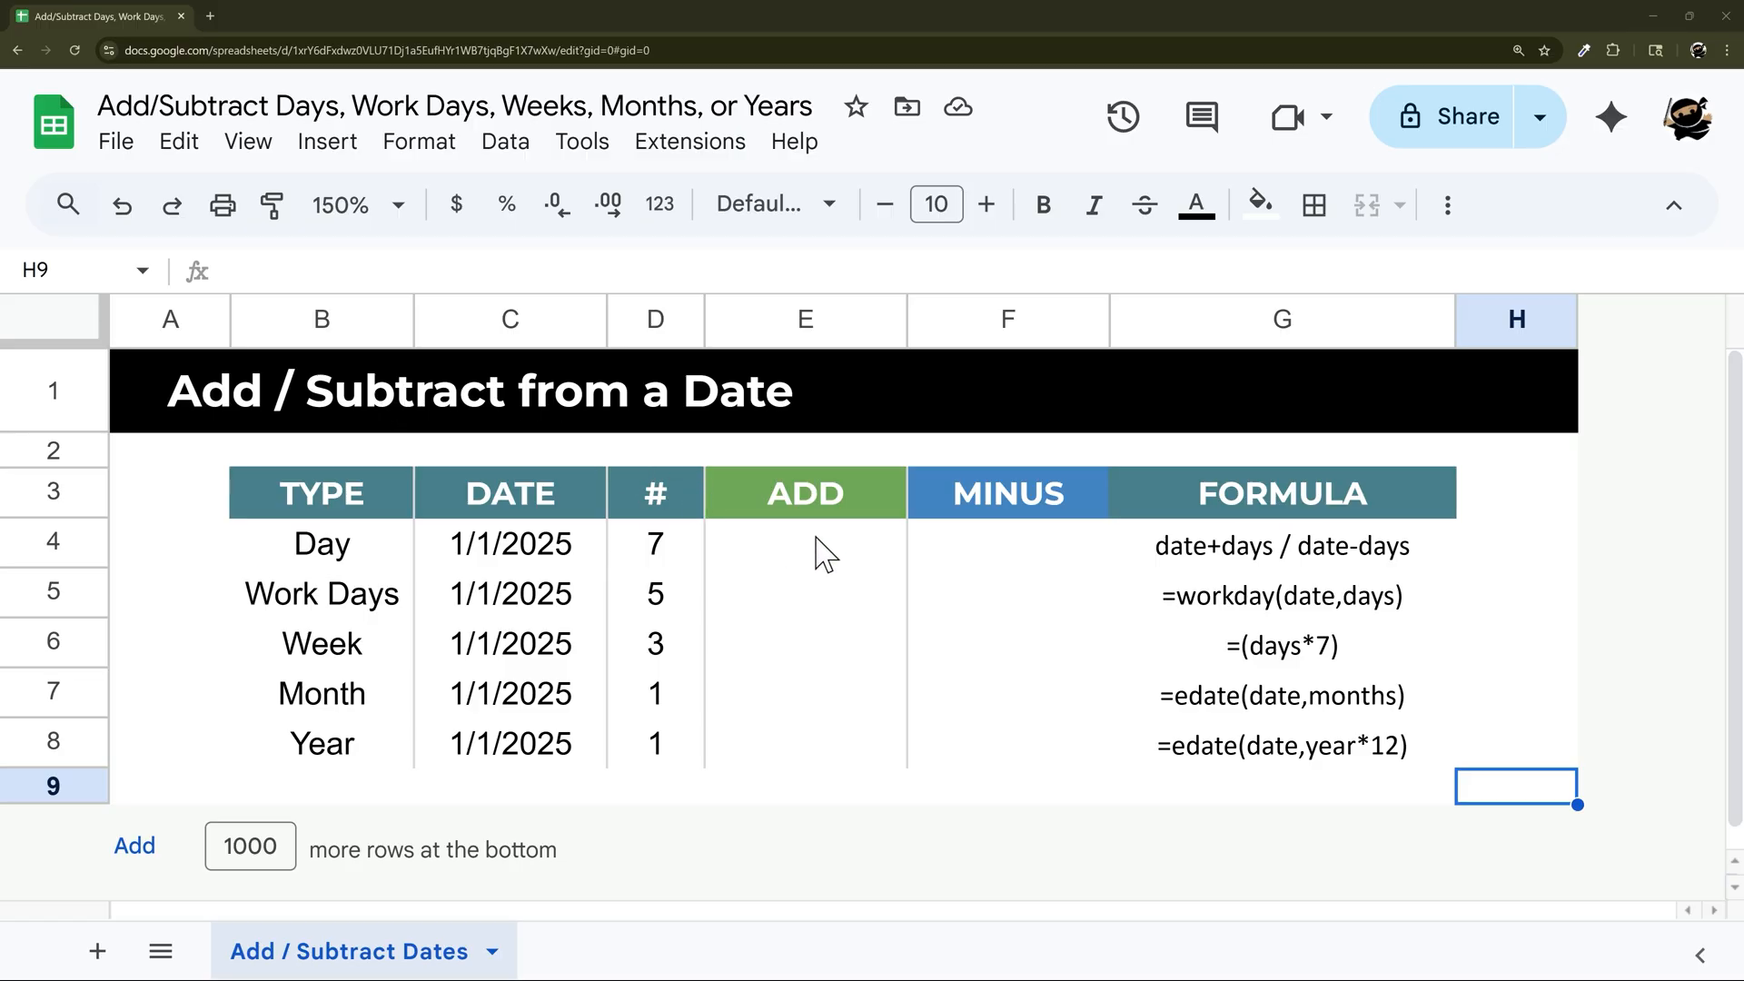
# - Enter =C4+D4 in the Day row's ADD cell, giving 1/8/2025
pyautogui.click(804, 544)
pyautogui.write('=C4+')
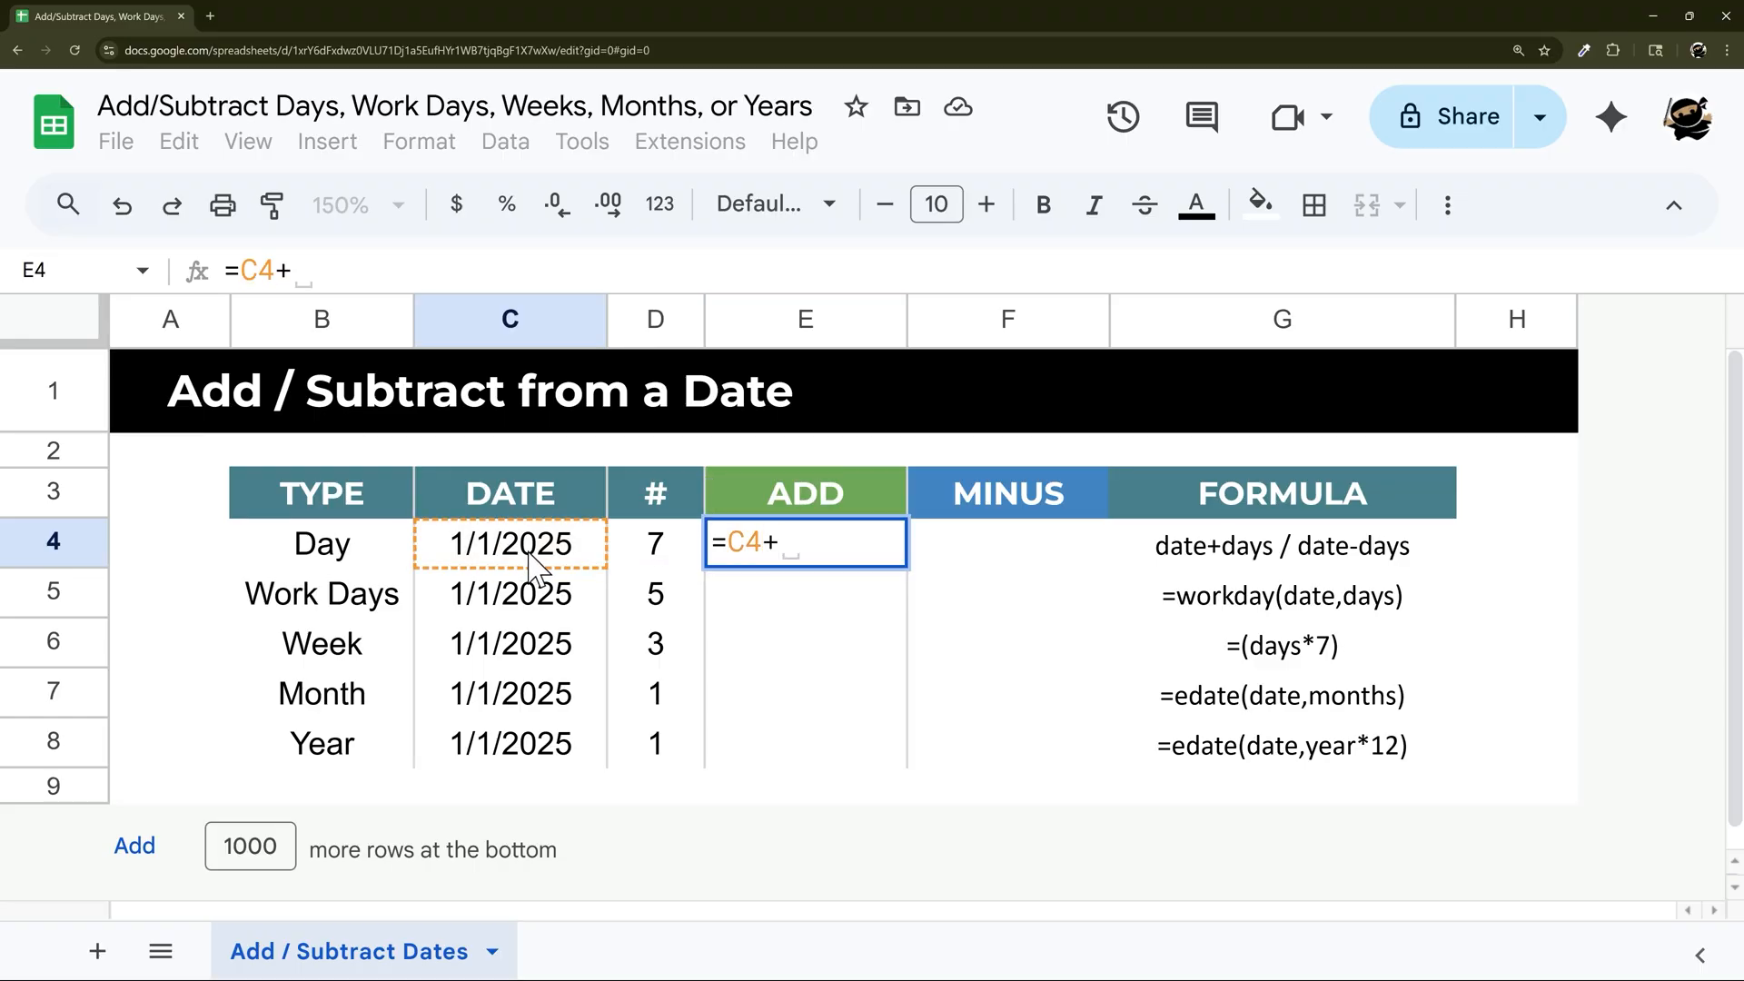
pyautogui.write('7')
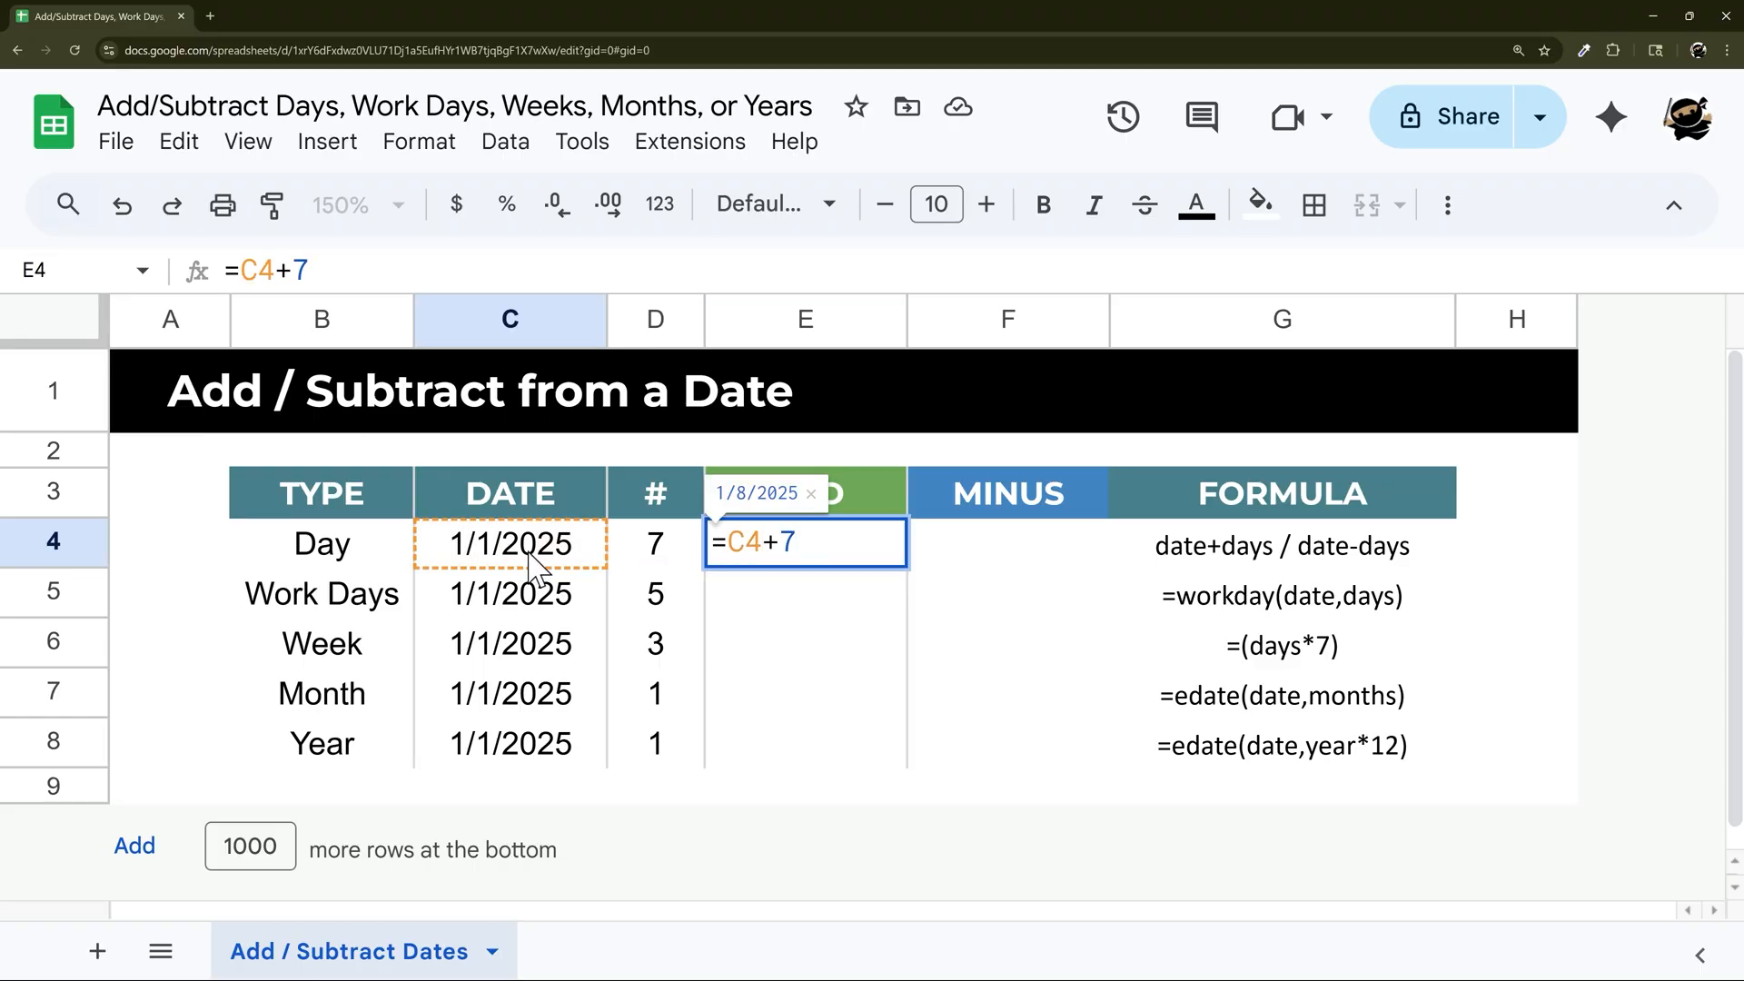
pyautogui.click(803, 542)
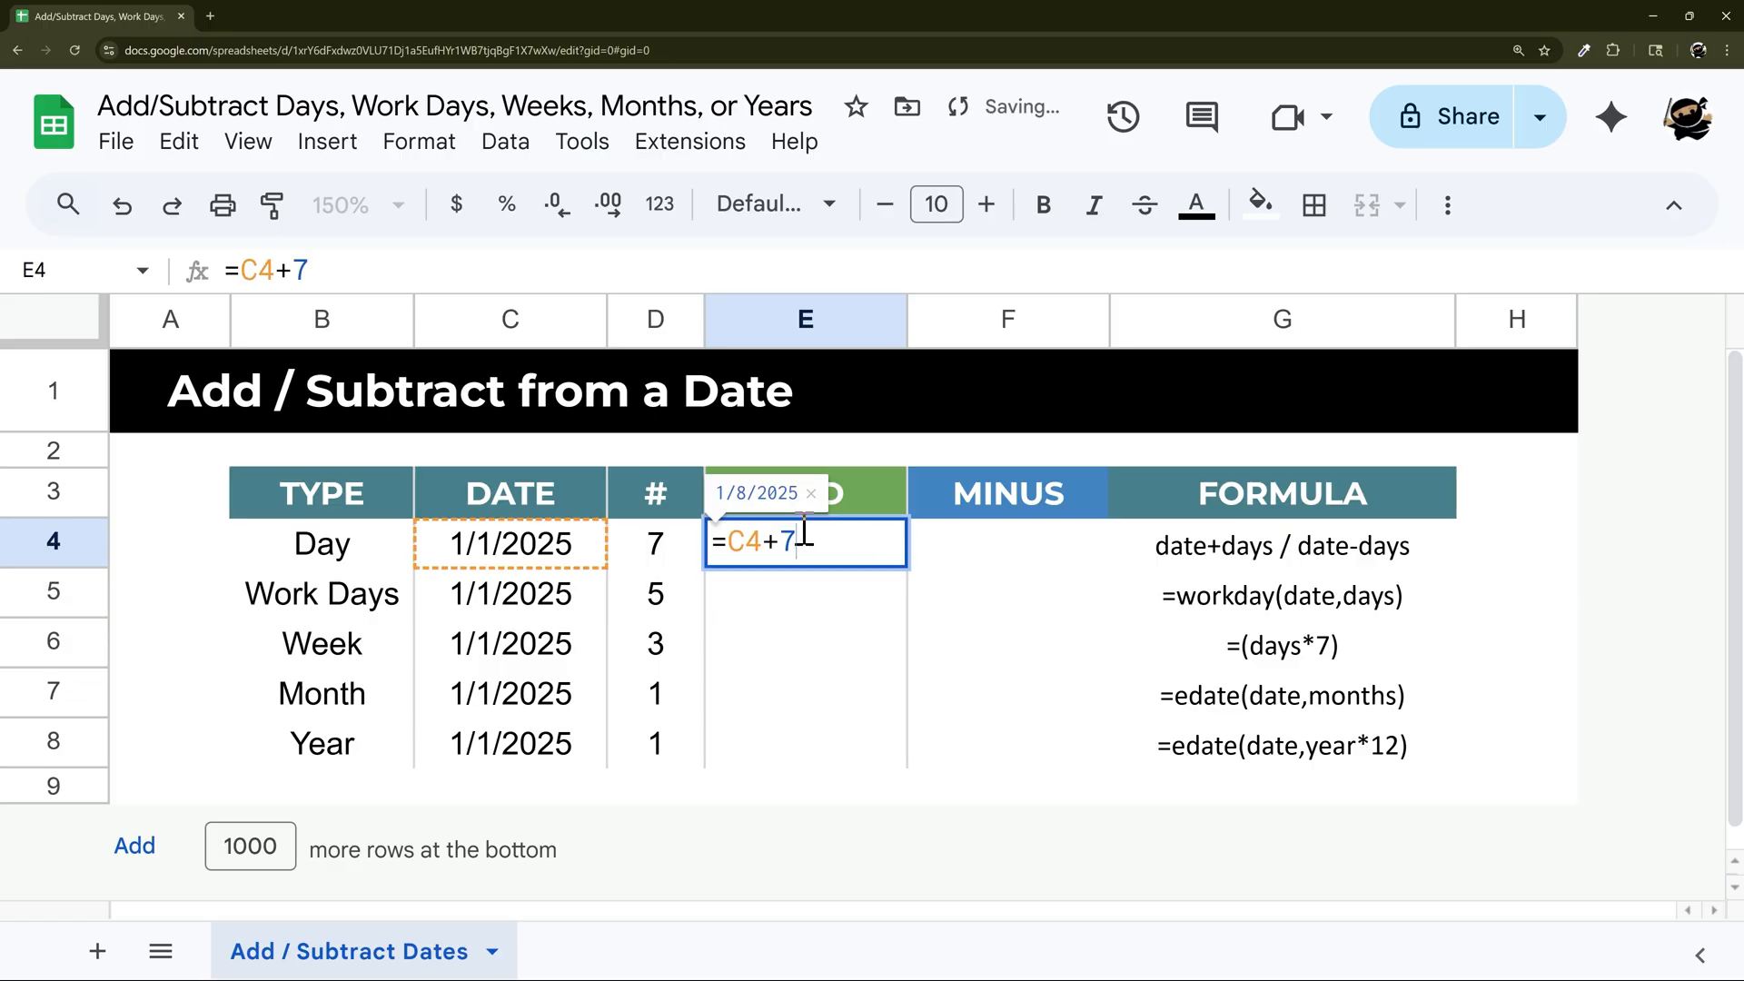
pyautogui.click(655, 544)
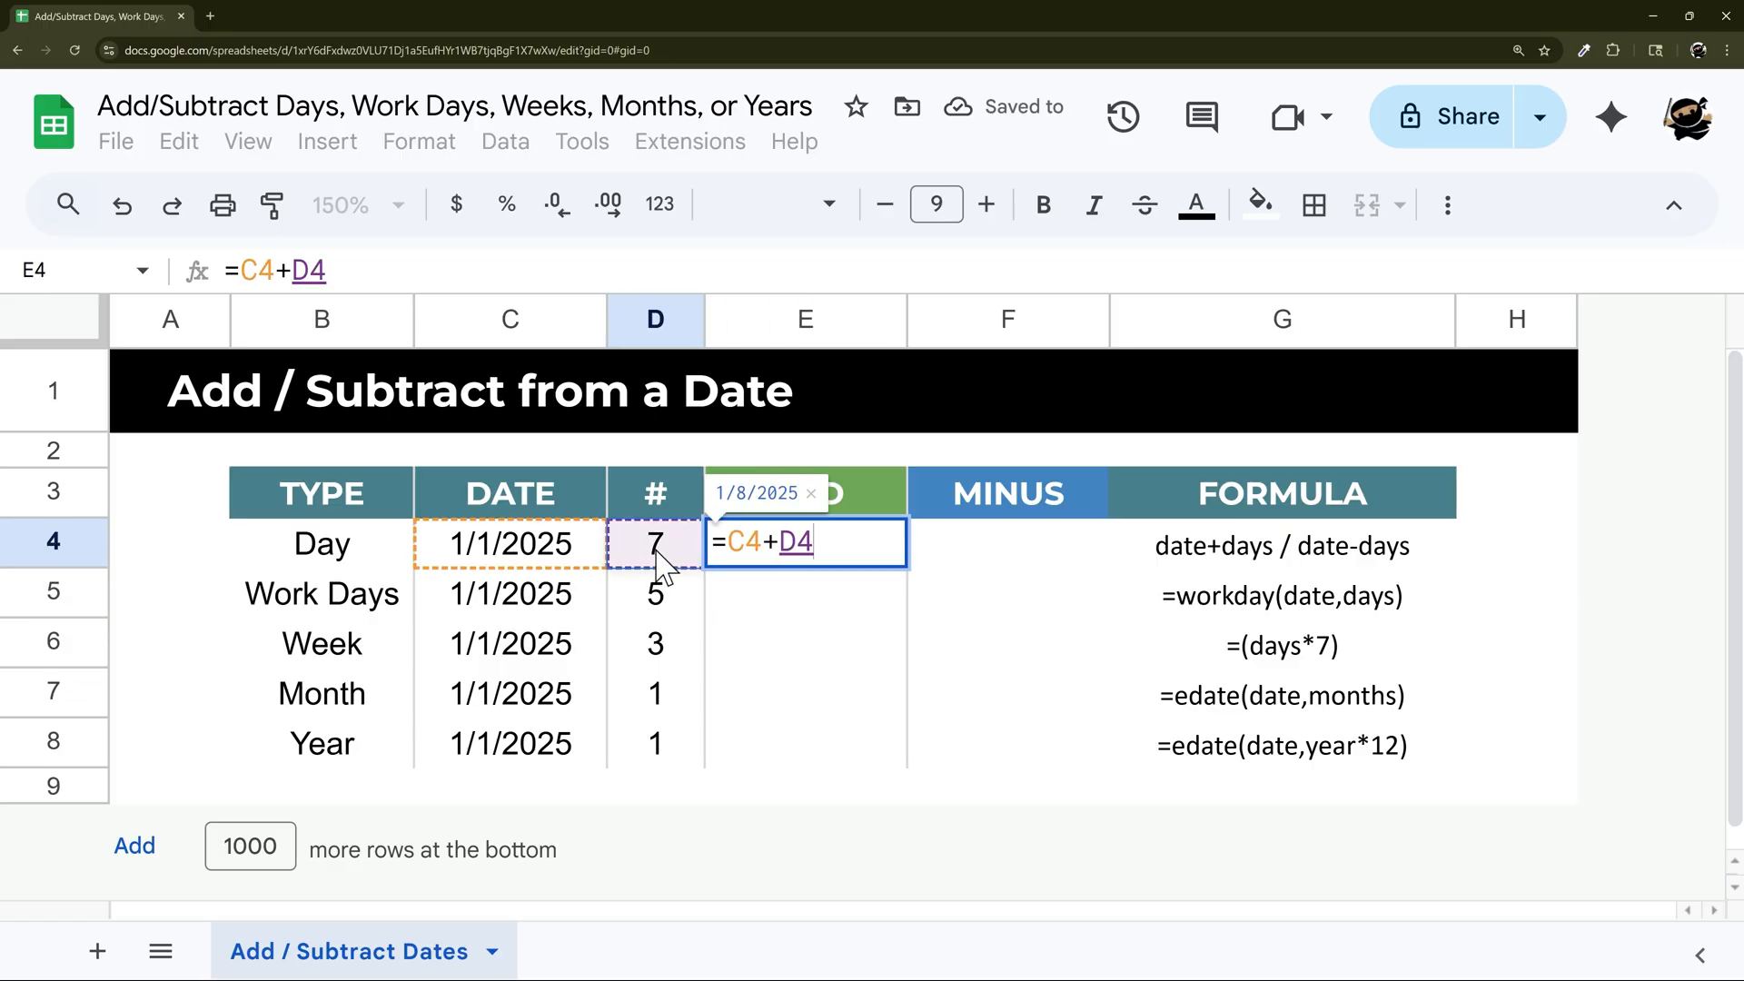
pyautogui.press('Enter')
pyautogui.write('=C4')
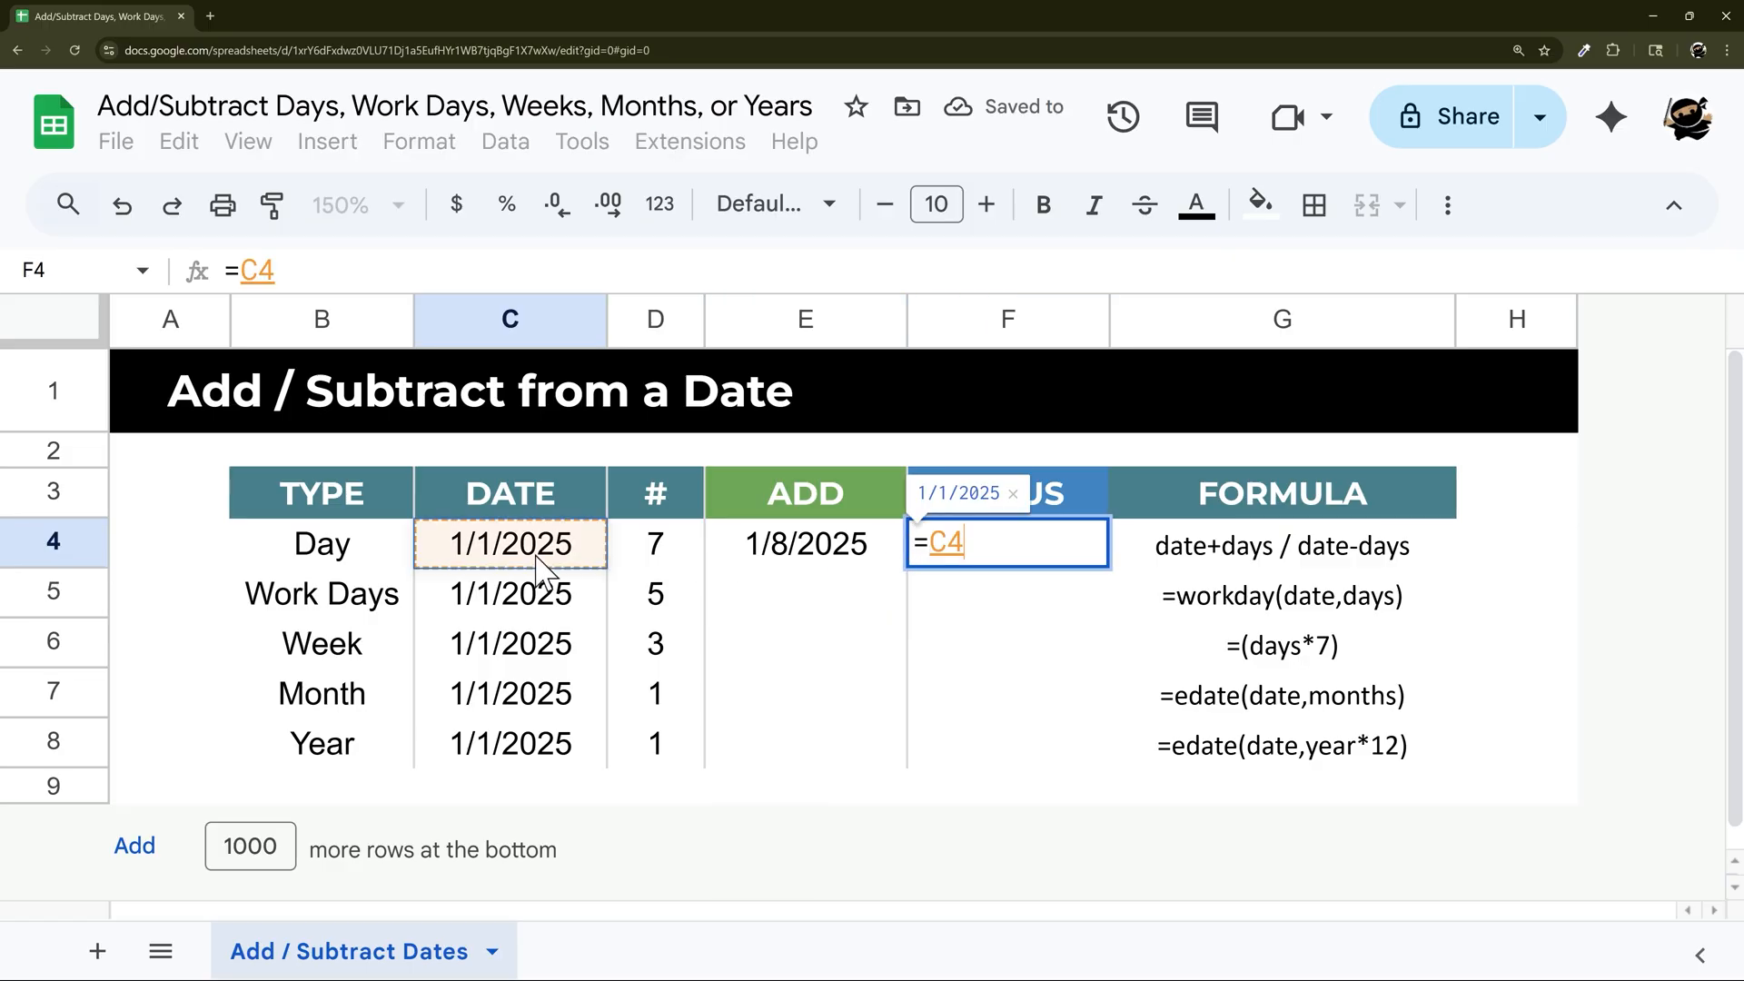
# - Enter =C4-D4 in the Day row's MINUS cell, giving 12/25/2024
pyautogui.write('-')
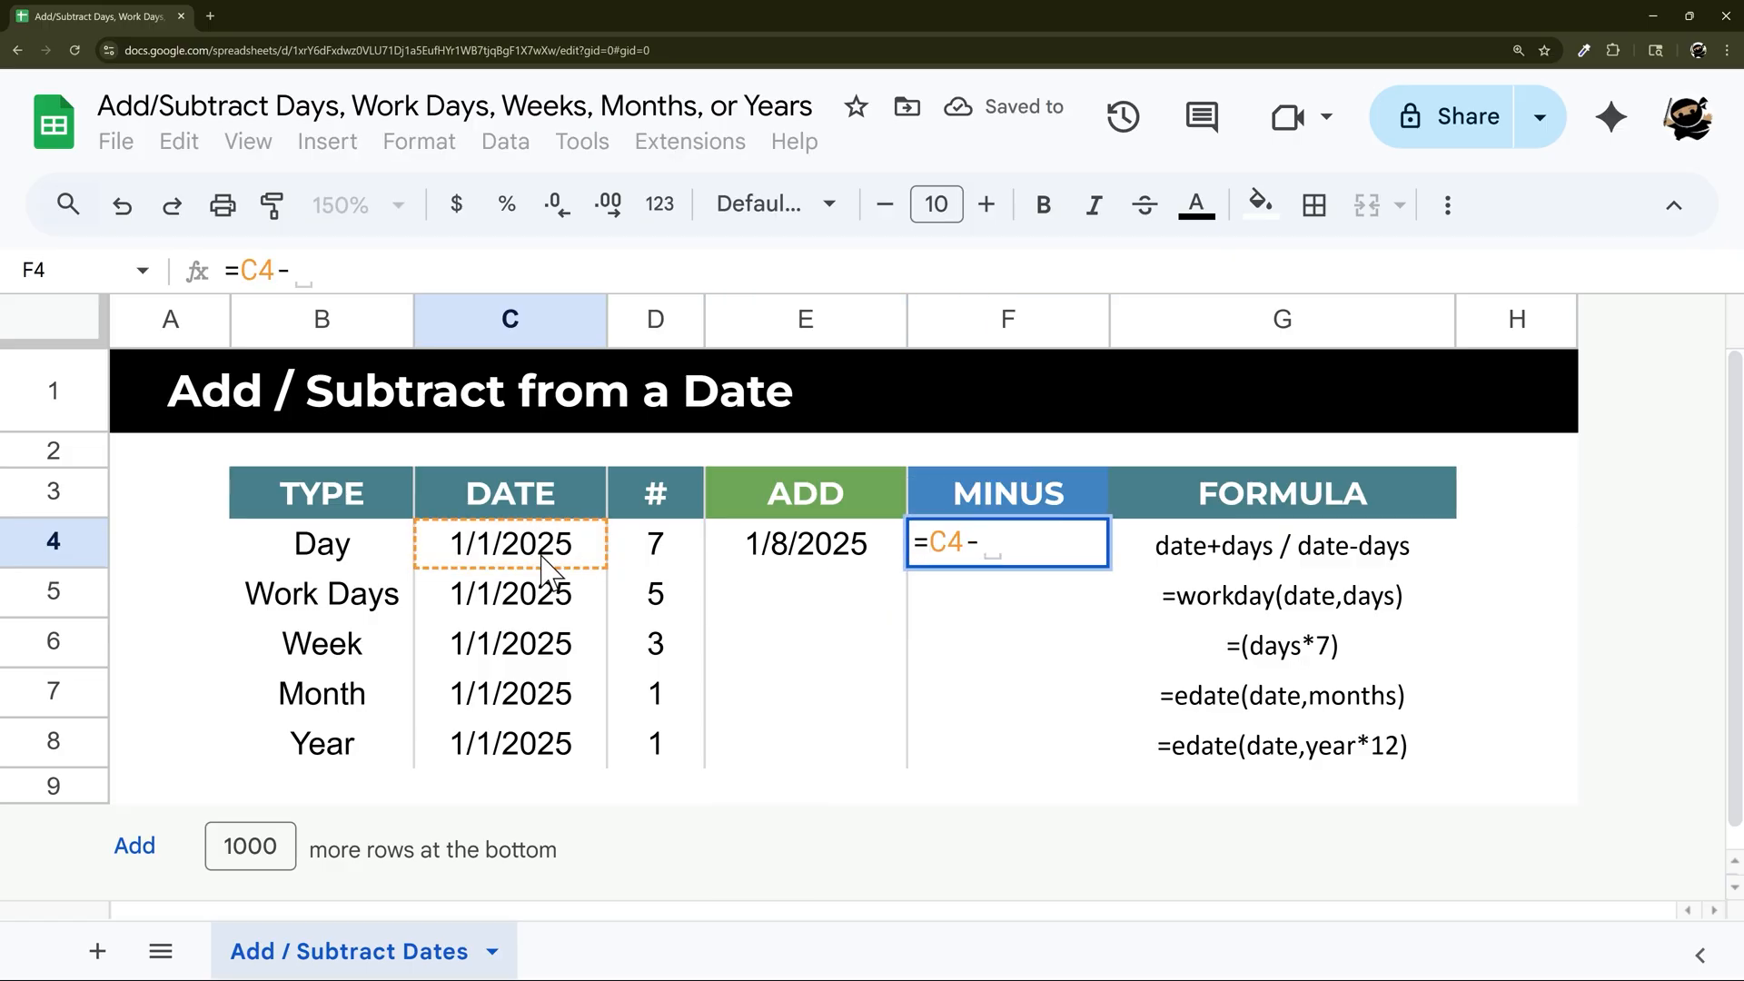
pyautogui.click(655, 544)
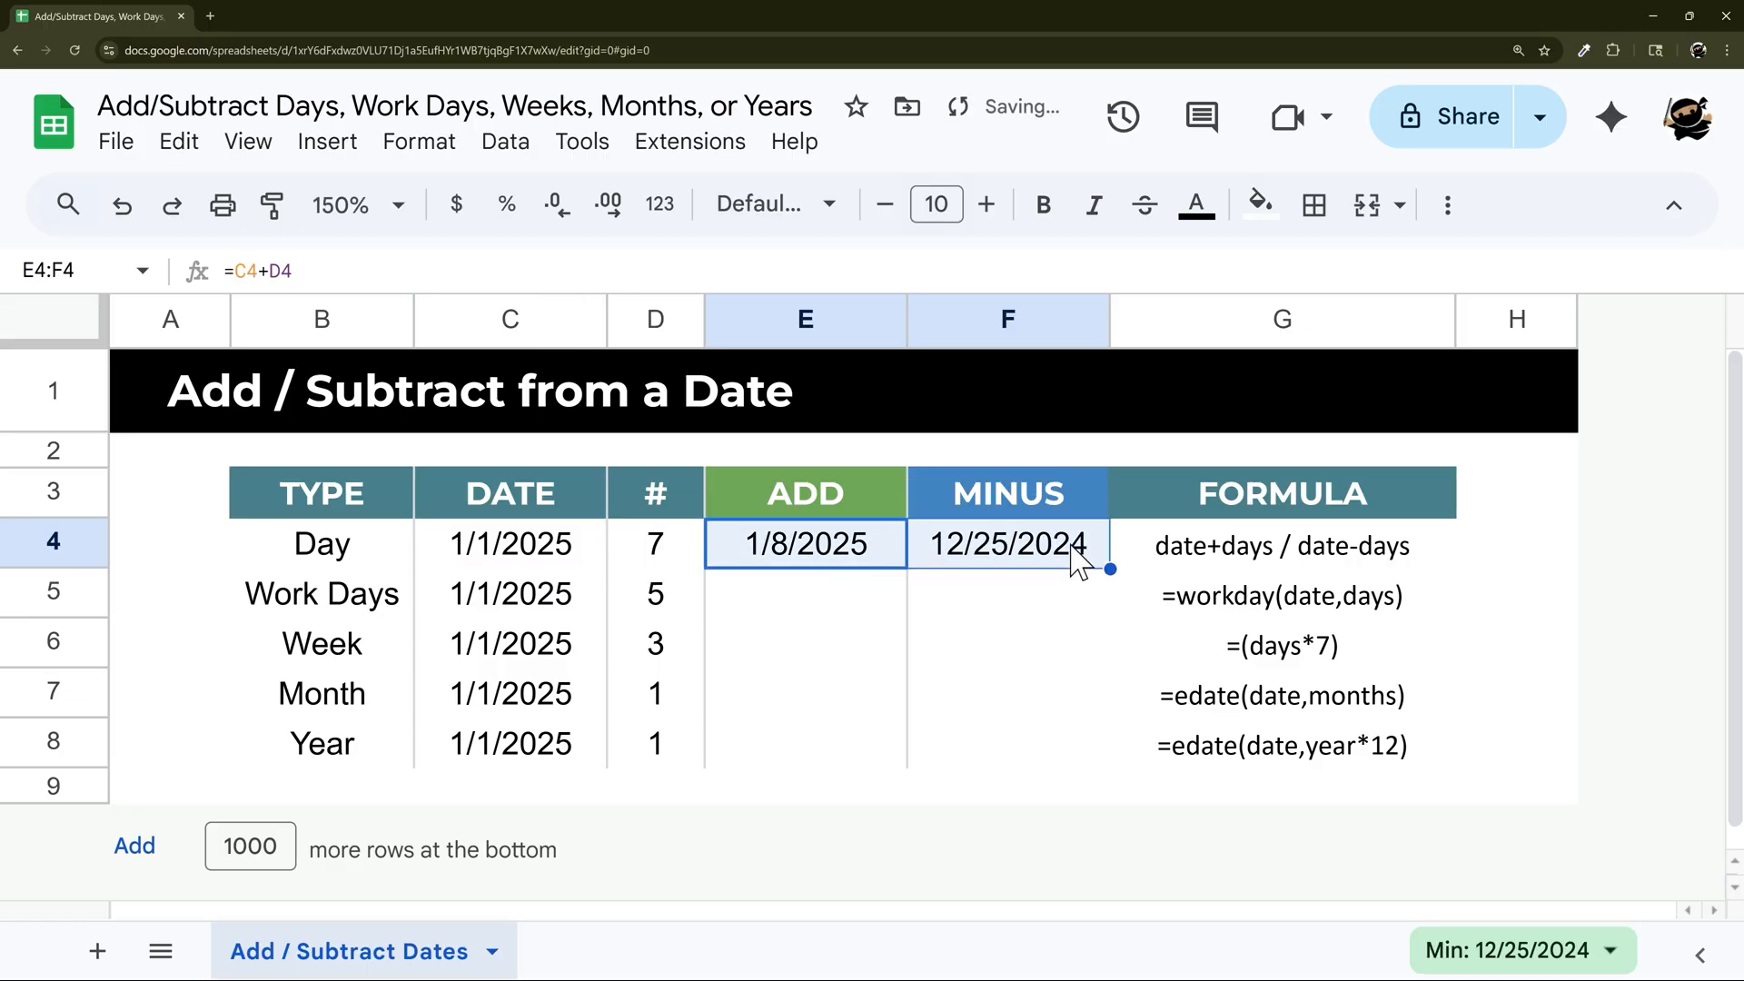
pyautogui.click(804, 594)
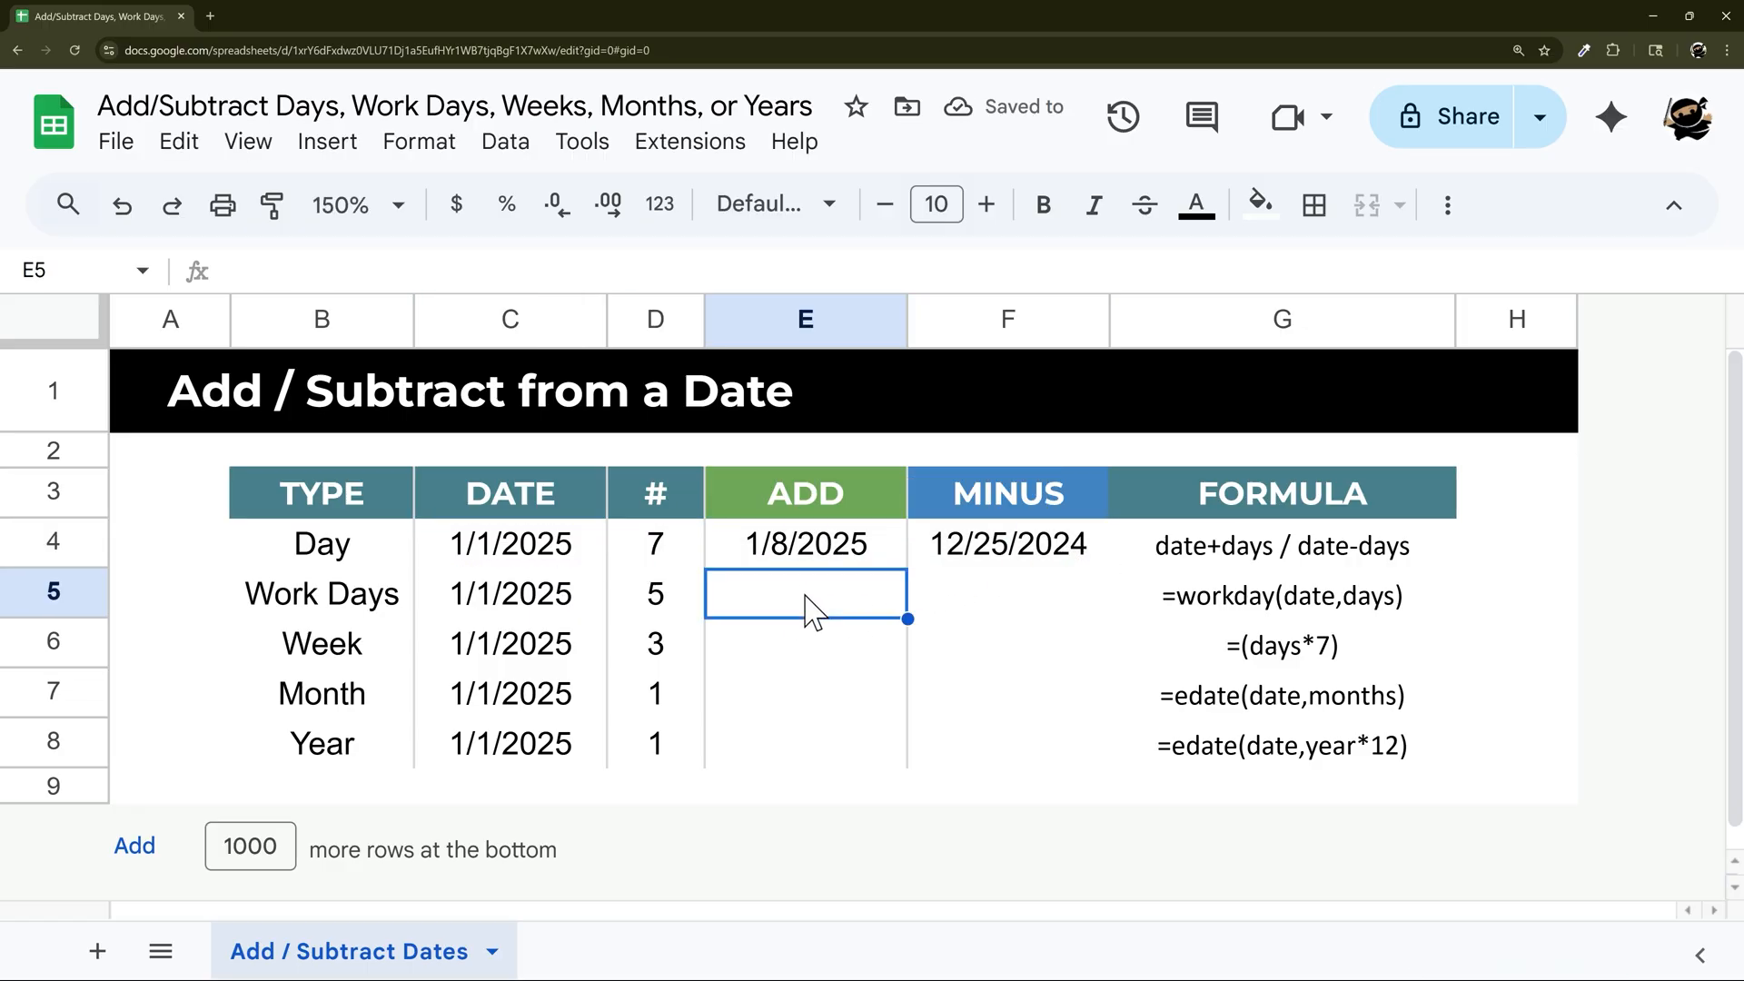
# - Begin =WORKDAY( in E5, taking C5 as the start date and D5 as days
pyautogui.write('=workday(')
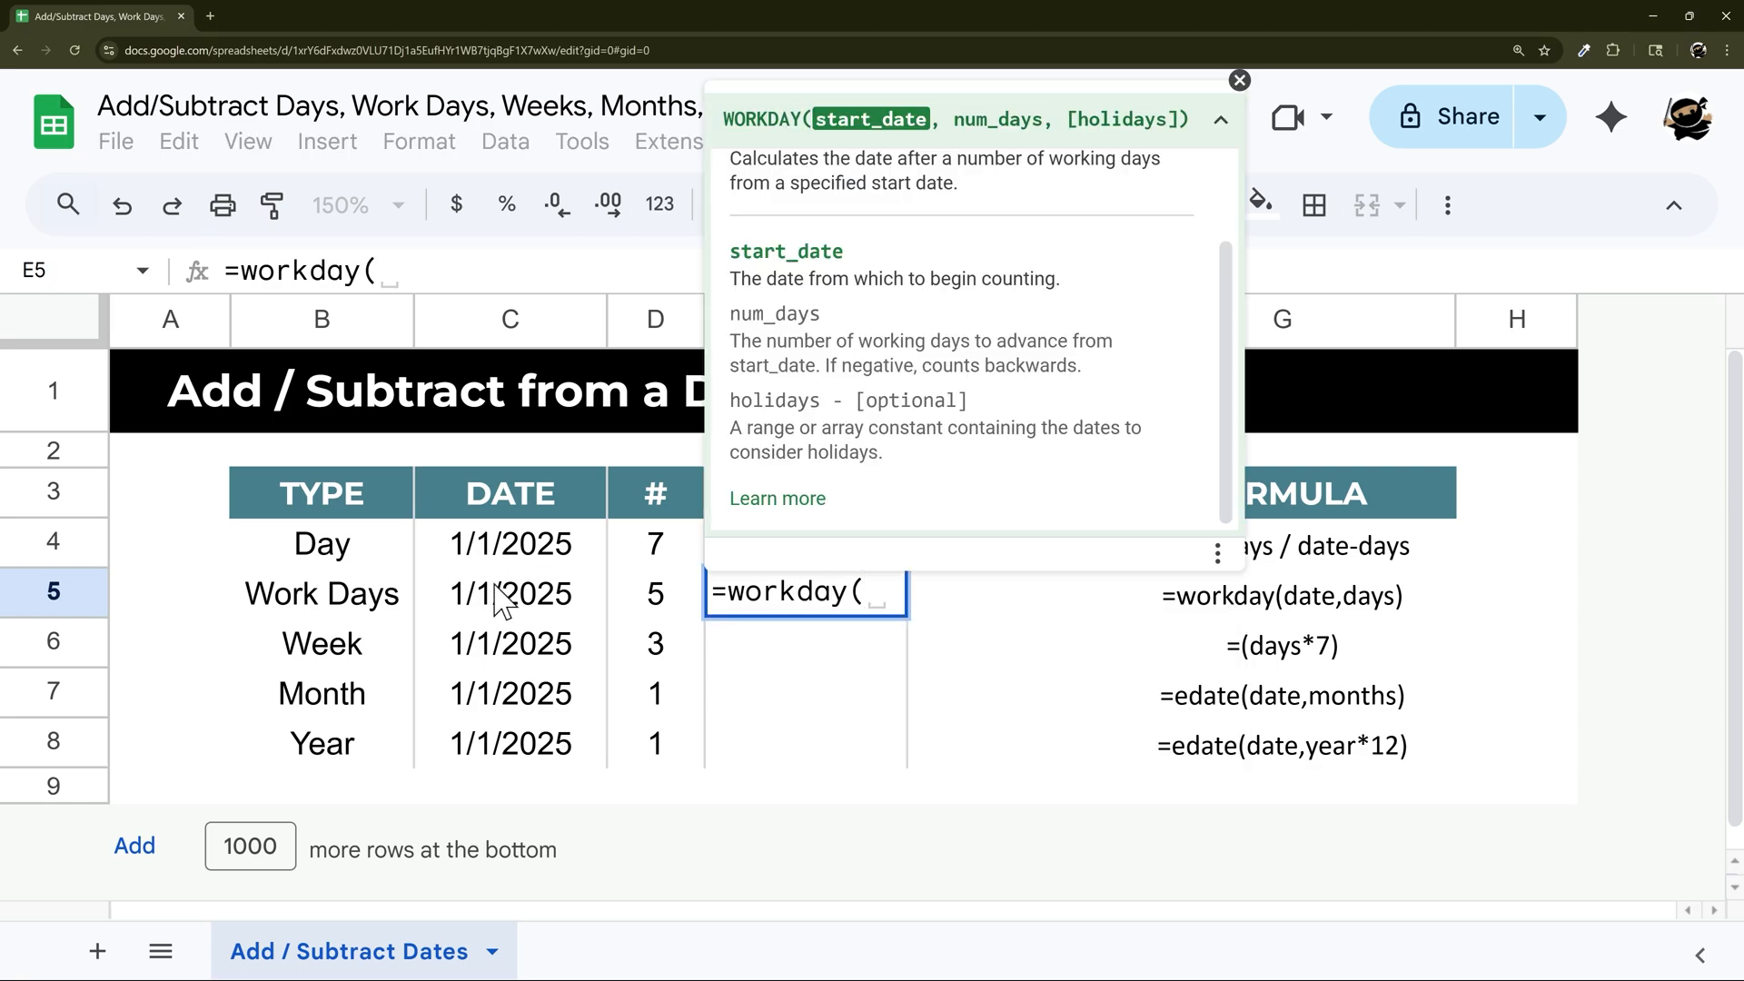
pyautogui.click(510, 594)
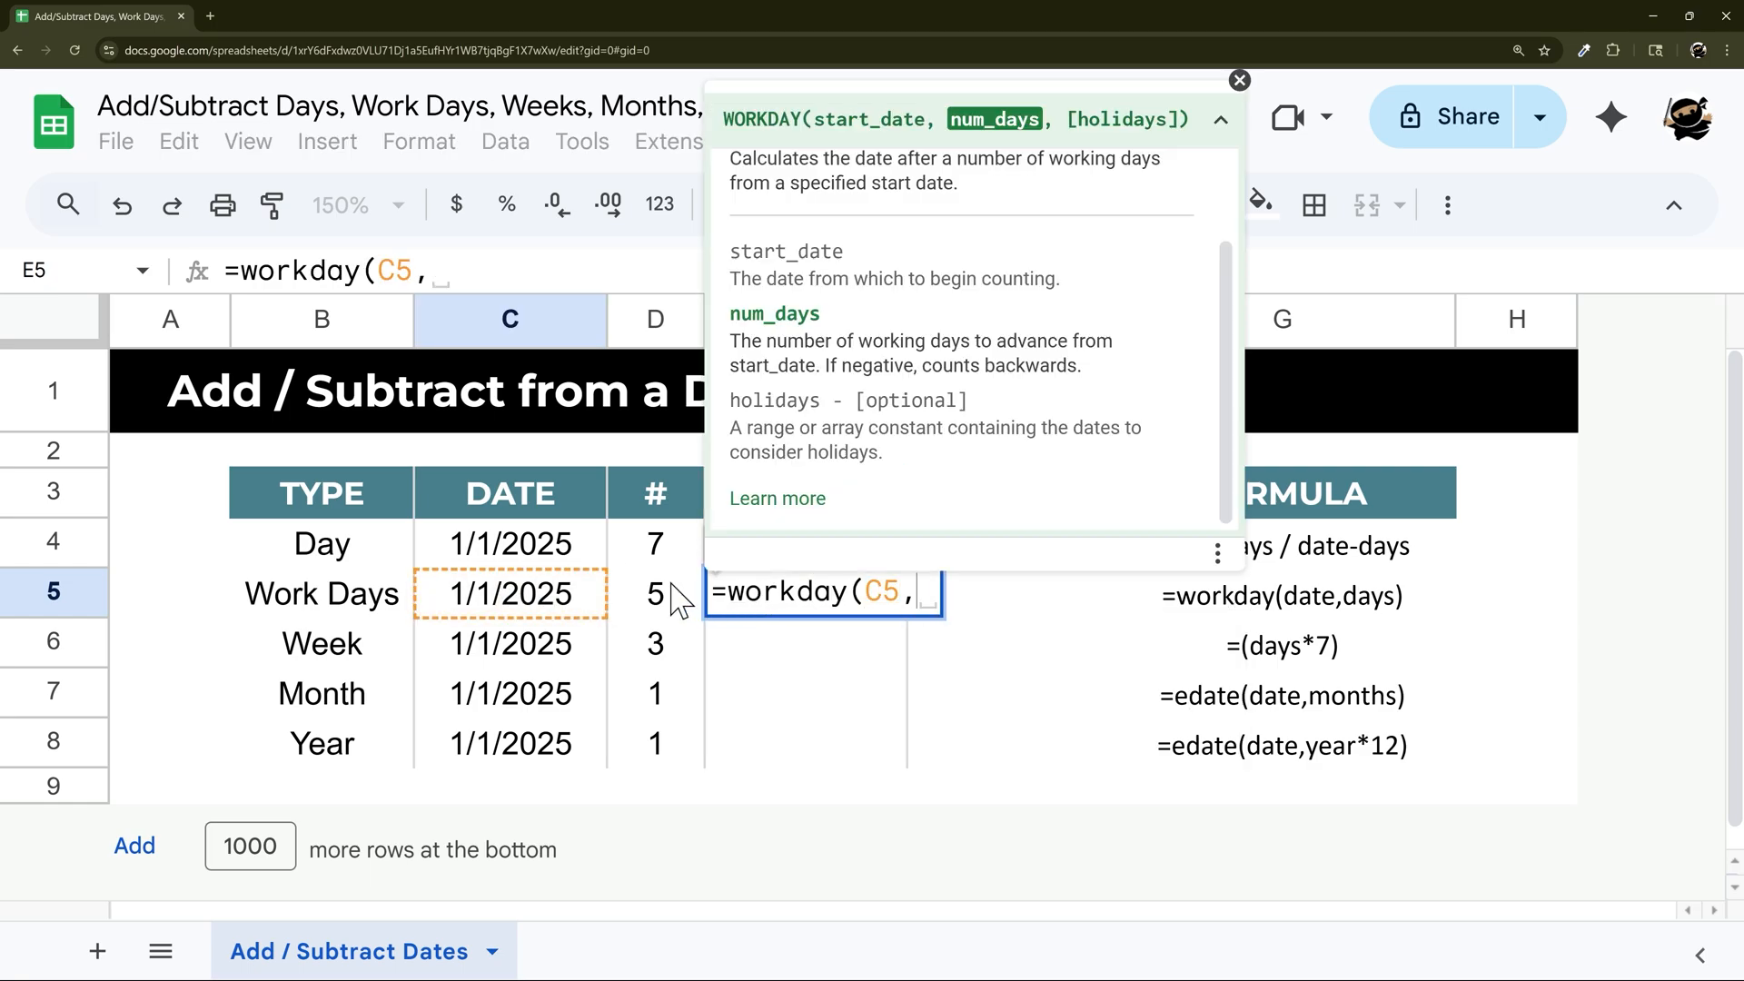
pyautogui.moveTo(663, 621)
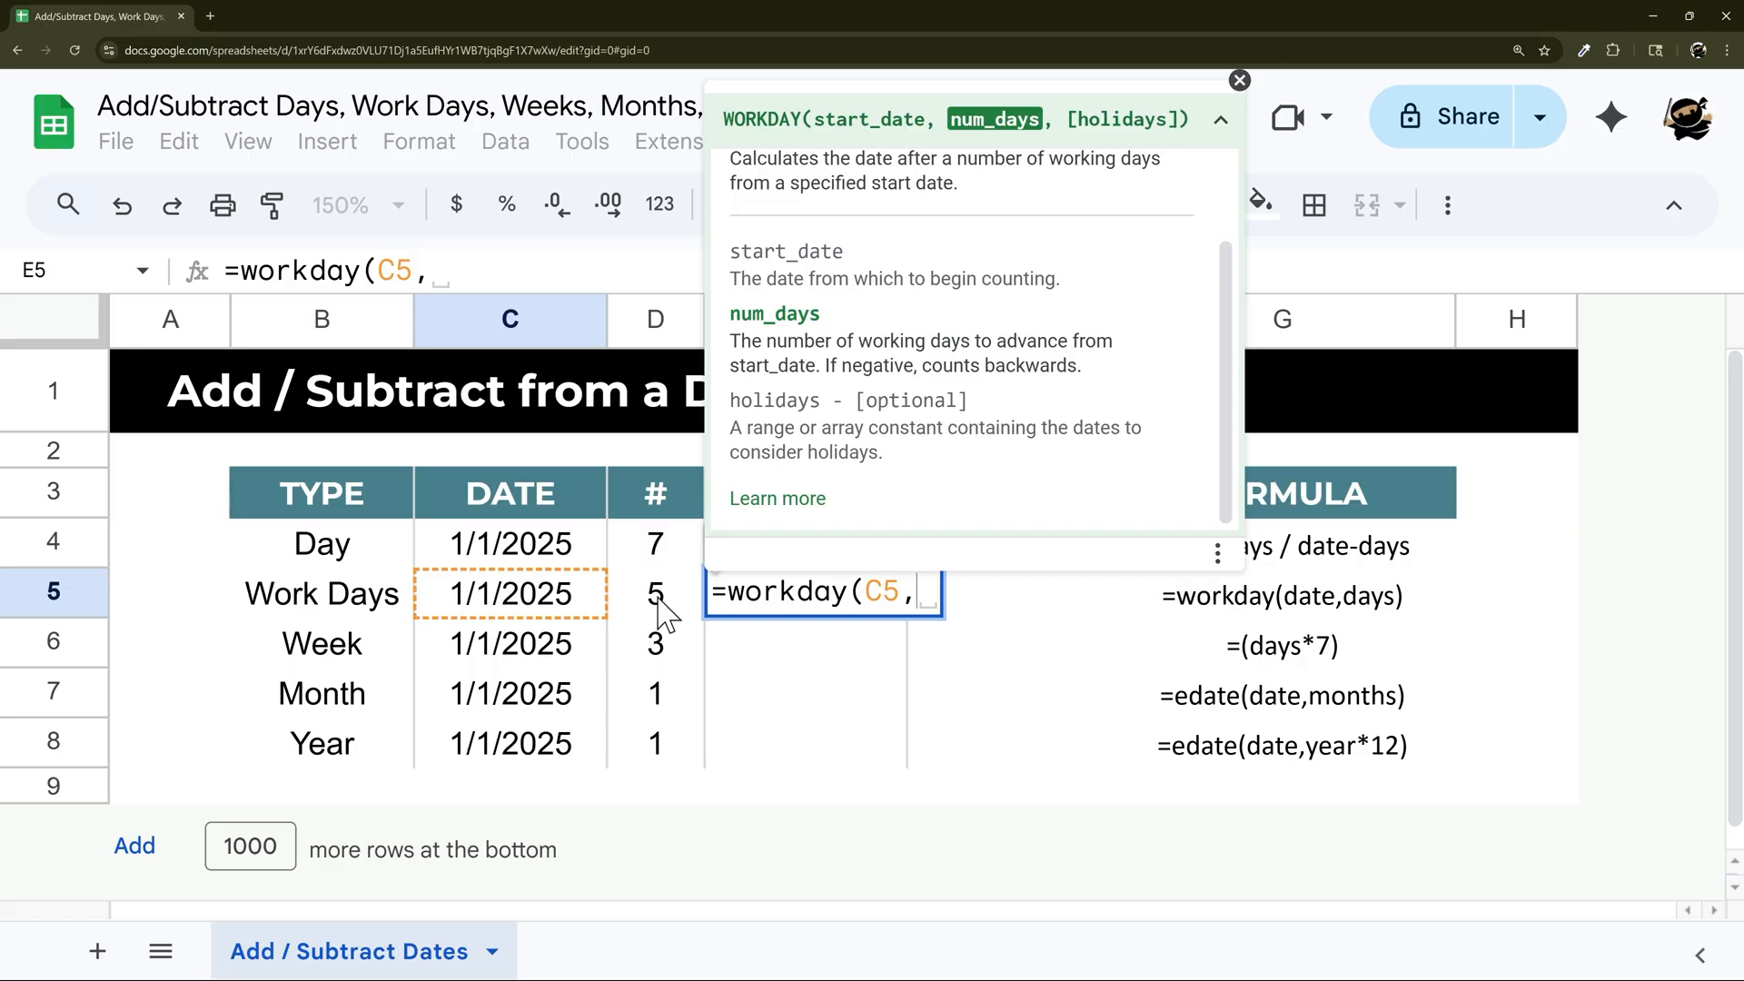
pyautogui.click(655, 593)
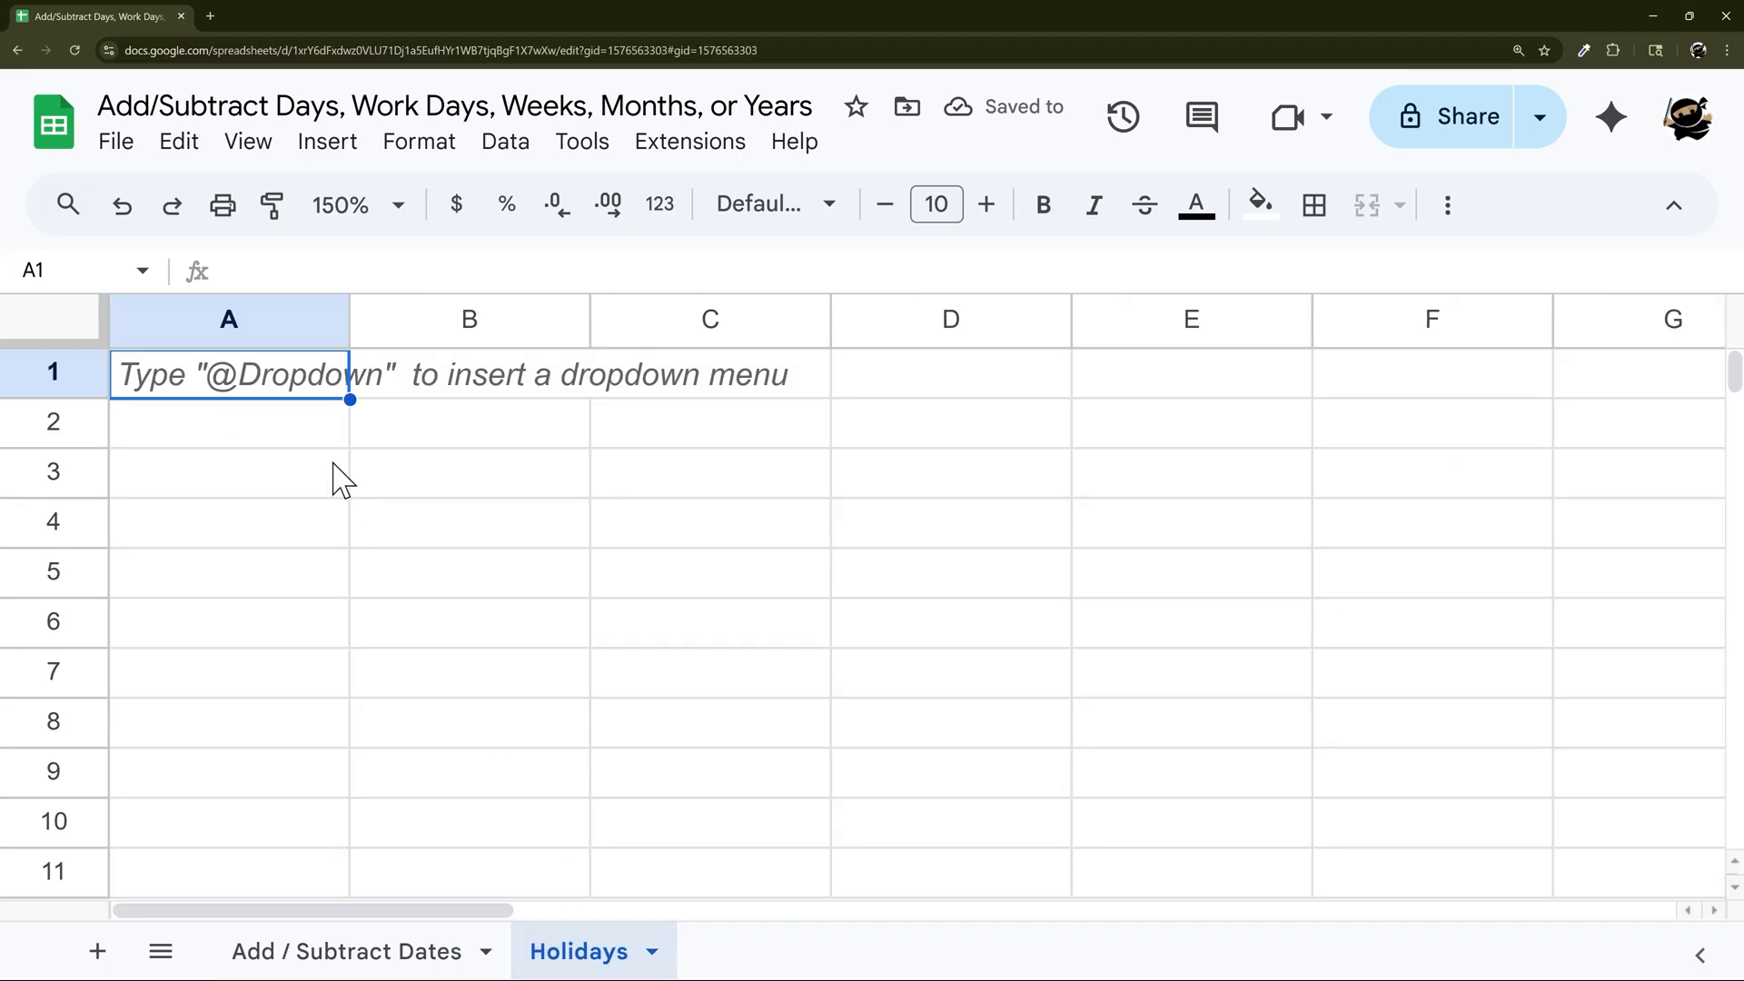
# - List holidays 1/1/2025 and 7/4/2025 on the Holidays sheet, then return to the date table
pyautogui.write('1/1/2025')
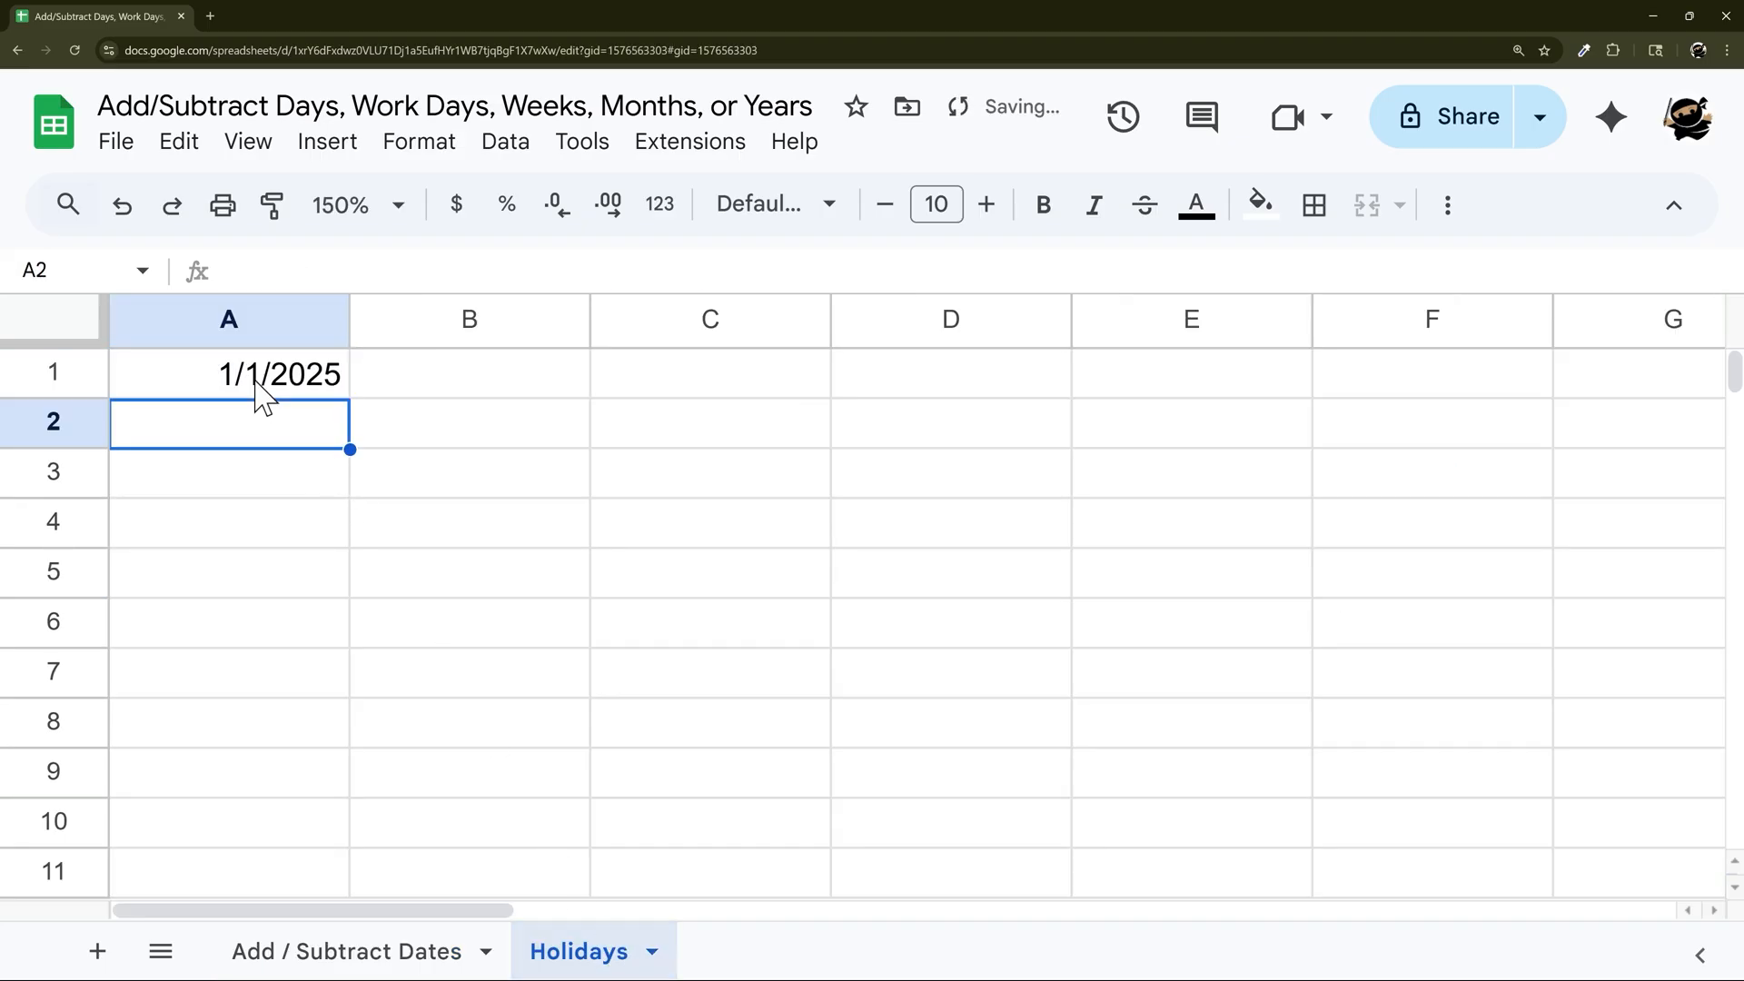
pyautogui.write('7/4/1')
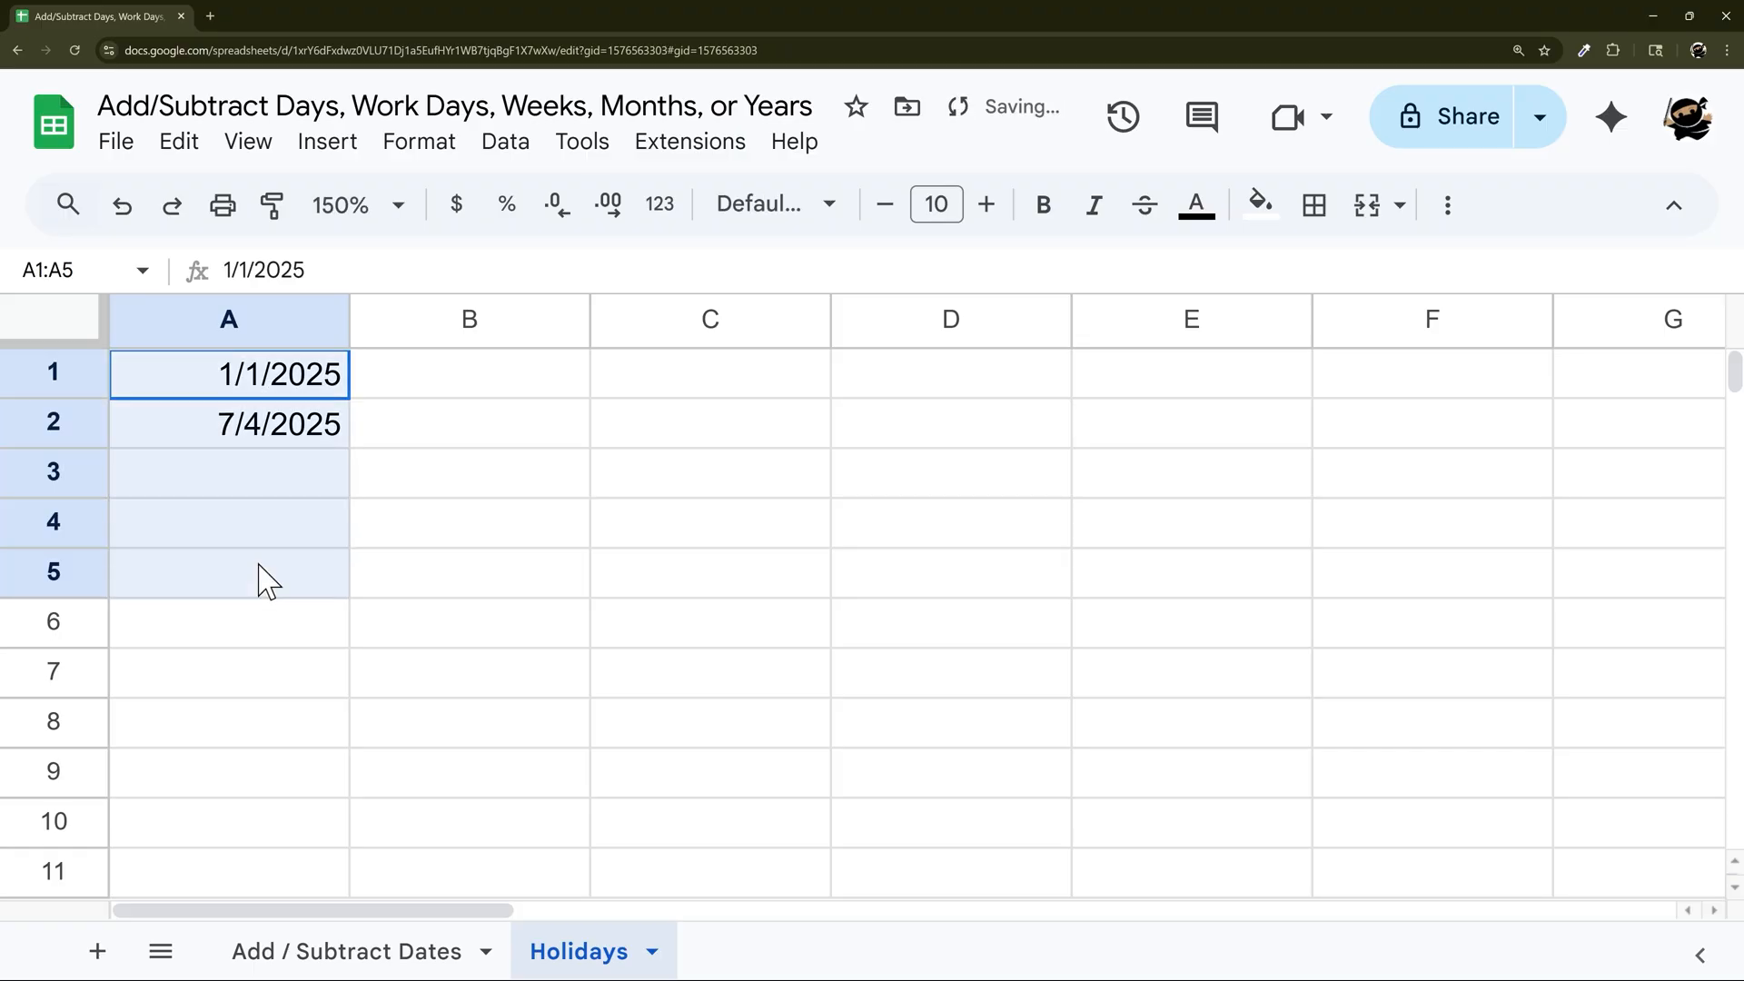
pyautogui.click(341, 951)
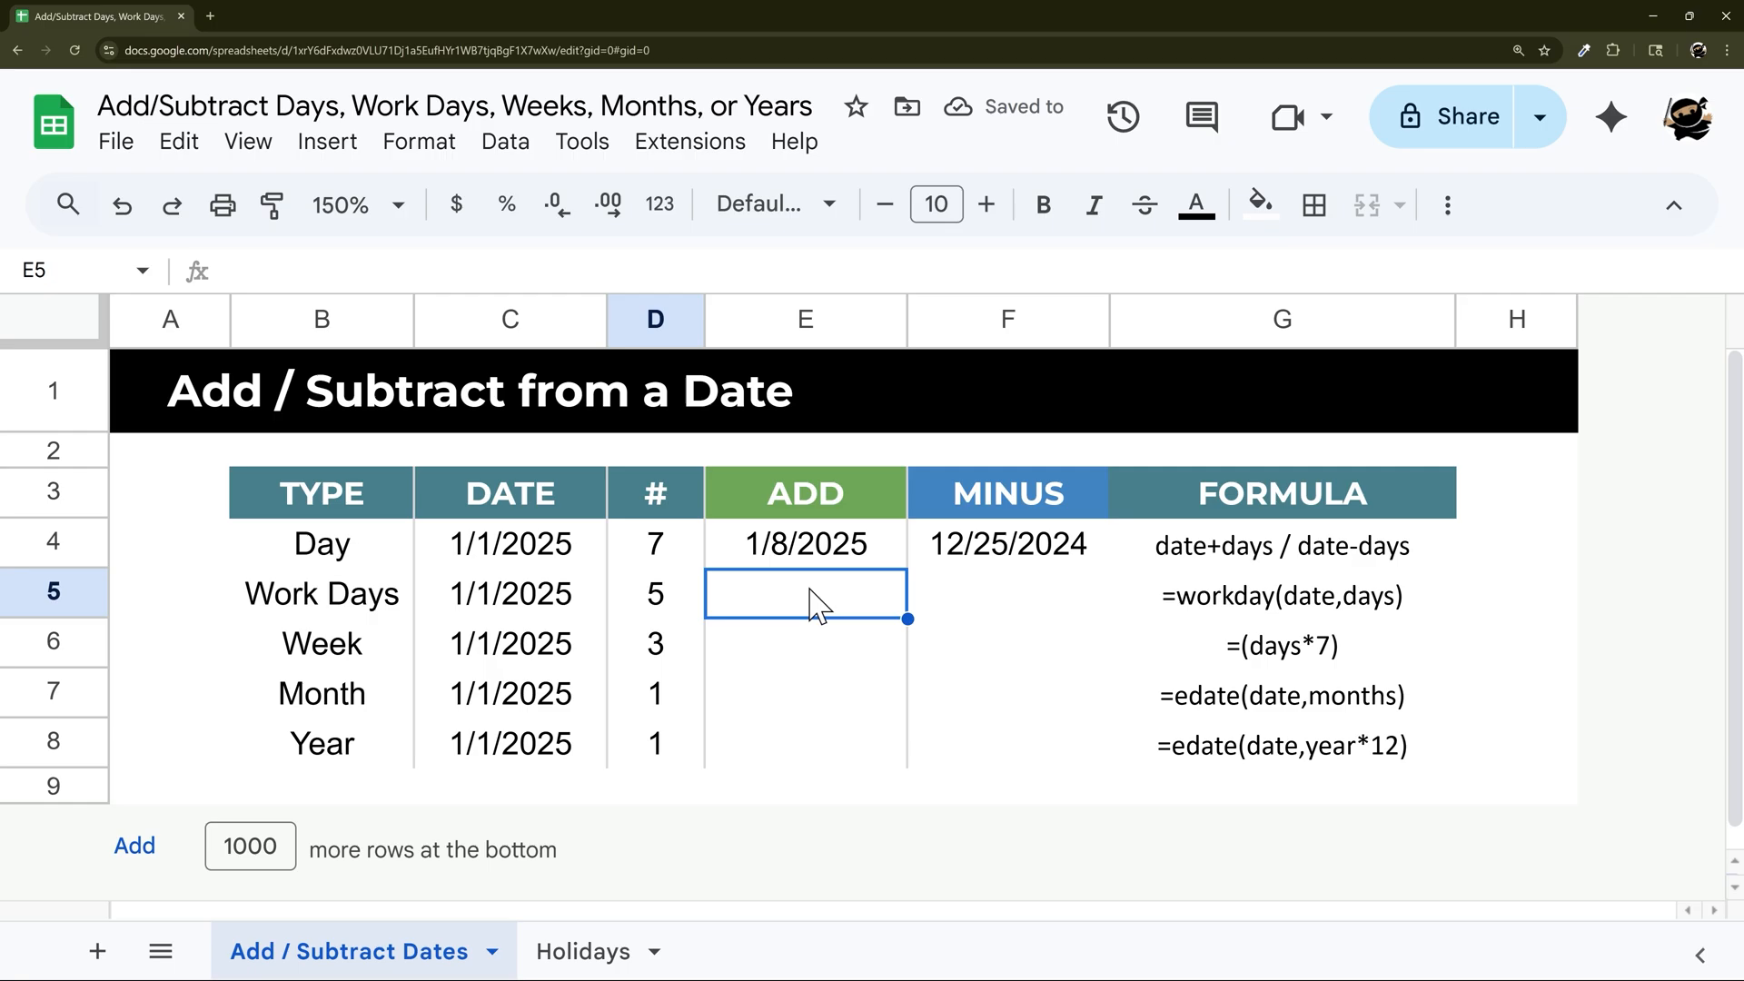
# - Enter =WORKDAY(C5,D5,Holidays!A1:A) in E5 via autocomplete, returning 1/8/2025
pyautogui.write('=workda')
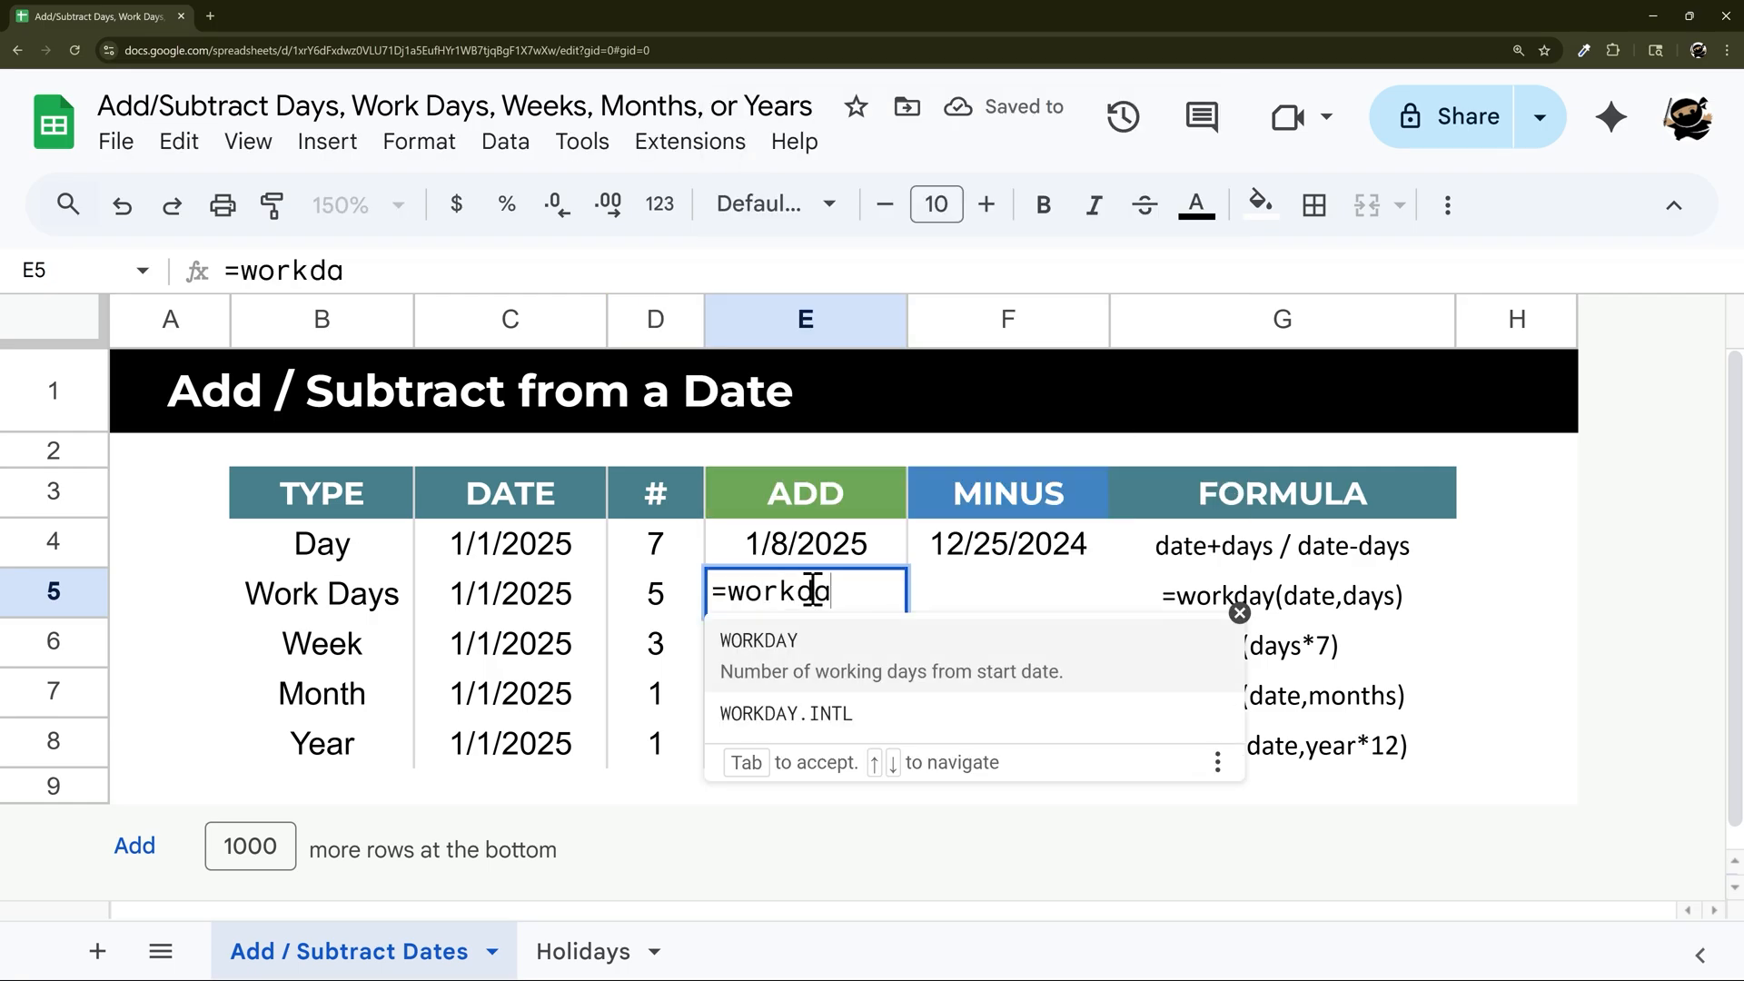
pyautogui.click(509, 594)
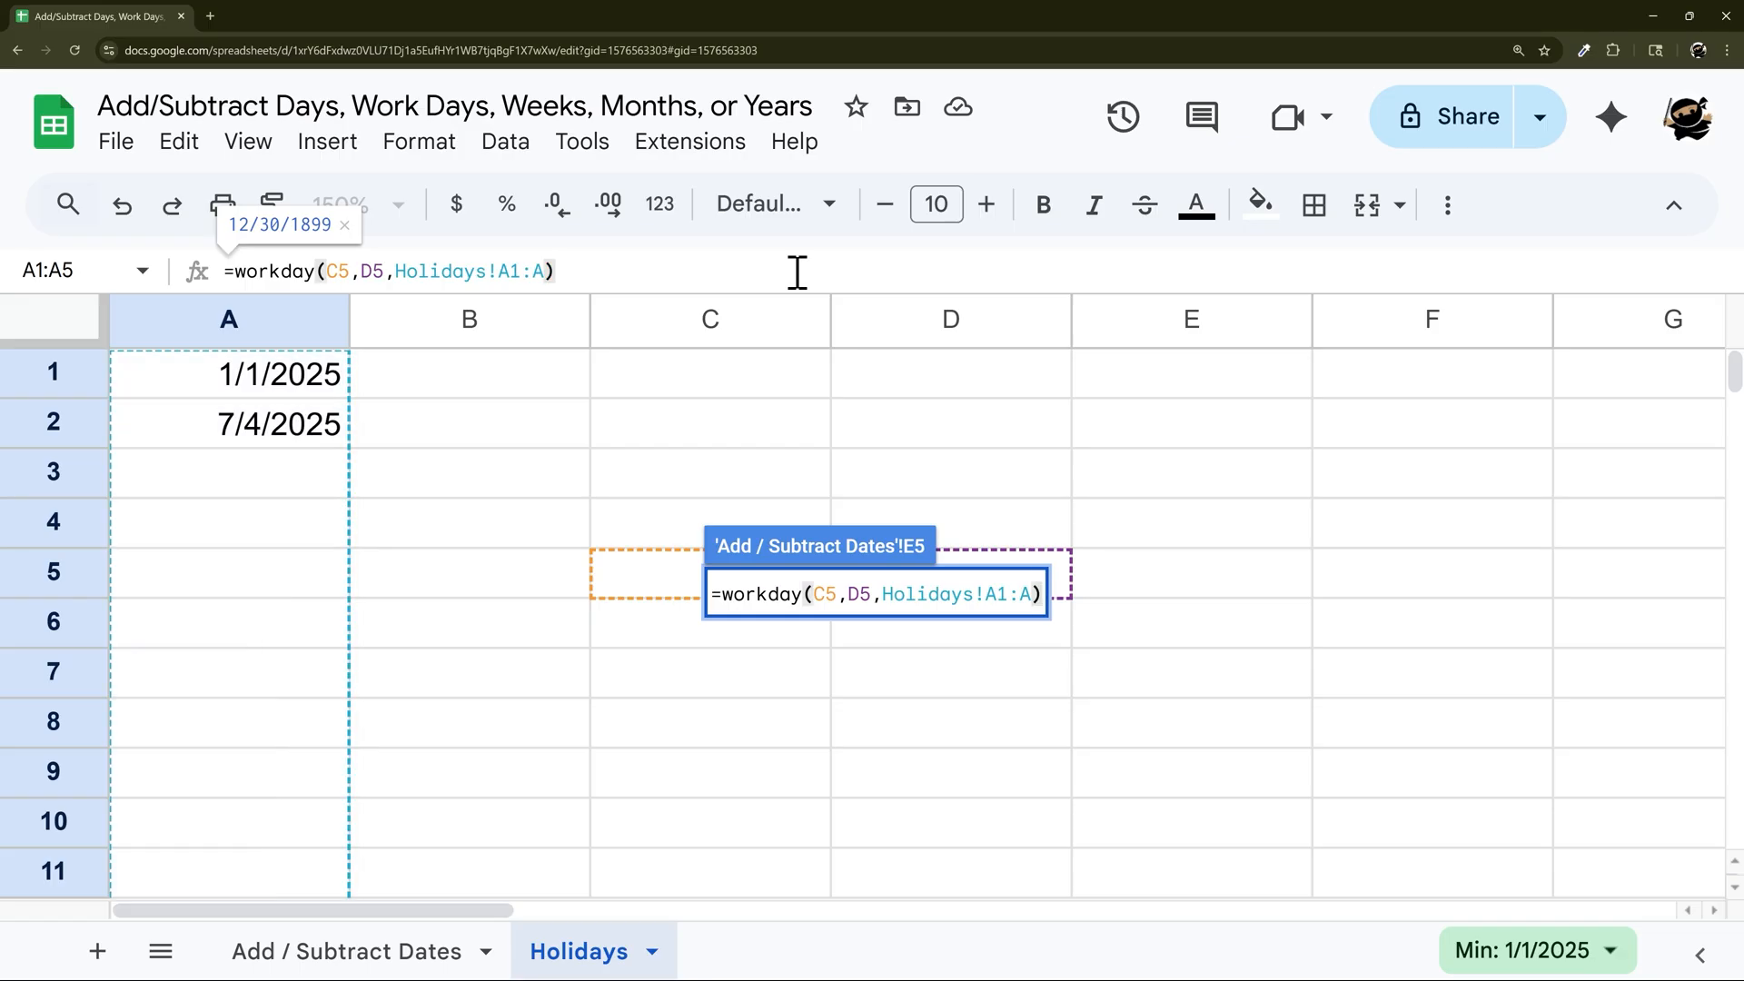
pyautogui.click(345, 951)
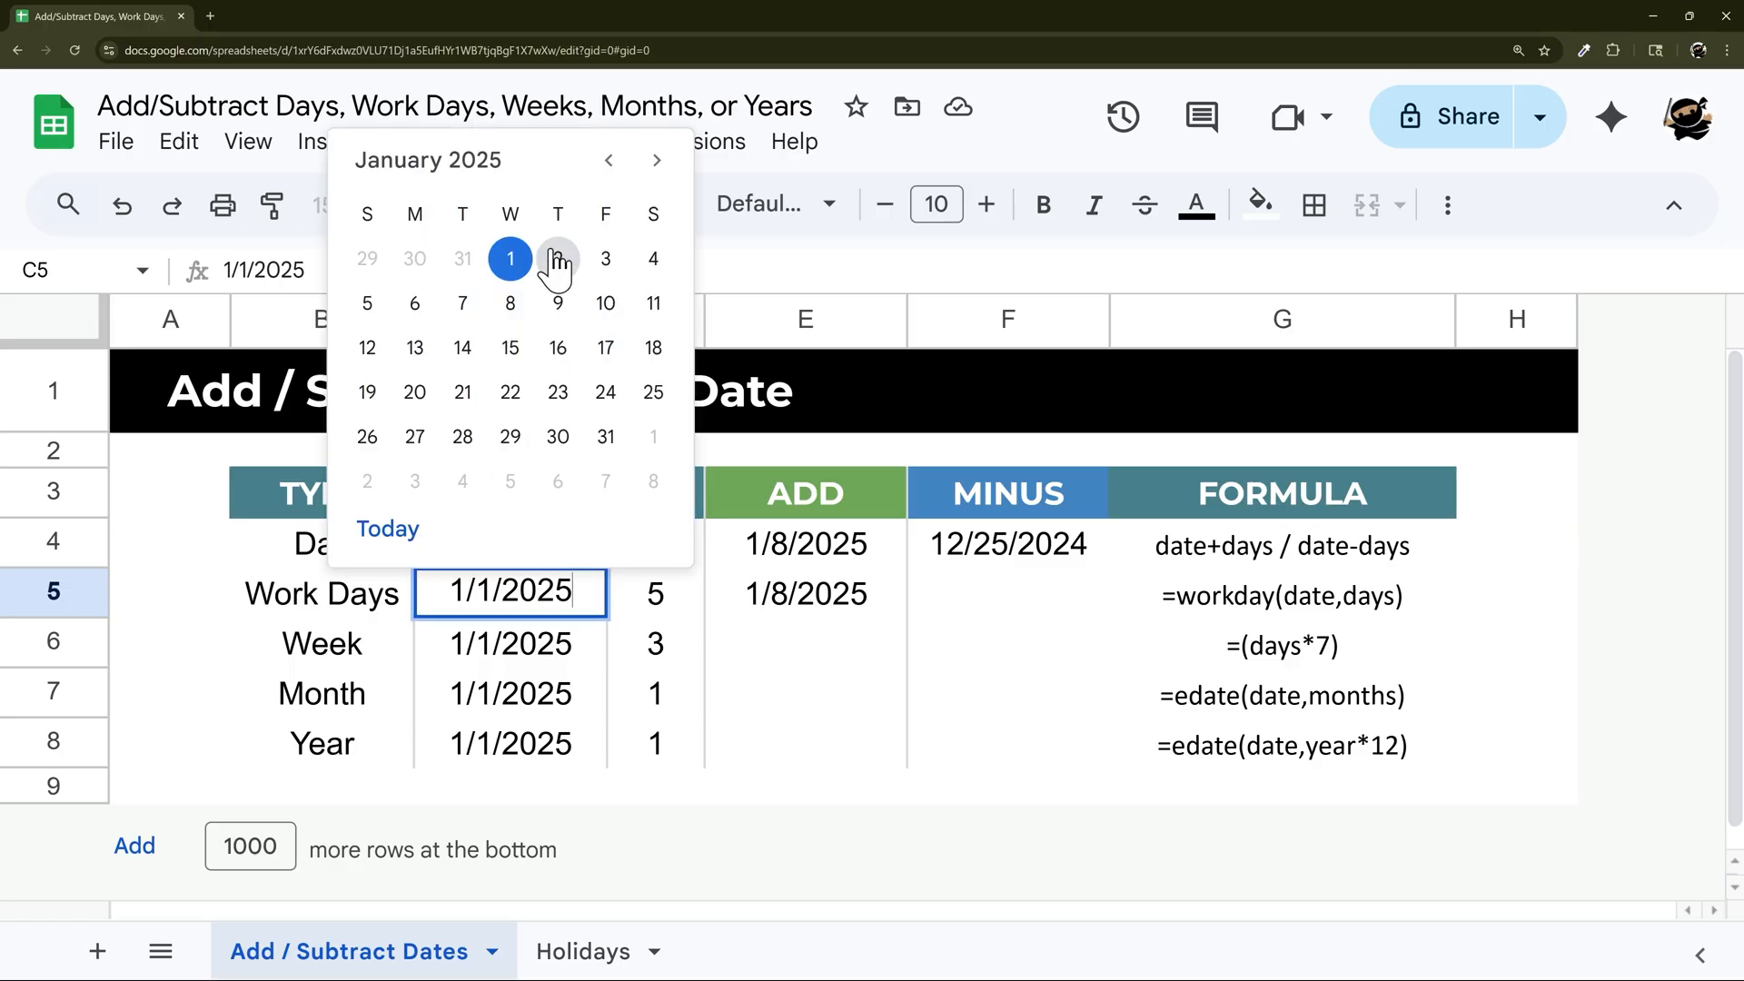
pyautogui.moveTo(463, 303)
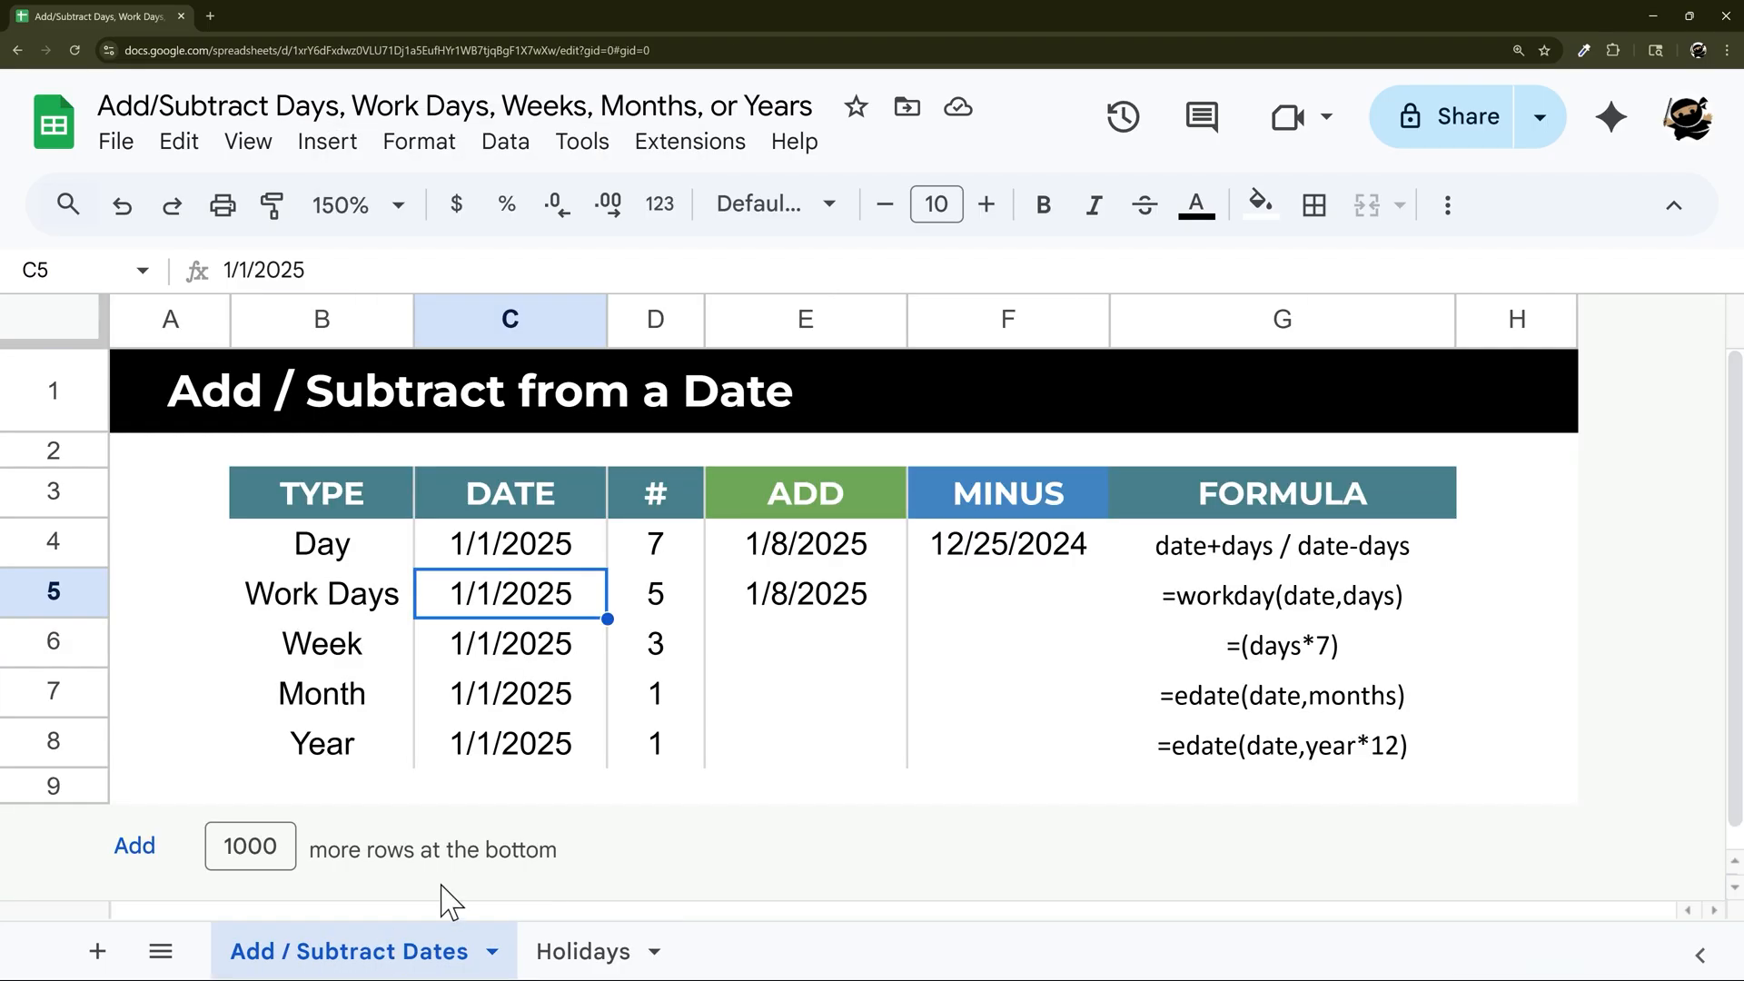
# - Change the Work Days count in D5 from 5 to 10 and check C5's date picker
pyautogui.doubleClick(806, 592)
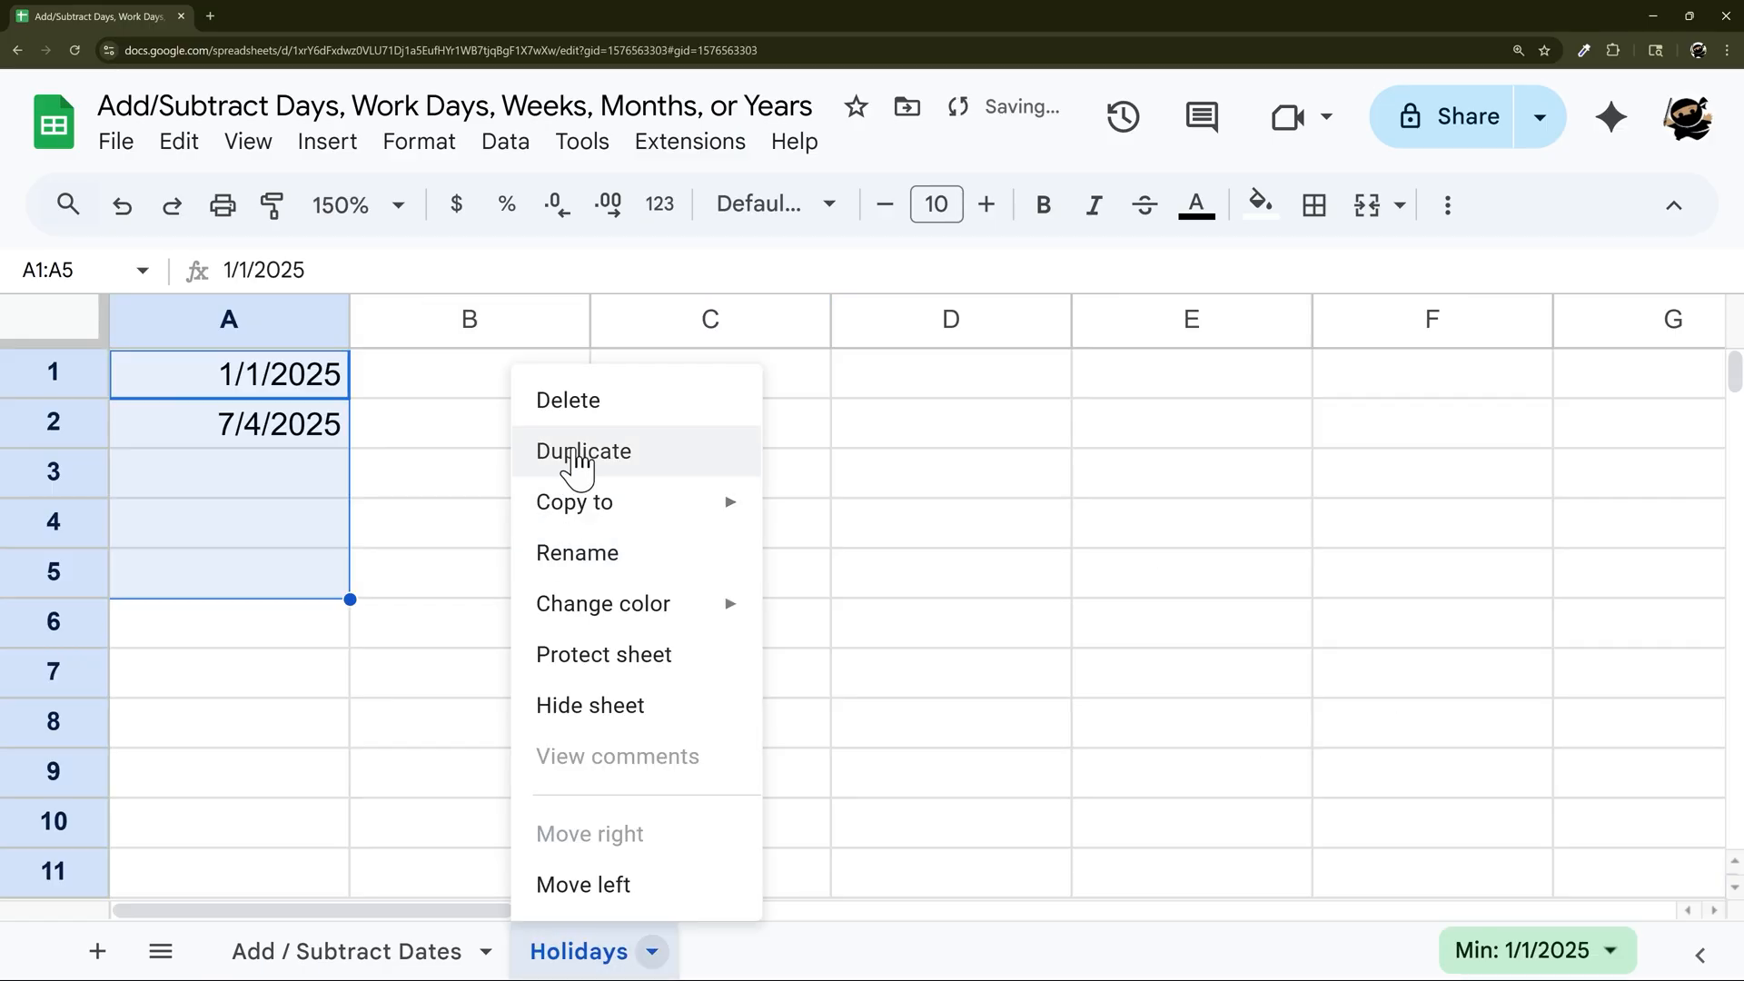
pyautogui.click(348, 951)
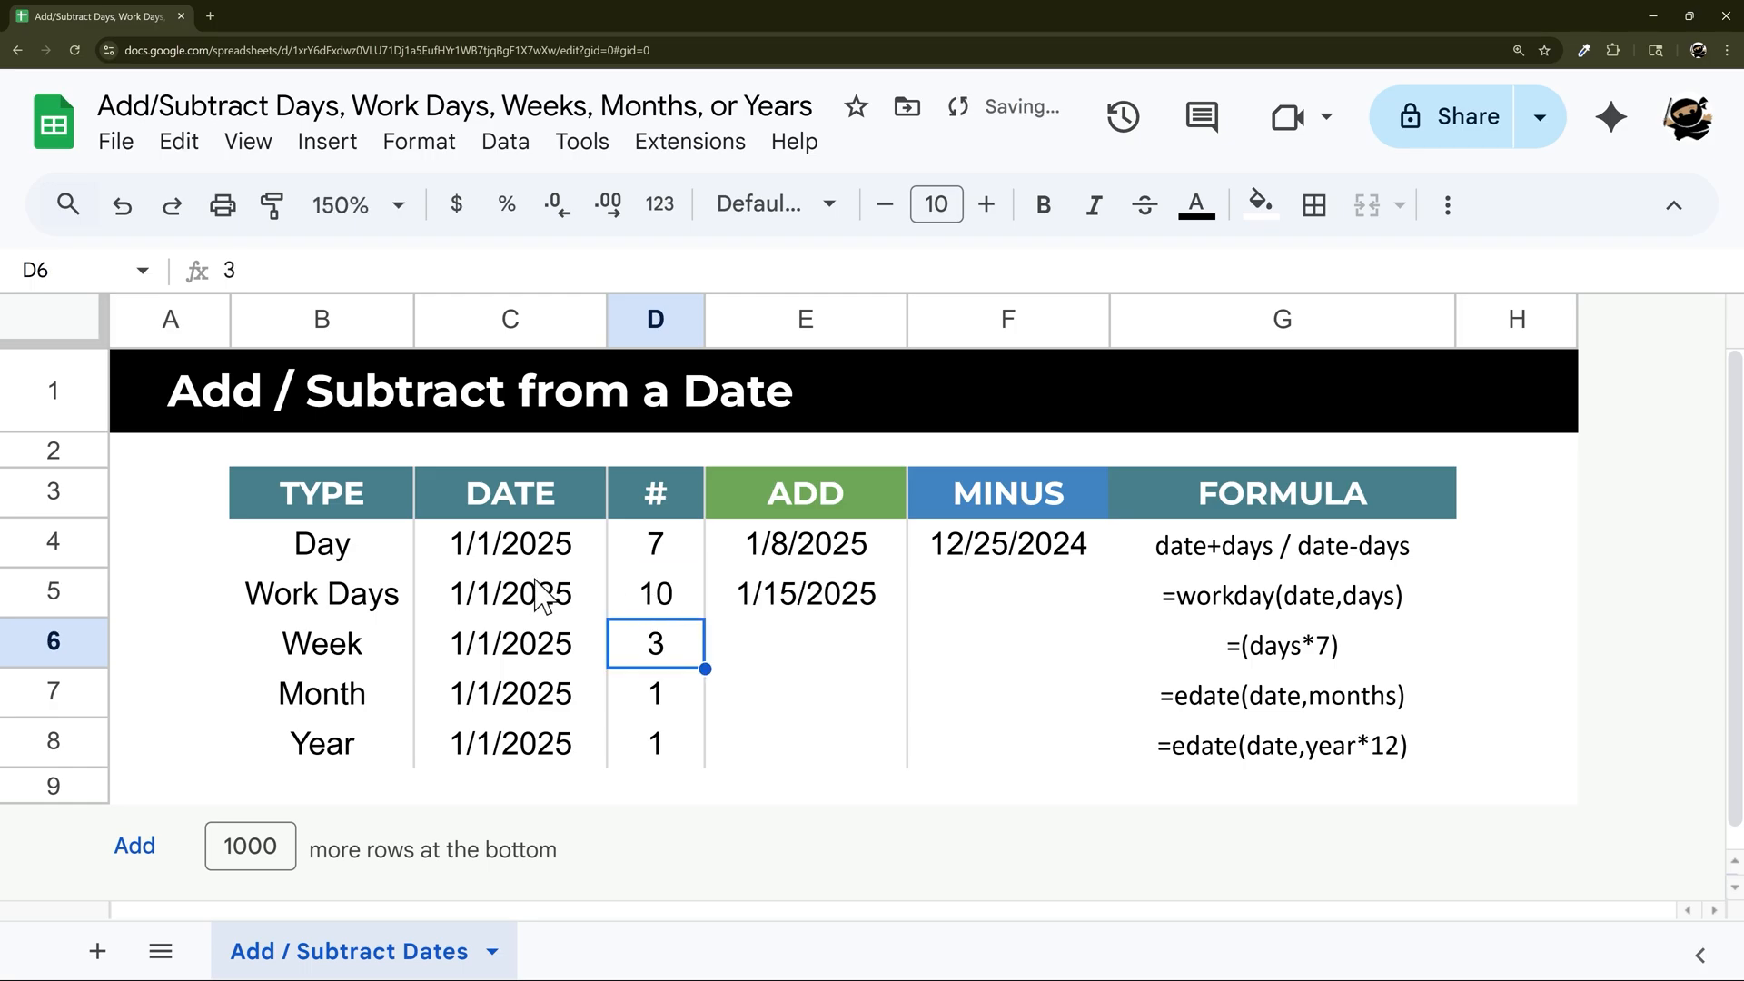
pyautogui.doubleClick(509, 593)
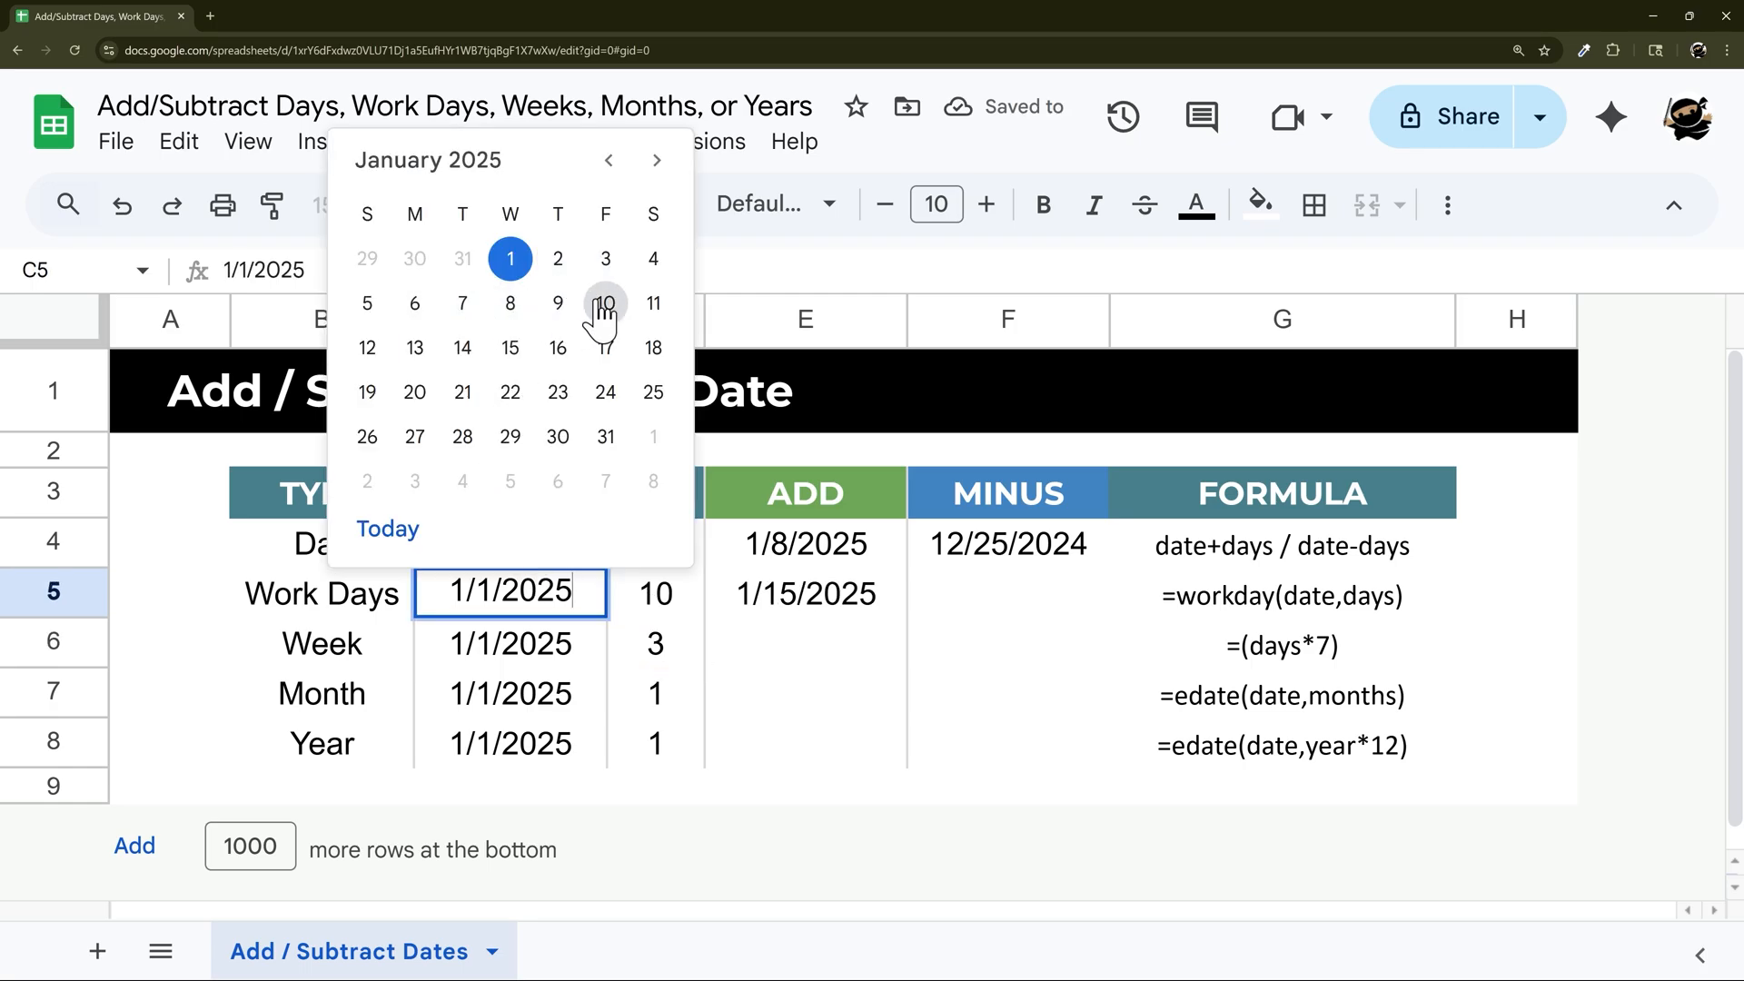
pyautogui.moveTo(509, 348)
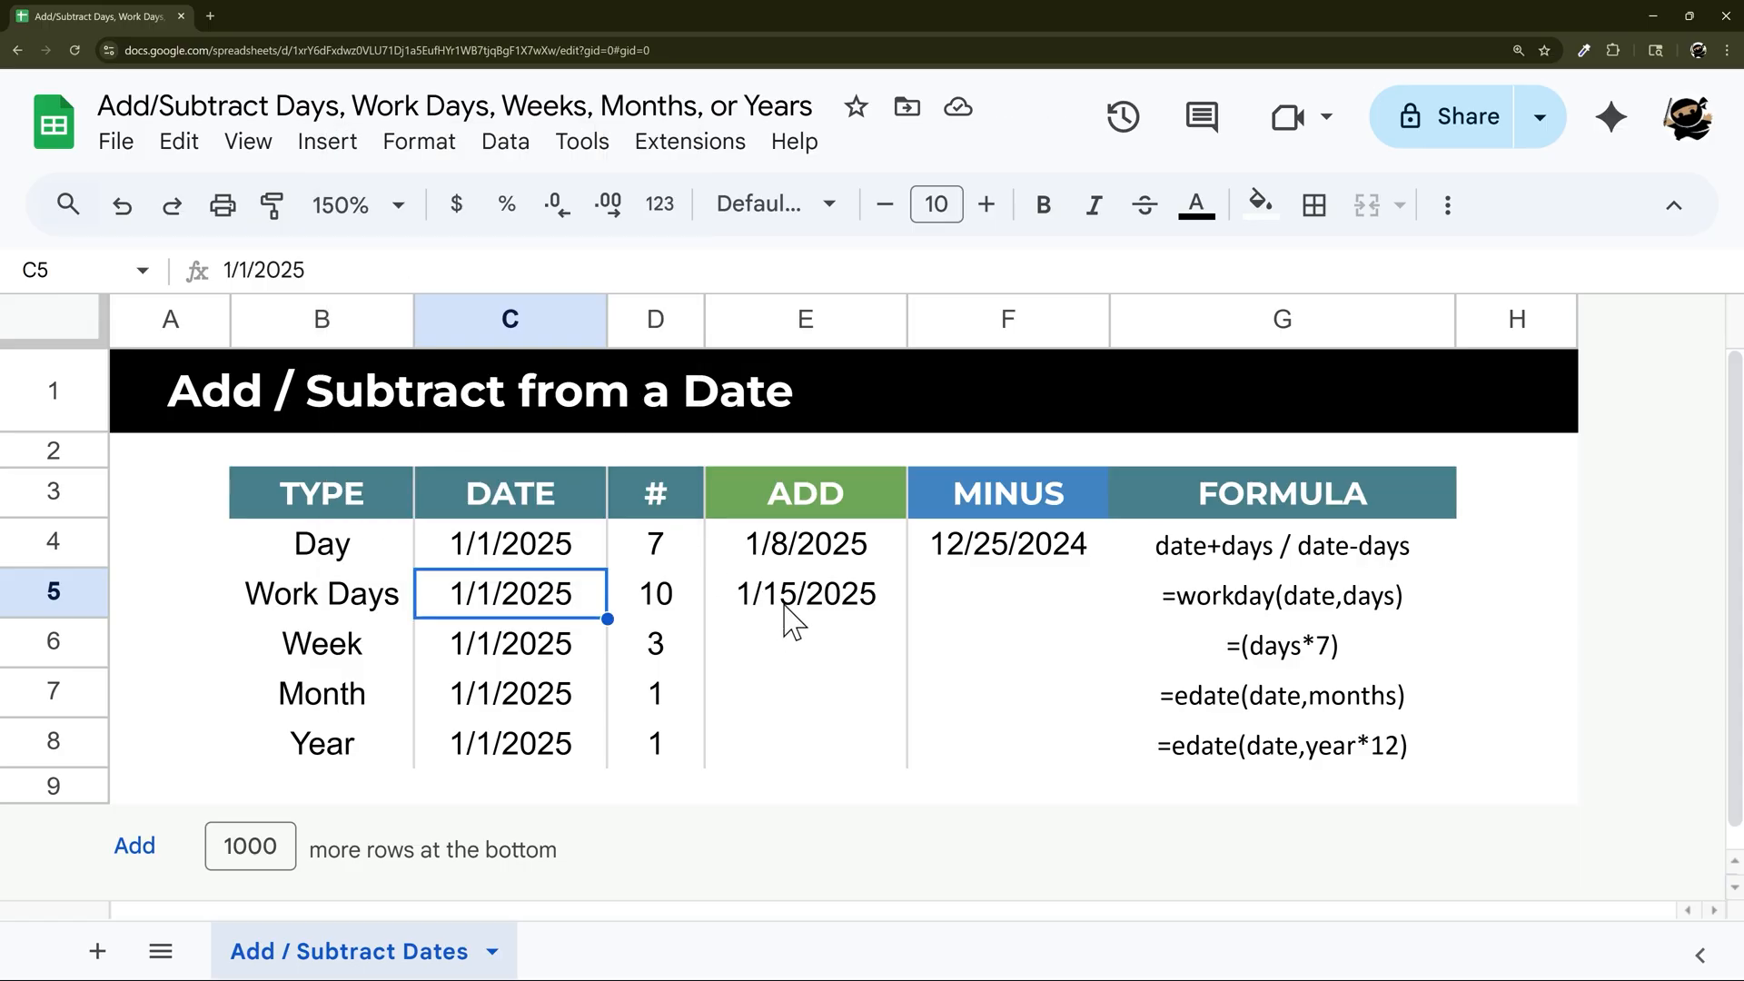
# - Build the Work Days MINUS formula using D5's 10 working days, giving 12/18/2024
pyautogui.click(803, 644)
pyautogui.write('=workday(C5,D5')
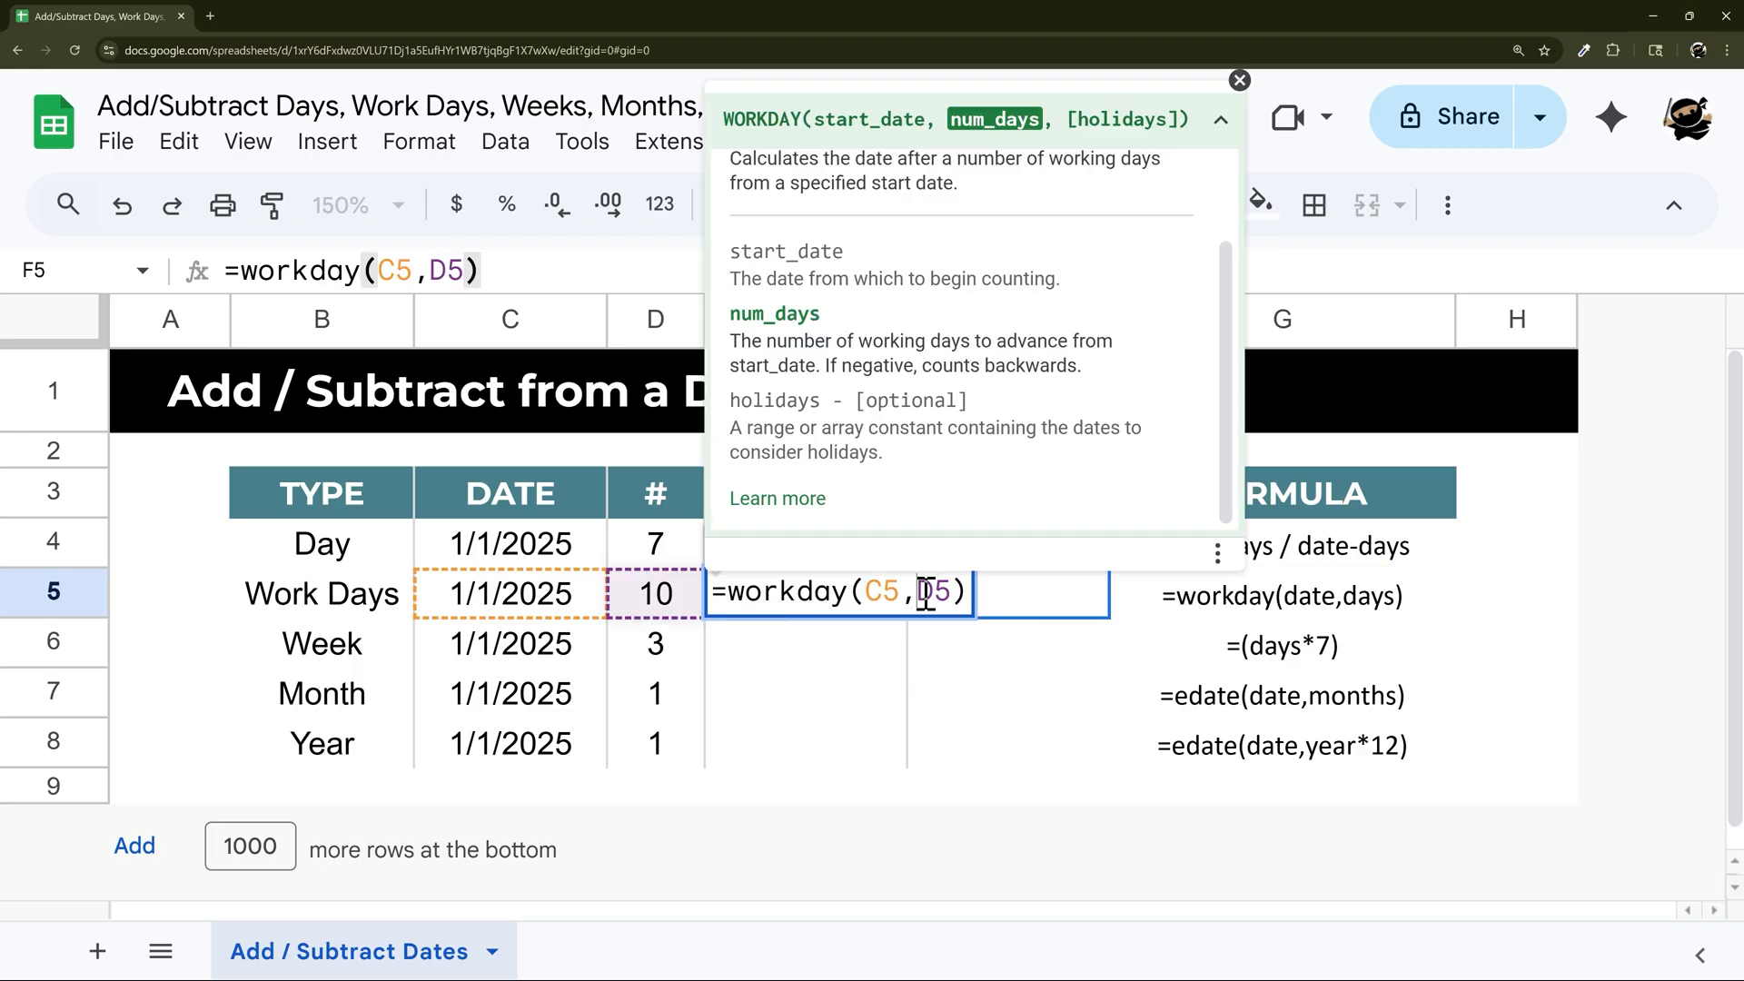
pyautogui.write('-')
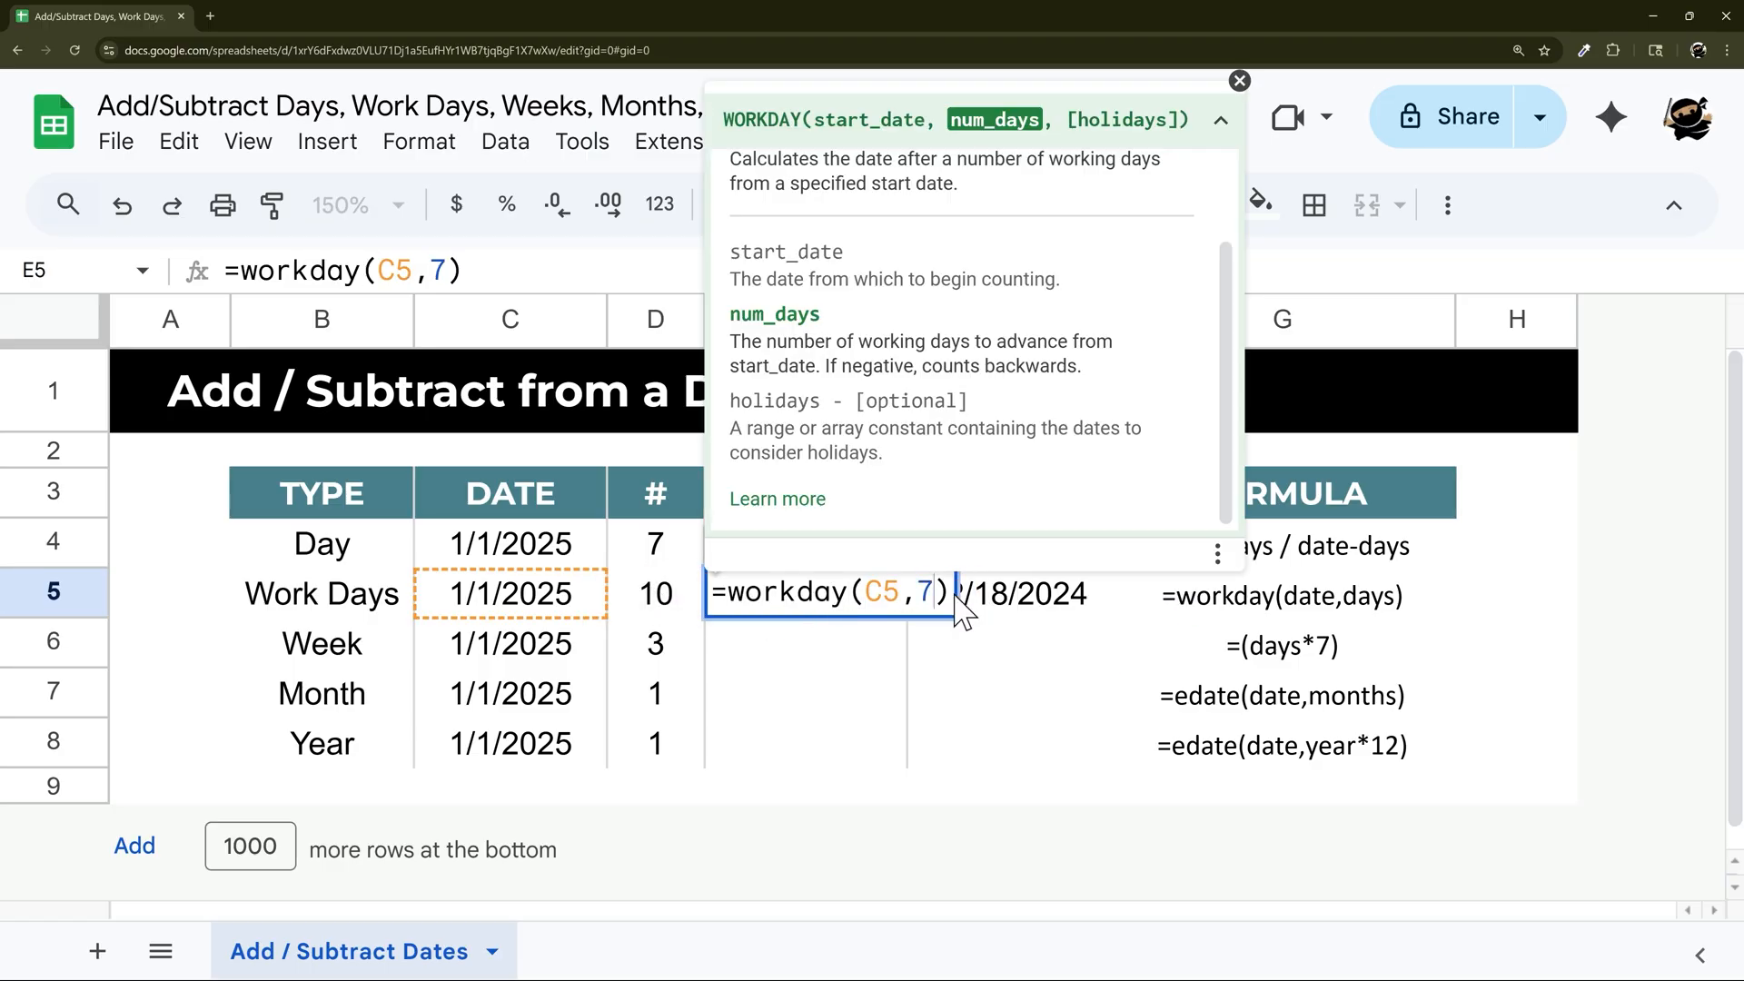
pyautogui.press('Backspace')
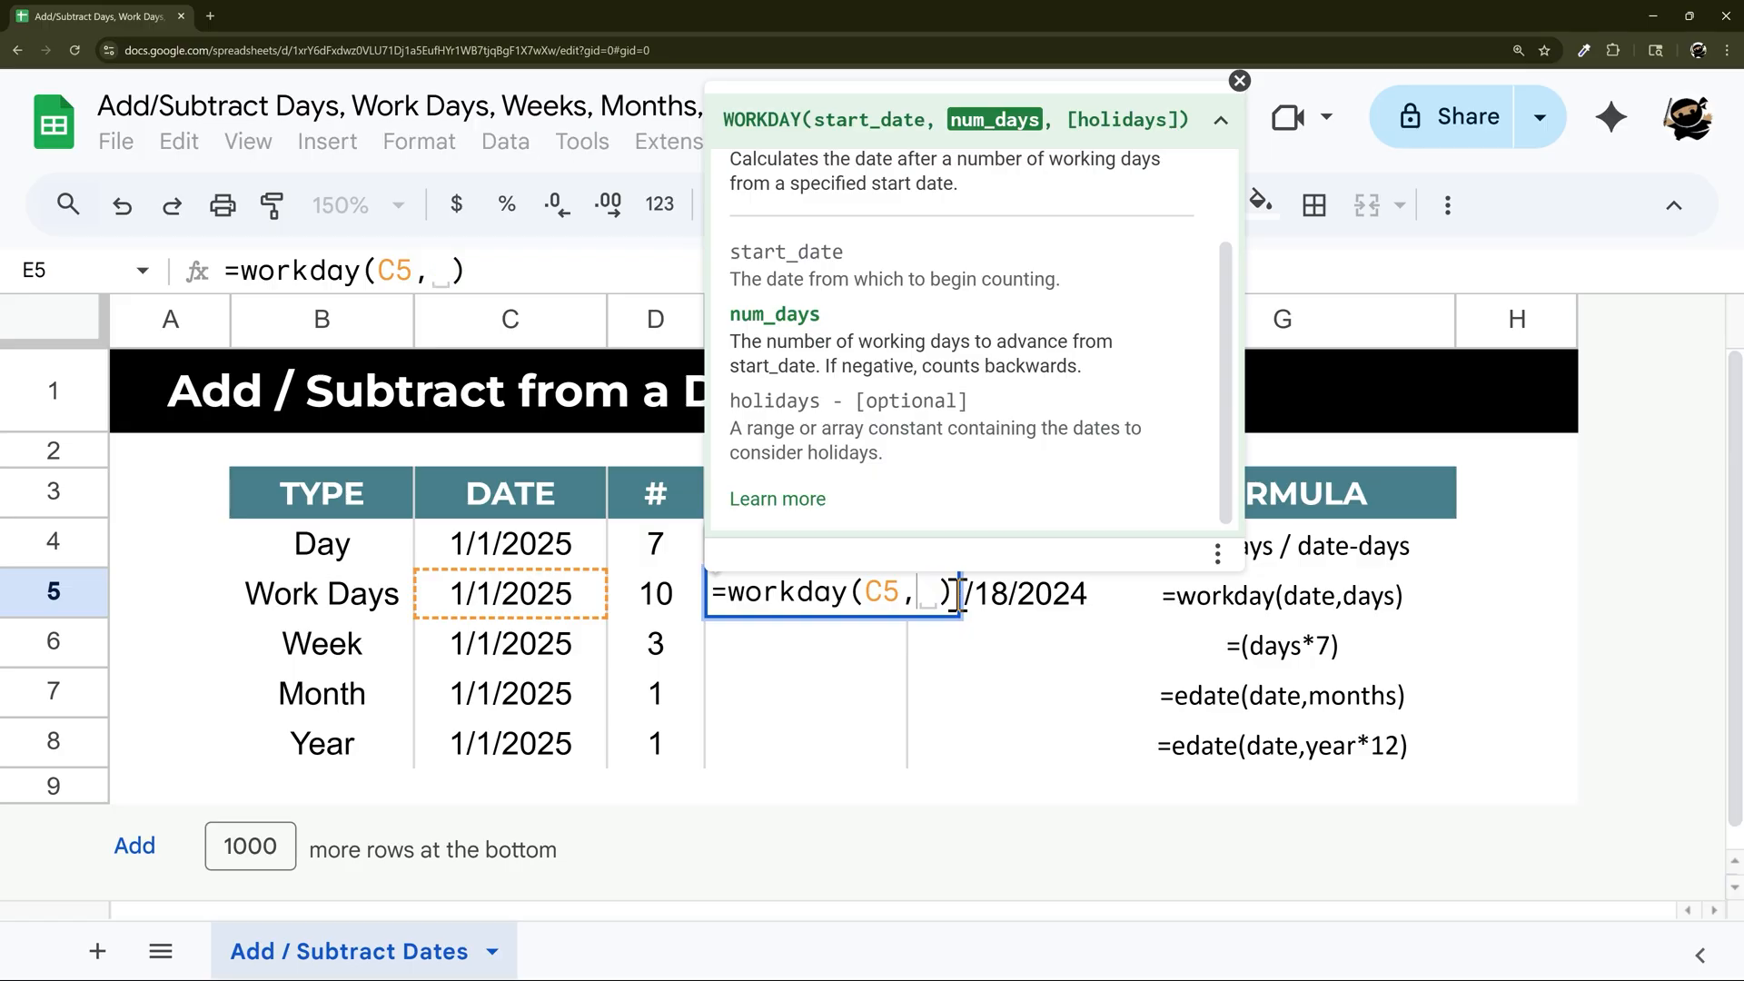
pyautogui.click(654, 594)
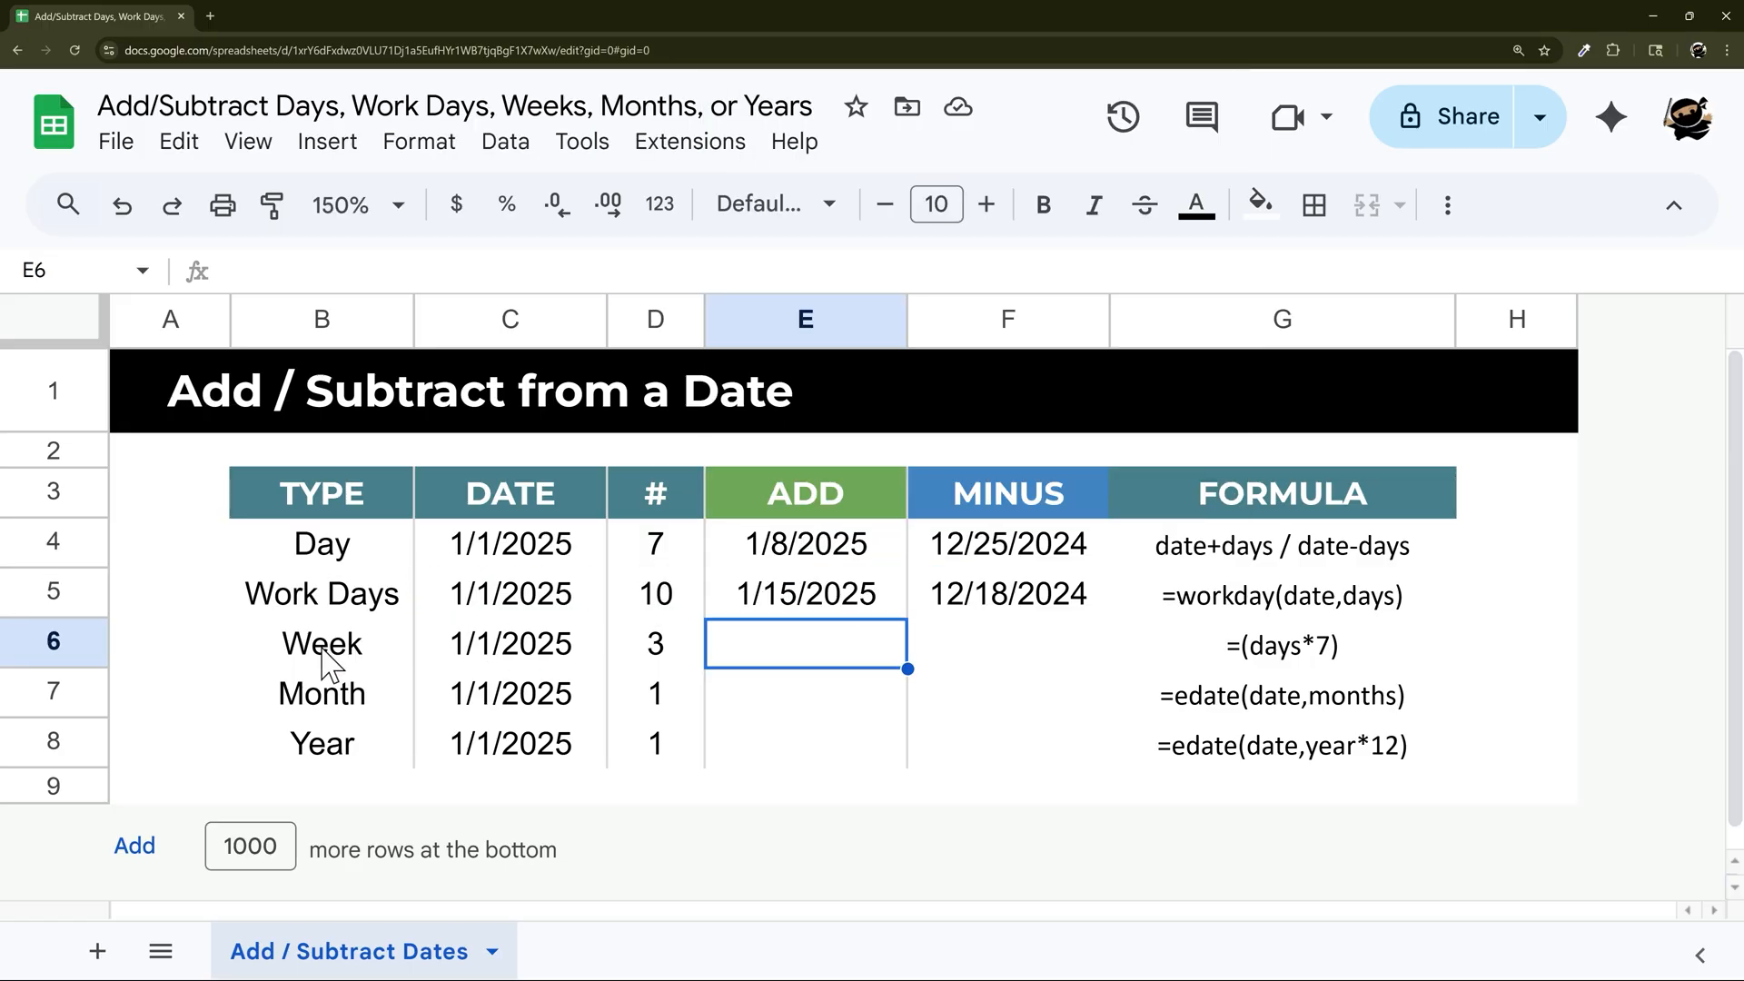
# - Compare the Week row B6:D6 with the Day row B4:D4 and begin the Week ADD formula
pyautogui.moveTo(322, 643); pyautogui.dragTo(654, 643)
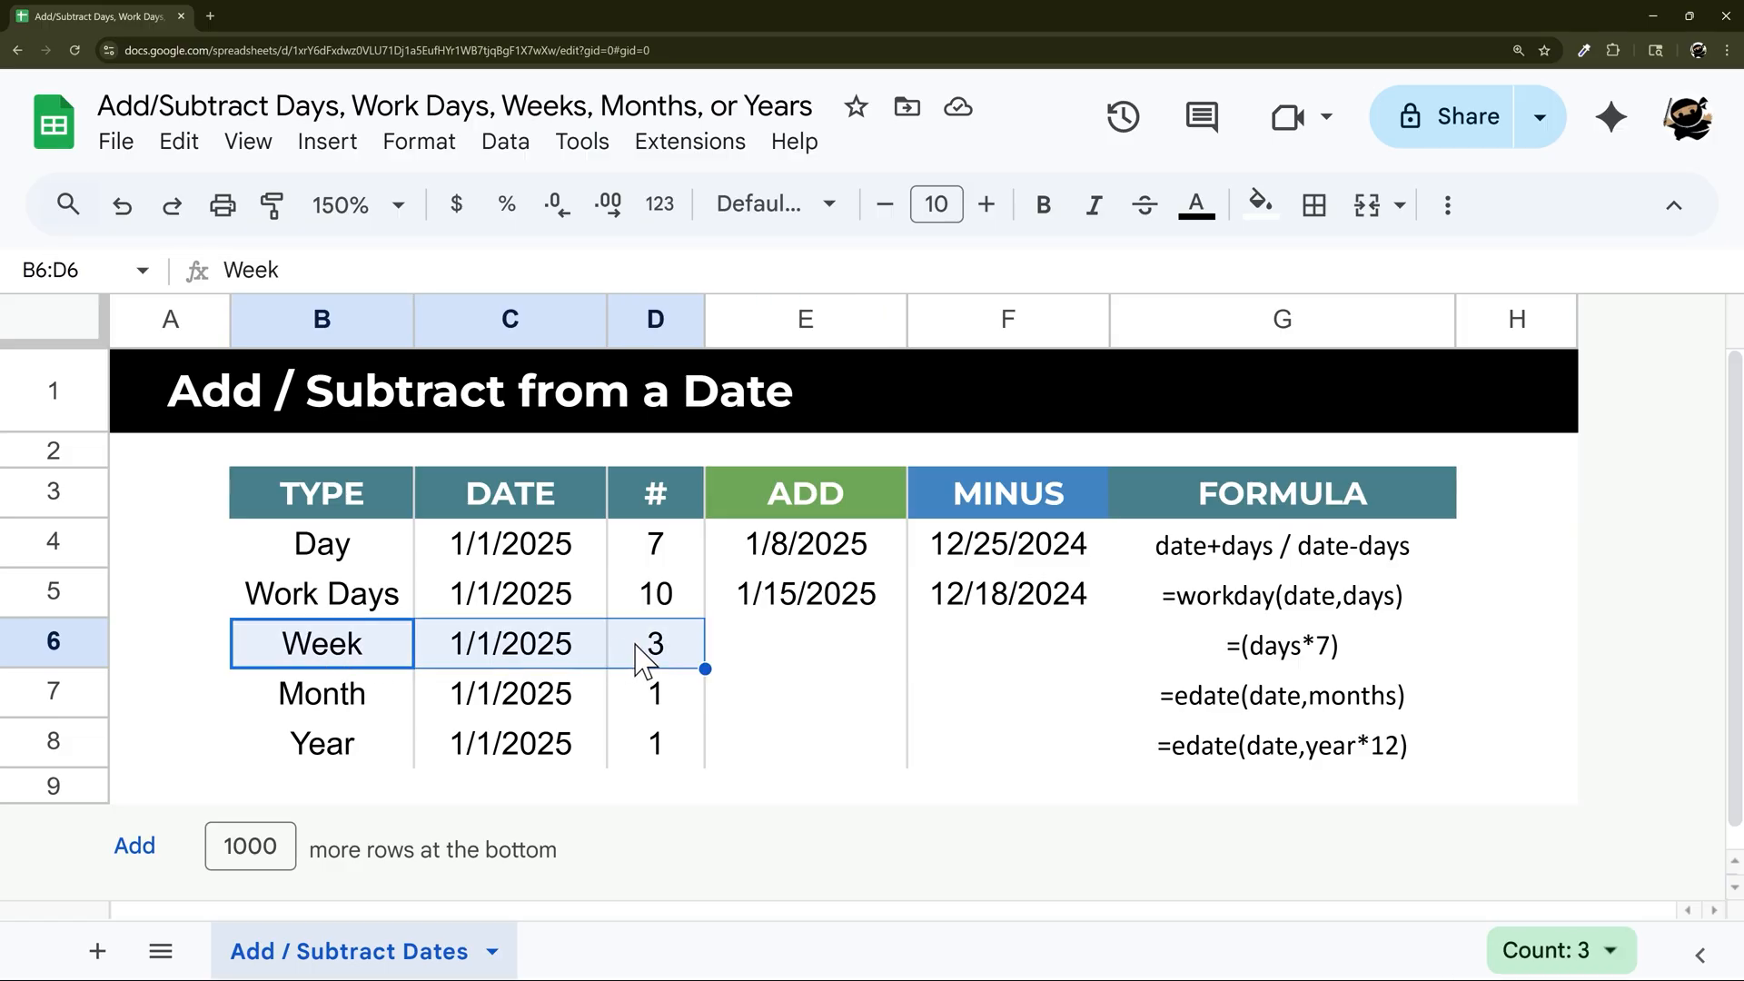
pyautogui.click(322, 544)
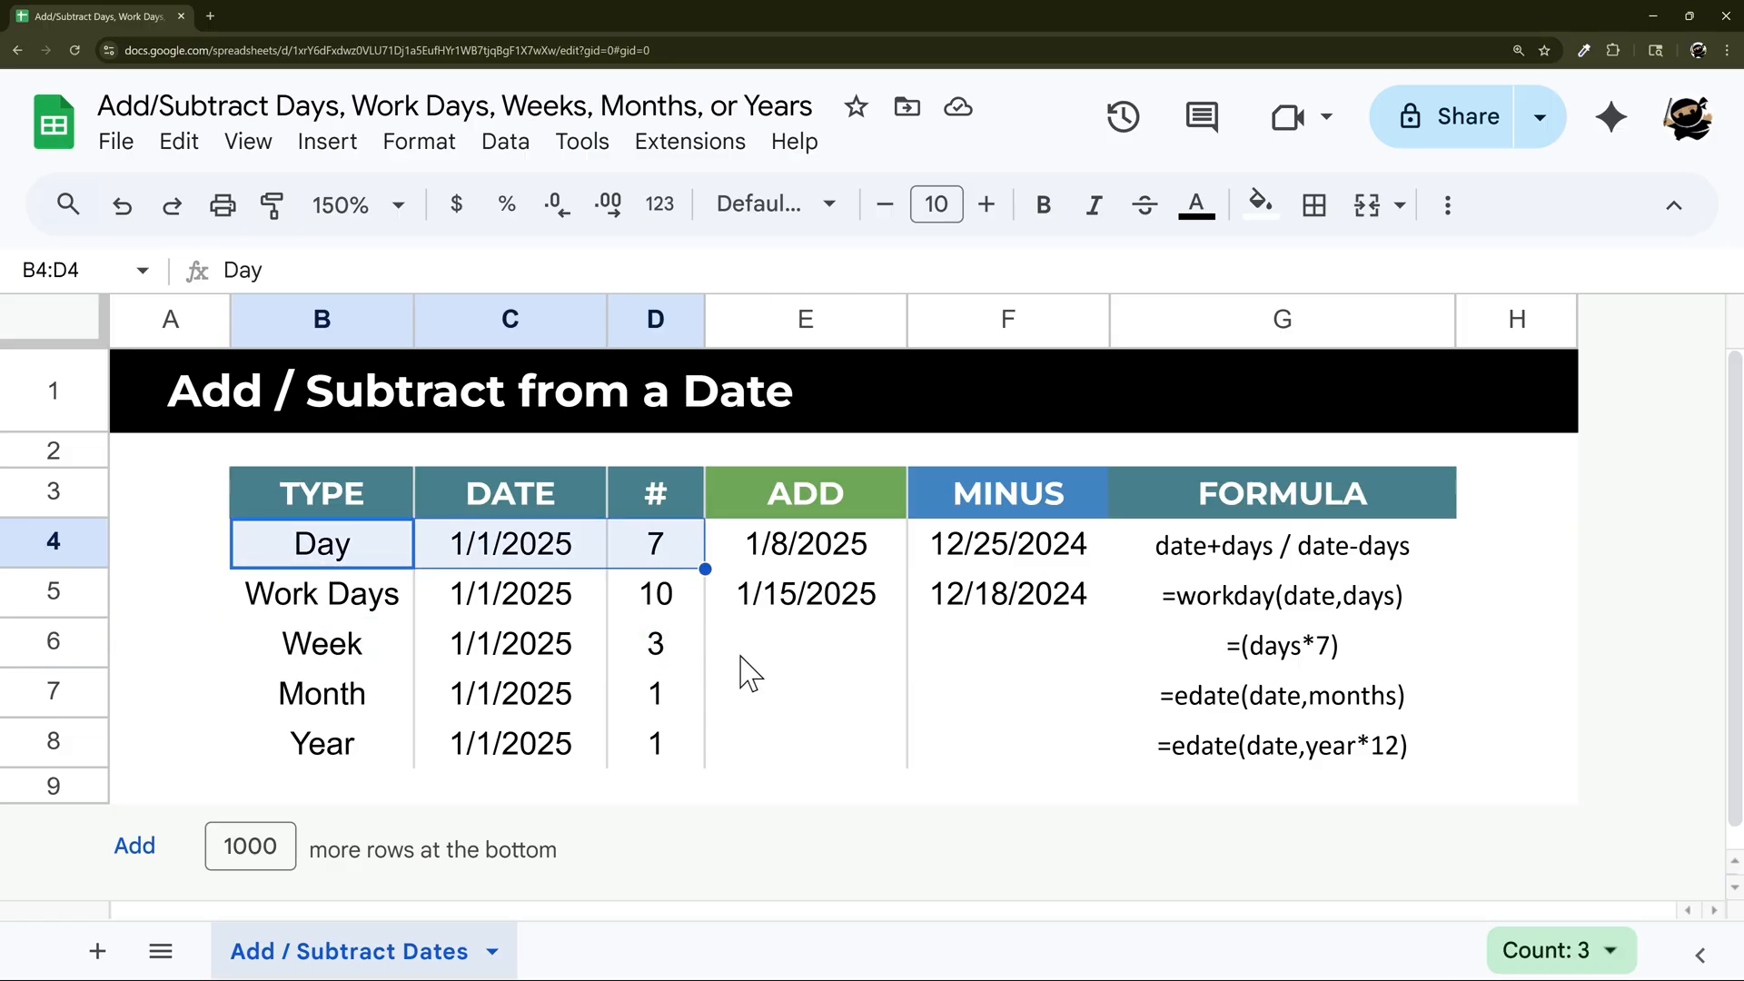
pyautogui.click(654, 643)
pyautogui.write('=C6+(')
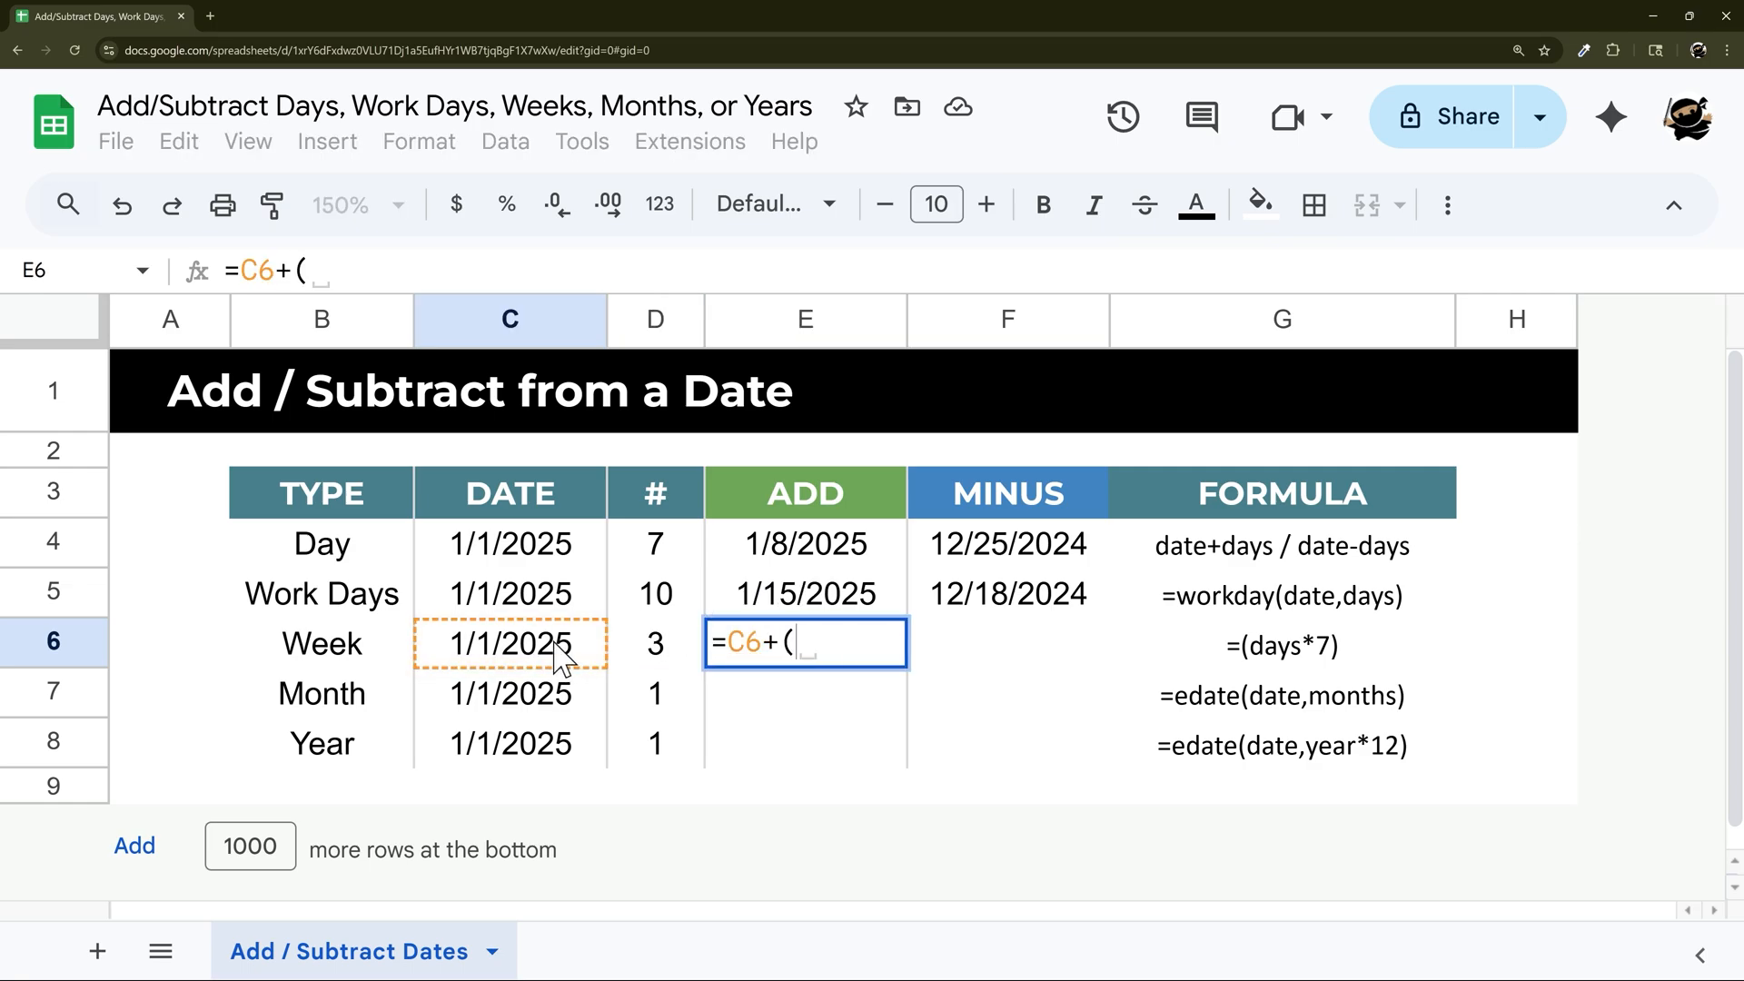
# - Enter =C6+(D6*7) and =C6-(D6*7) for the Week row: 1/22/2025 and 12/11/2024
pyautogui.click(655, 644)
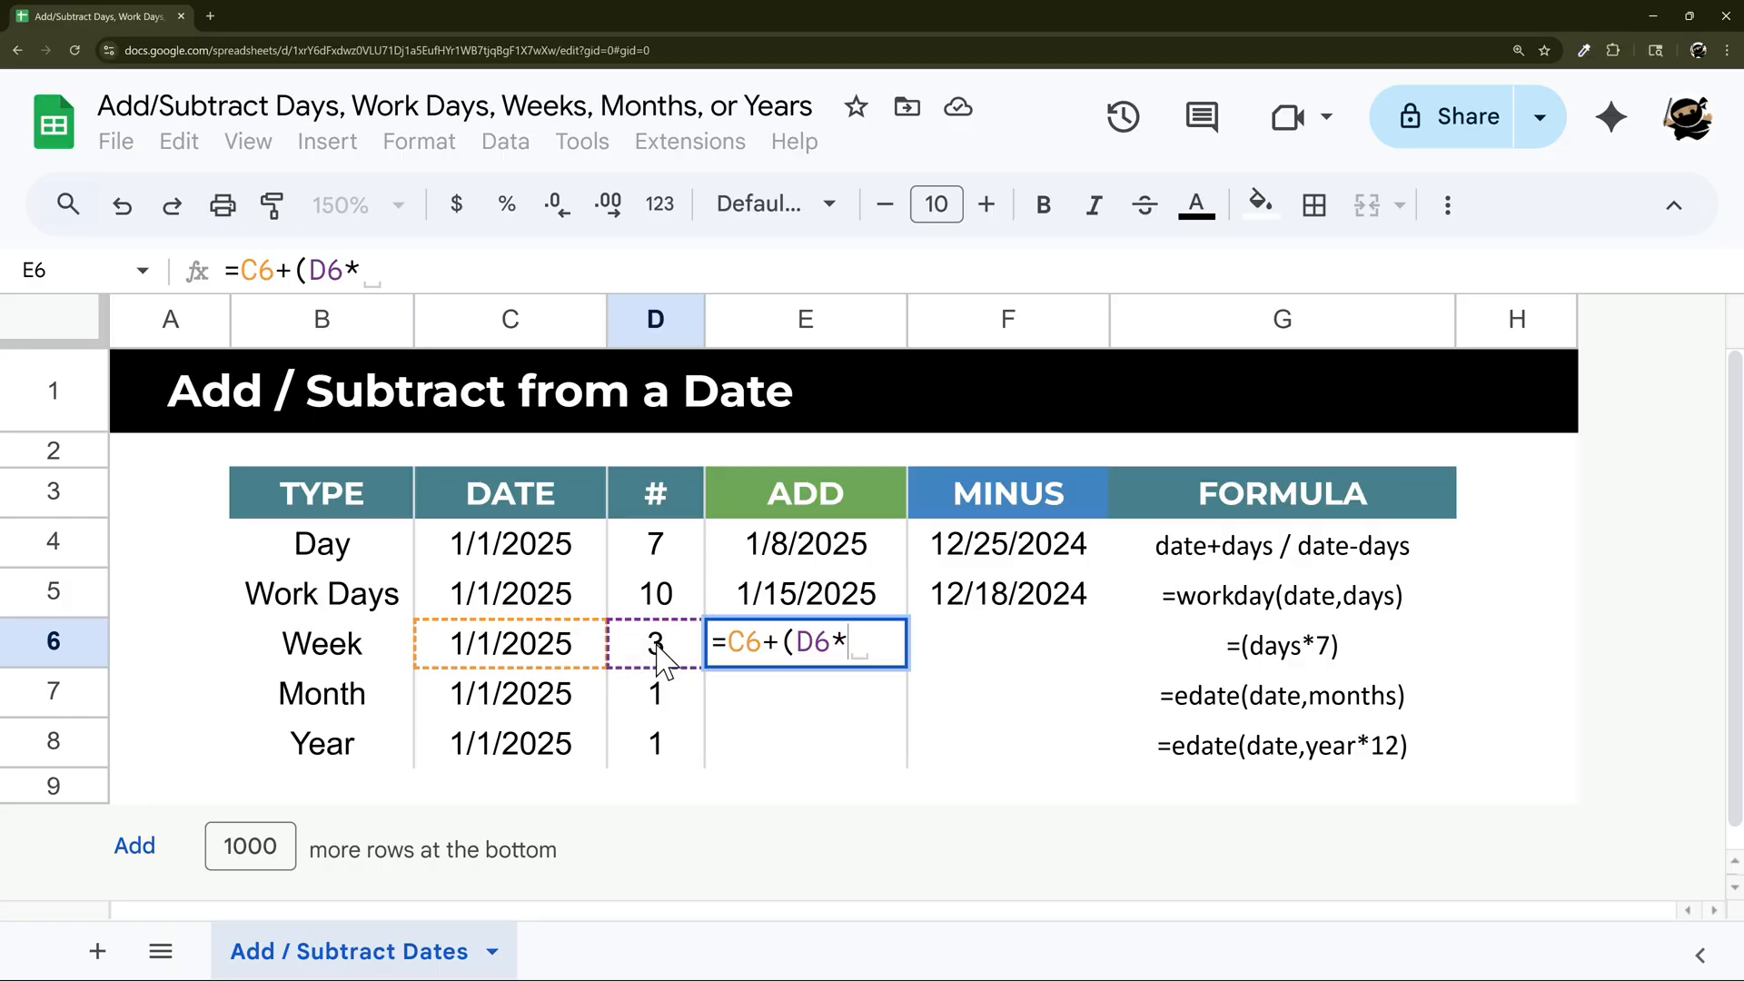
pyautogui.press('Enter')
pyautogui.write('=C6-')
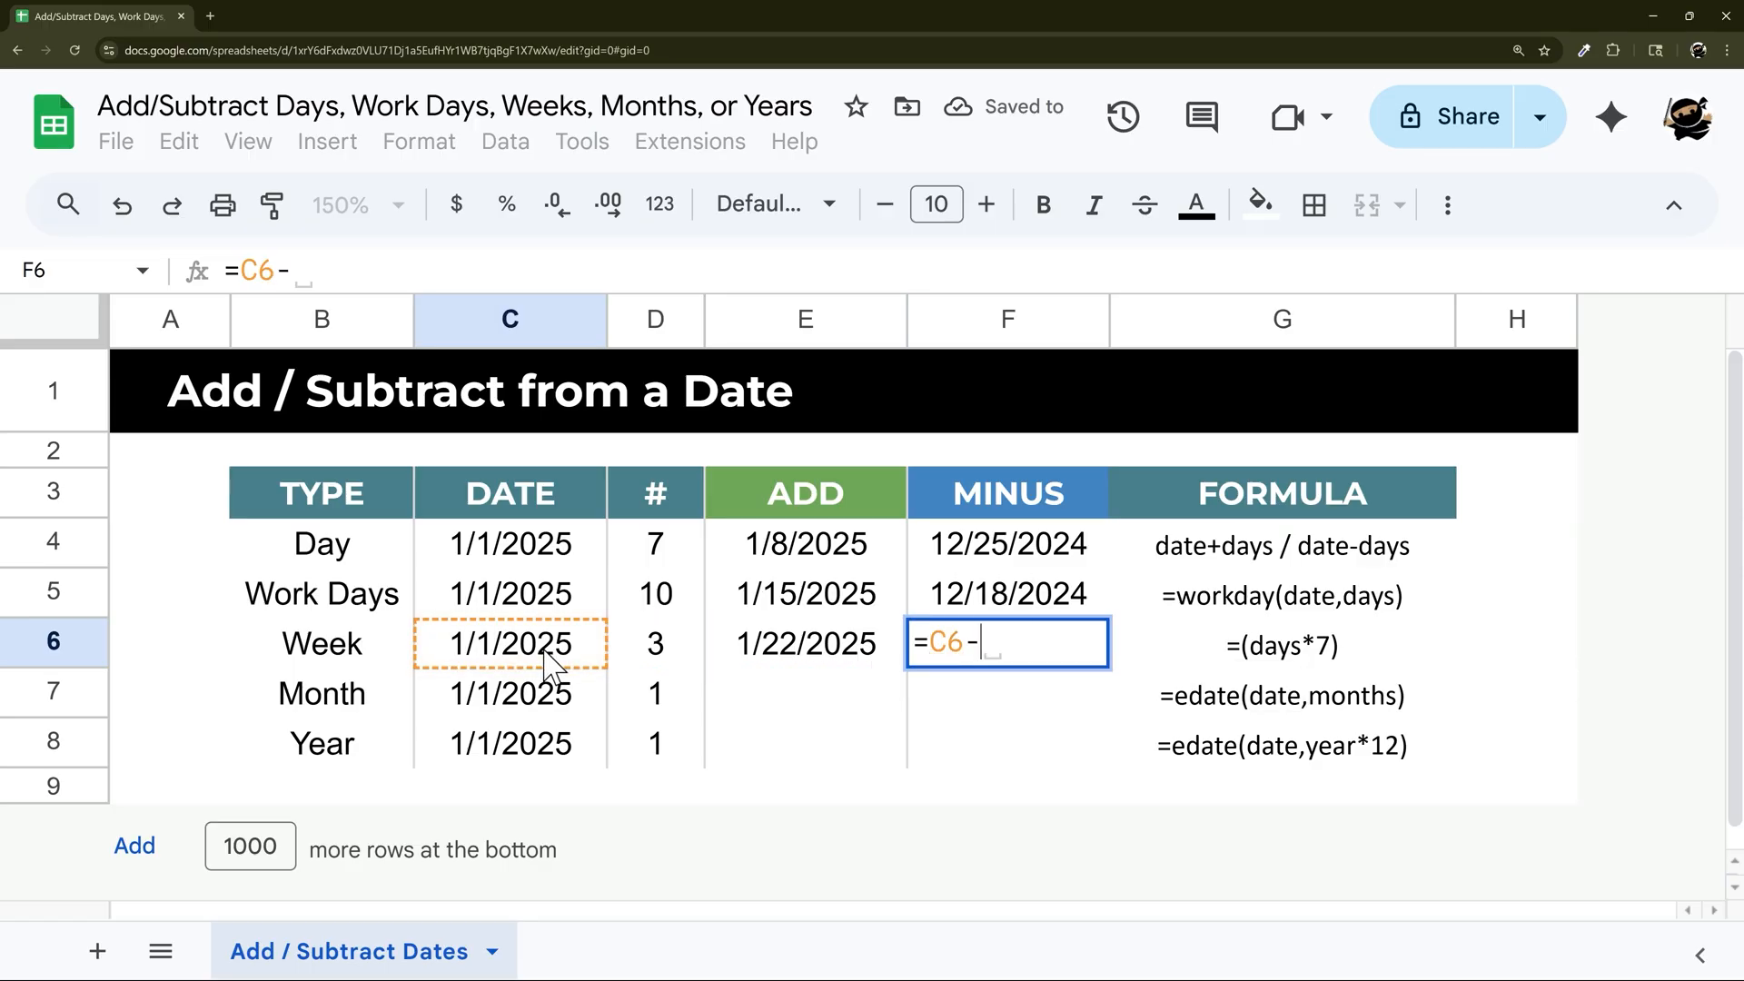
pyautogui.write('(D6*')
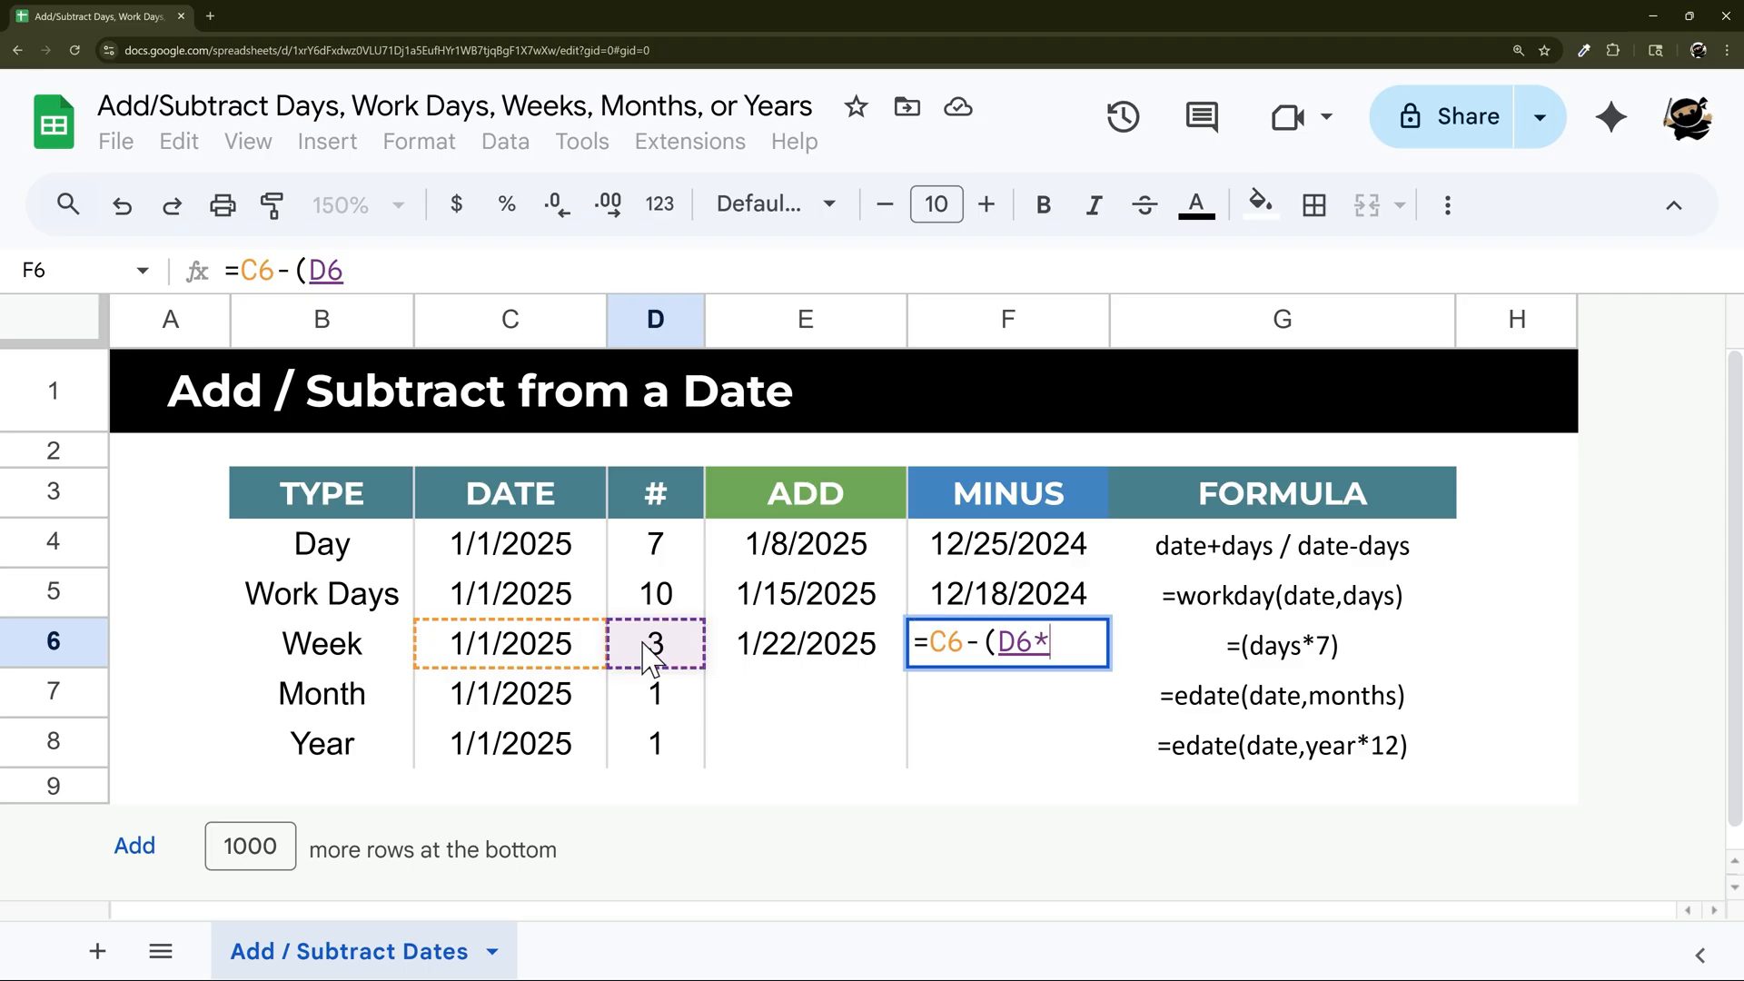
pyautogui.press('Enter')
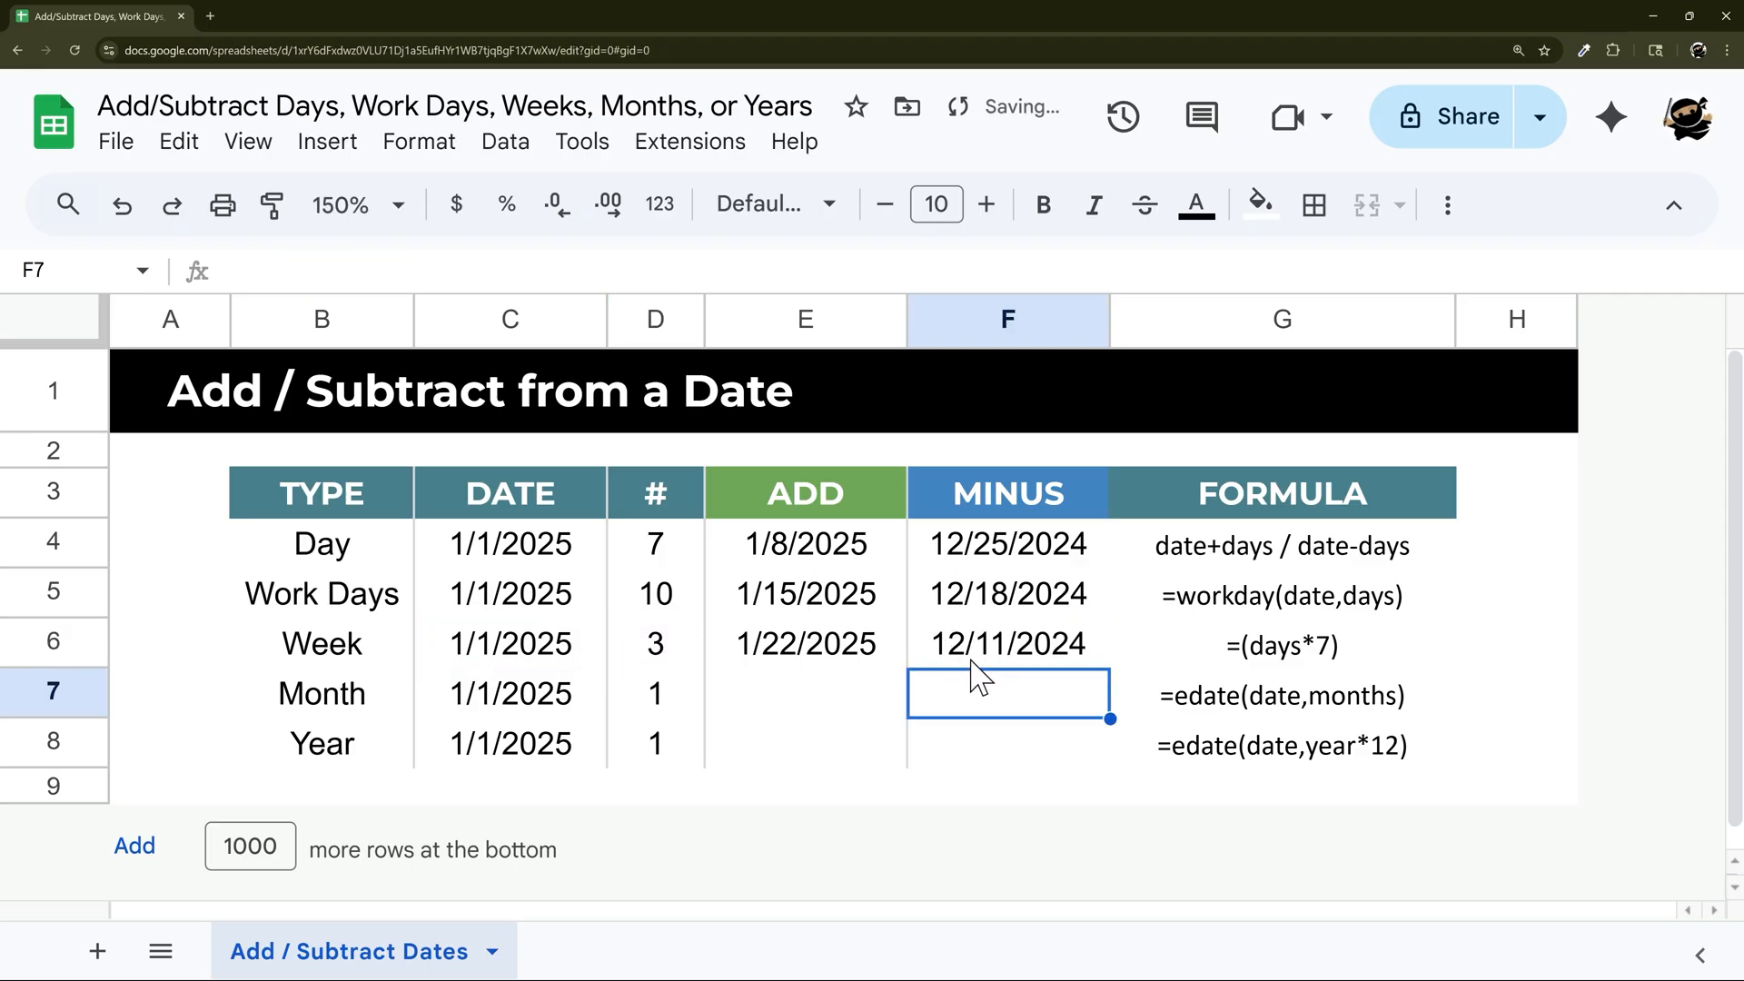
pyautogui.click(1008, 644)
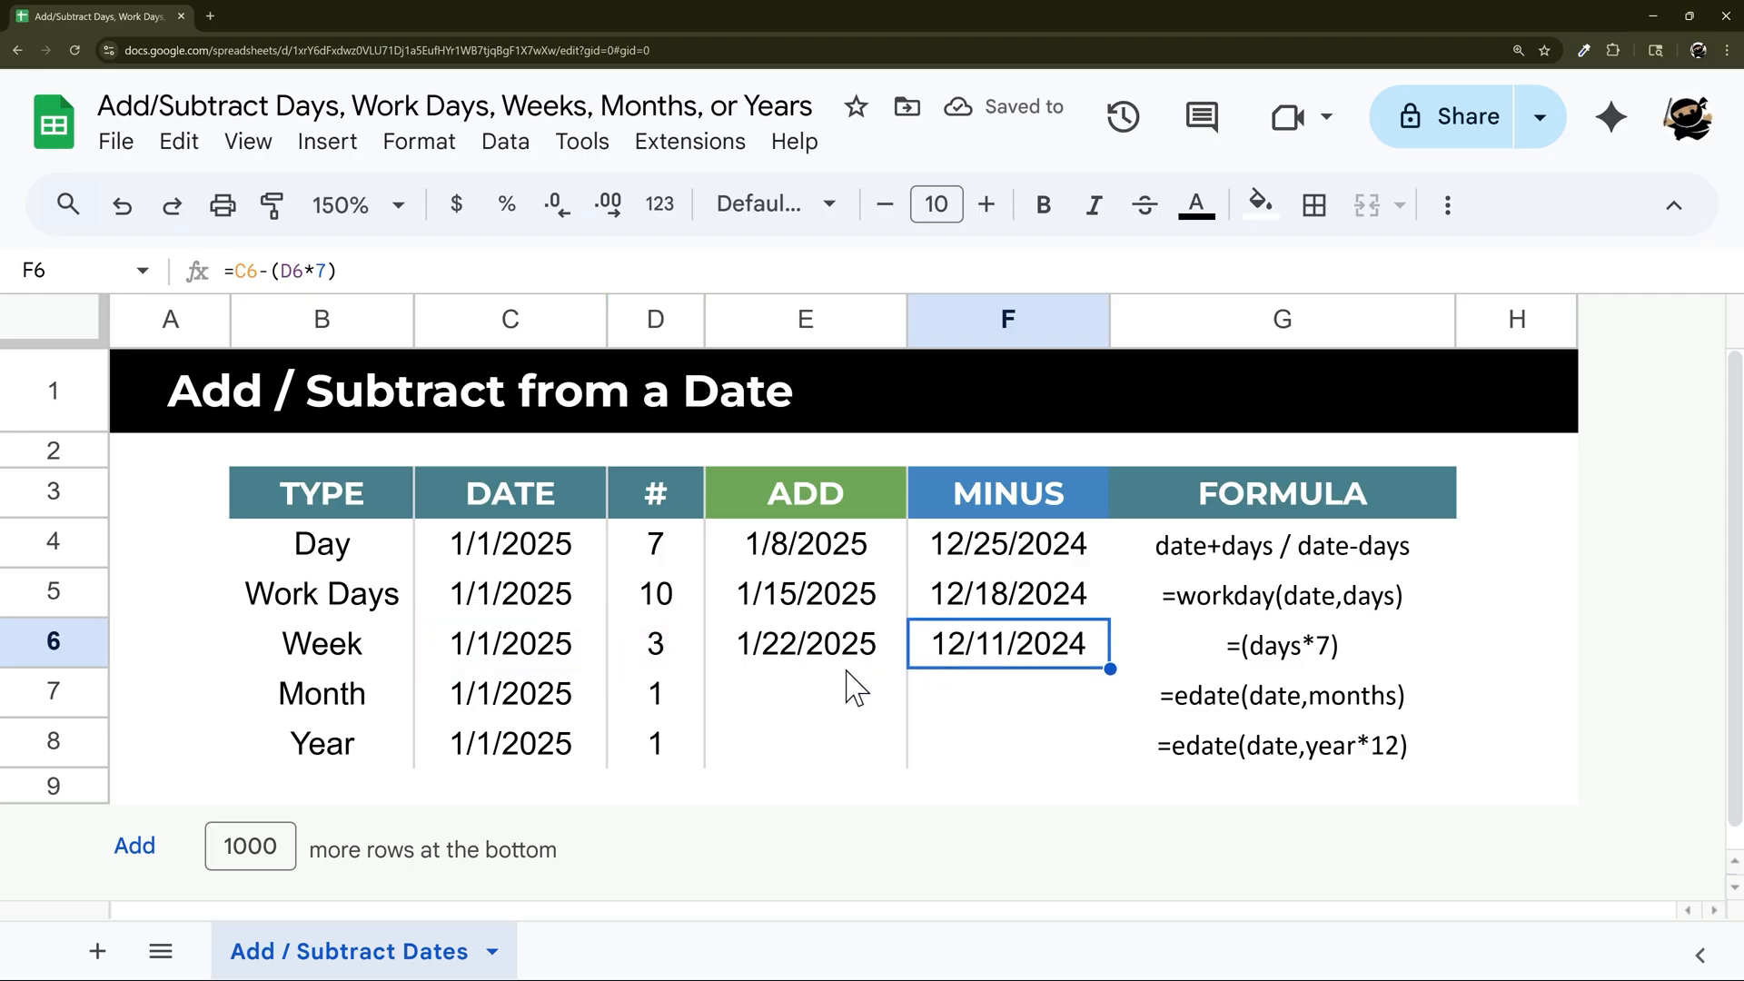
# - Enter =EDATE(C7,D7) and =EDATE(C7,-D7) for the Month row: 2/1/2025 and 12/1/2024
pyautogui.write('=e')
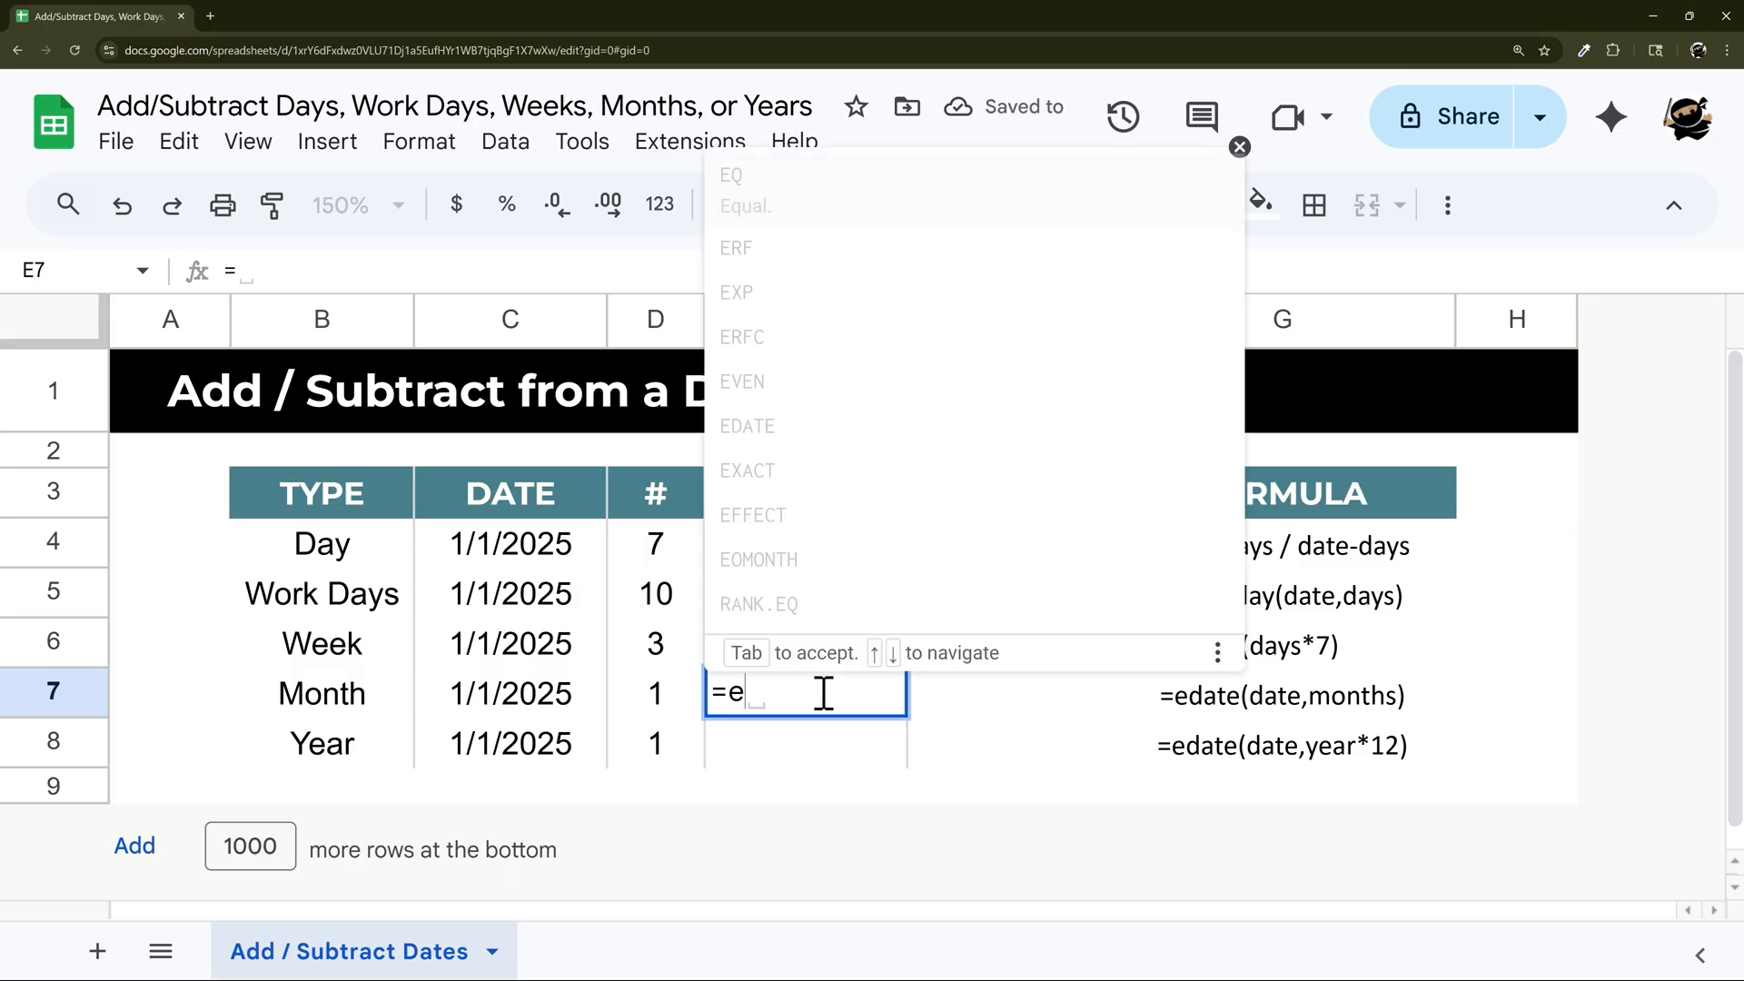
pyautogui.write('date(')
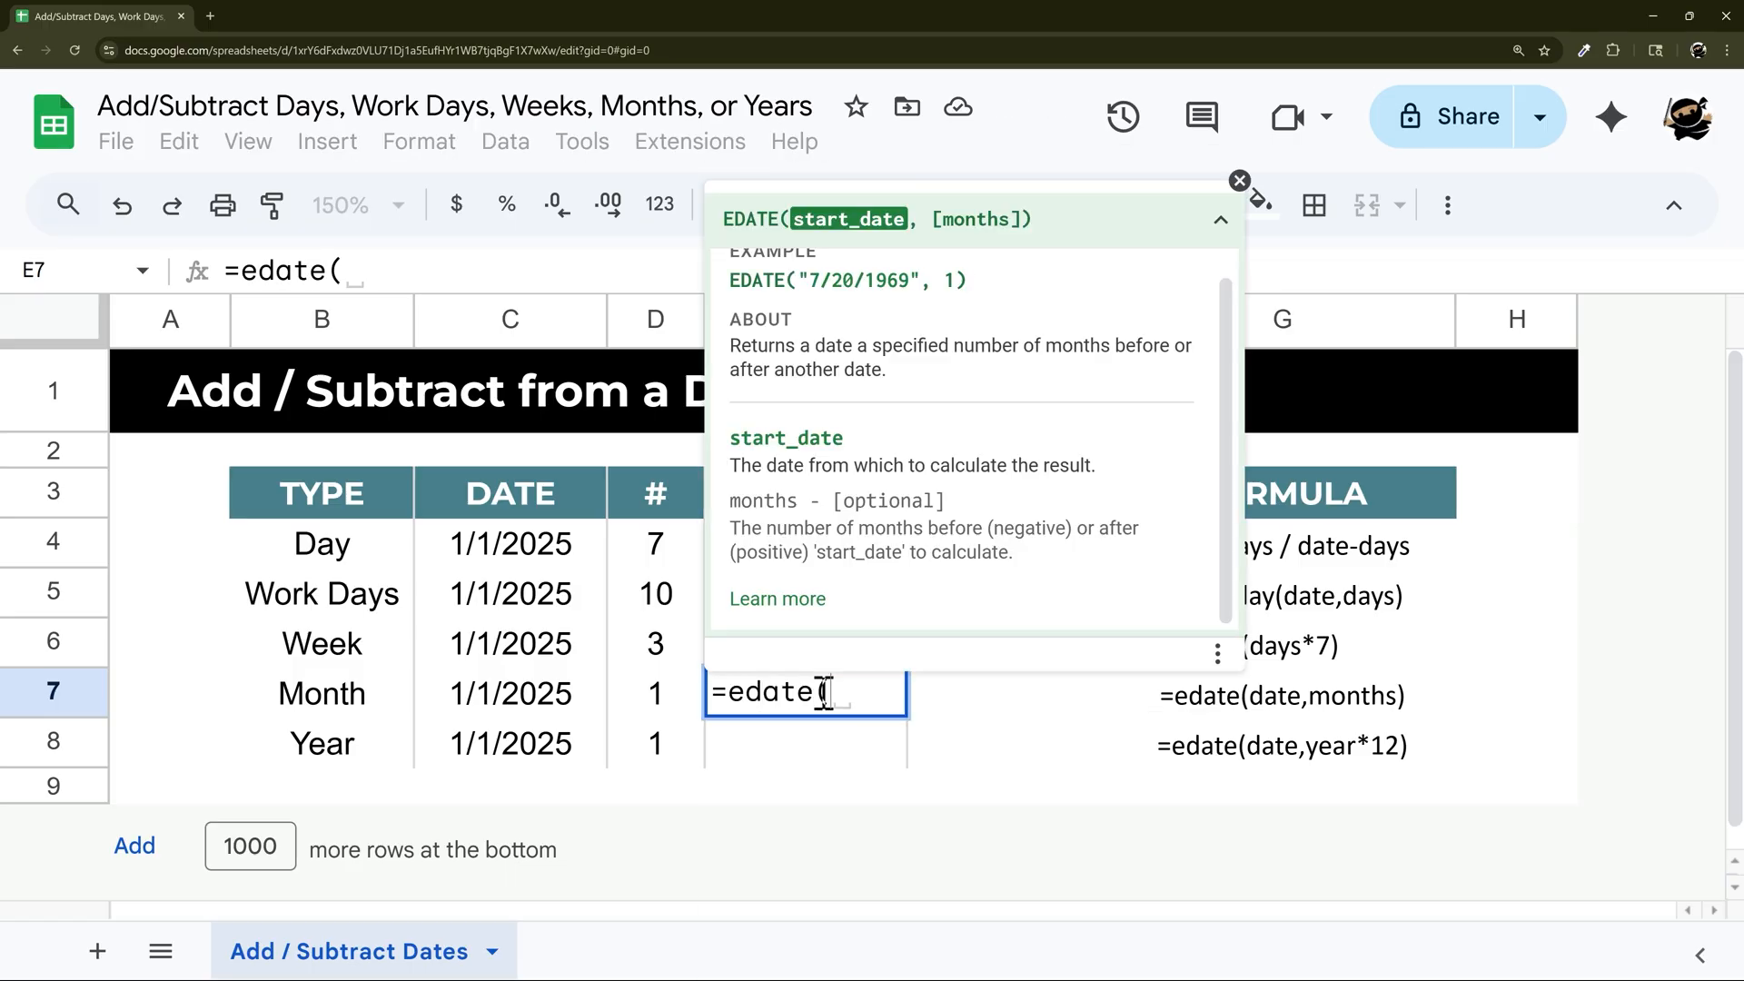
pyautogui.click(510, 694)
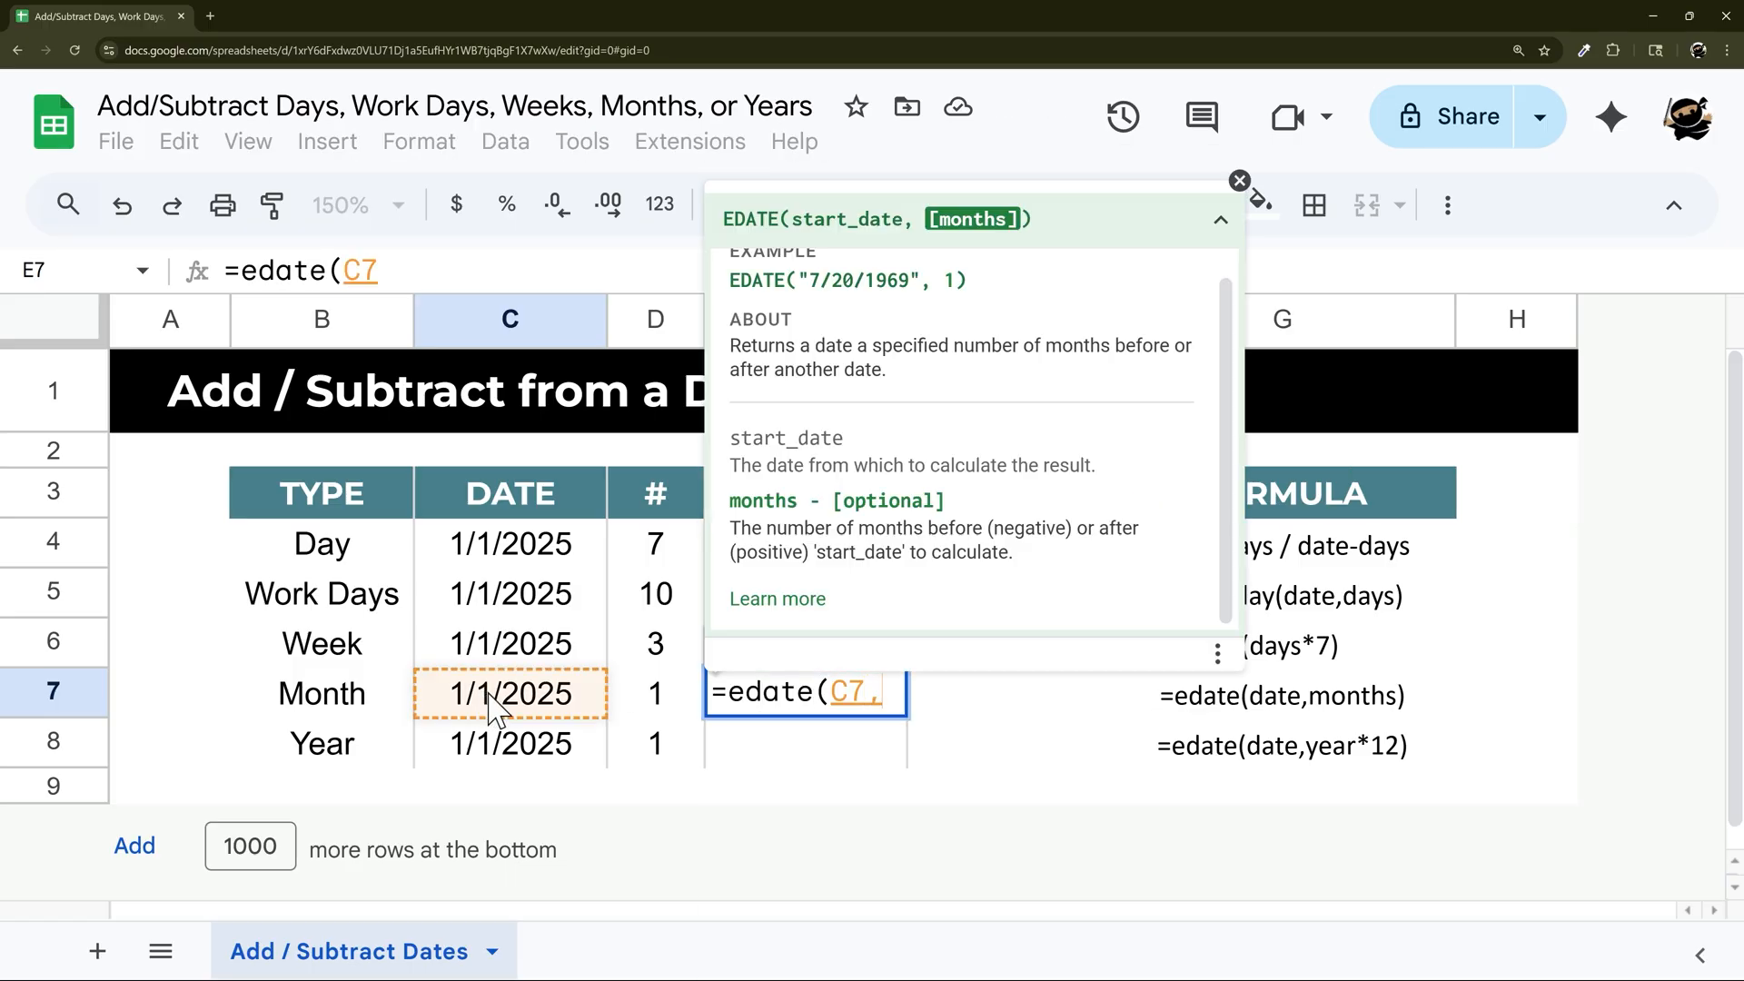
pyautogui.click(656, 693)
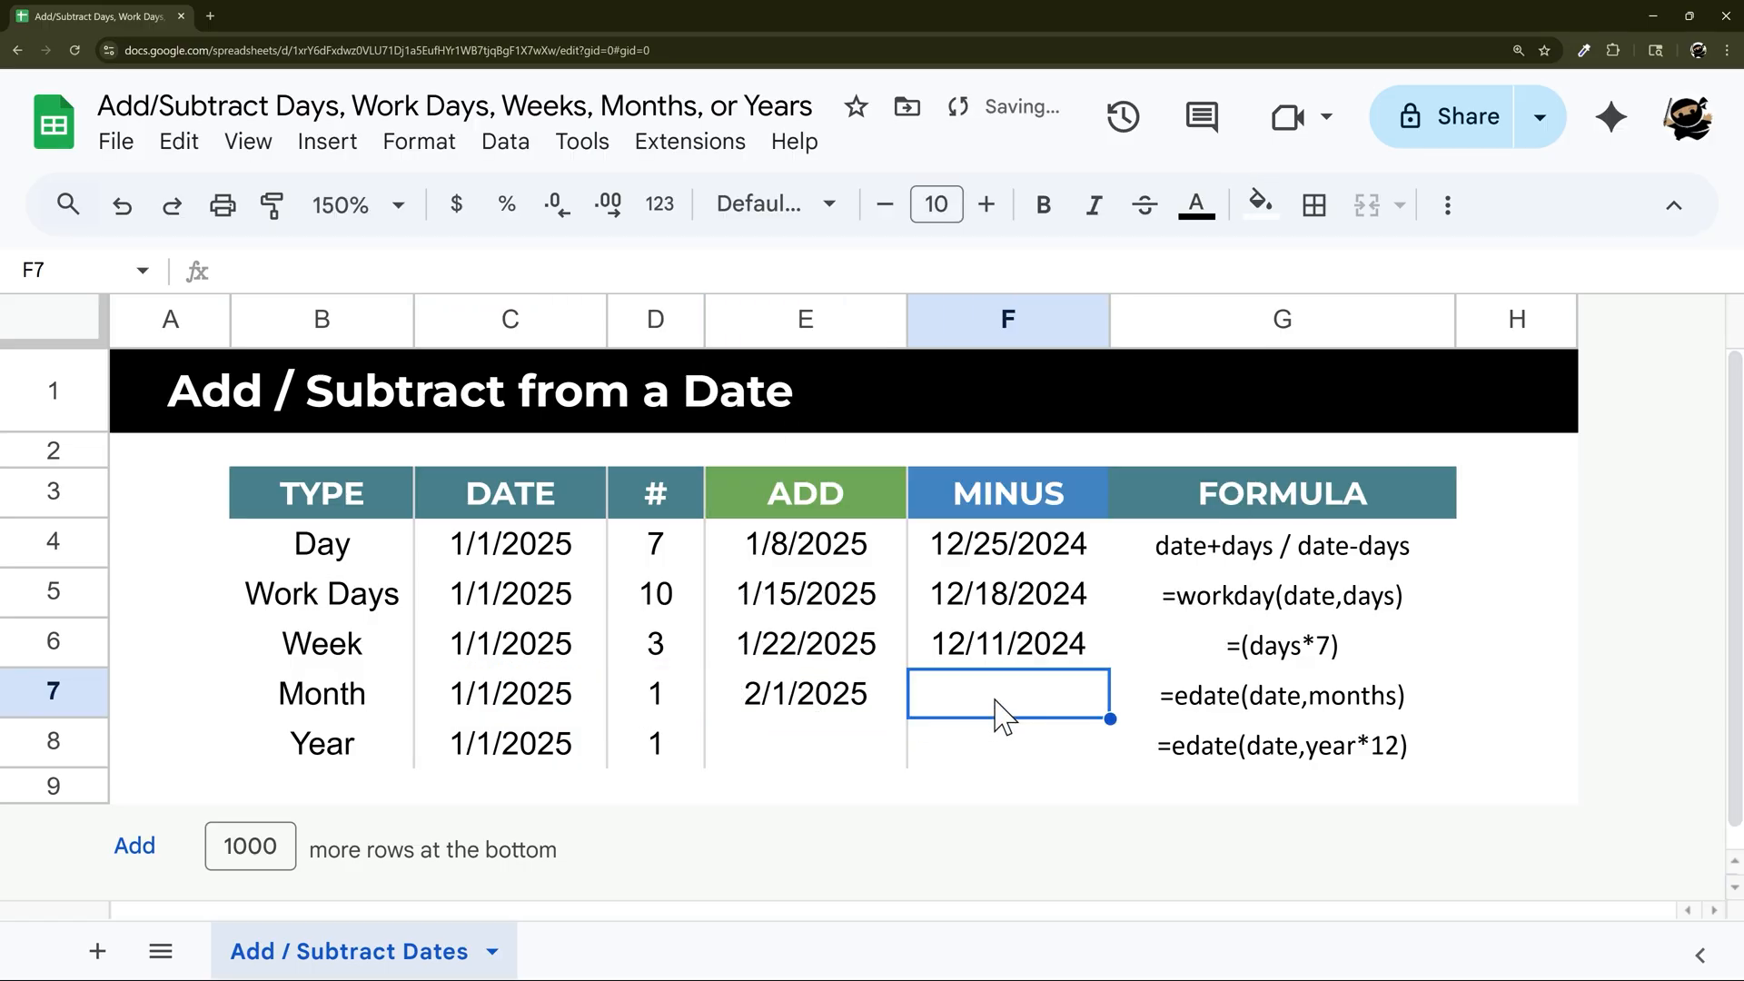
pyautogui.write('=edate(D7,E7)')
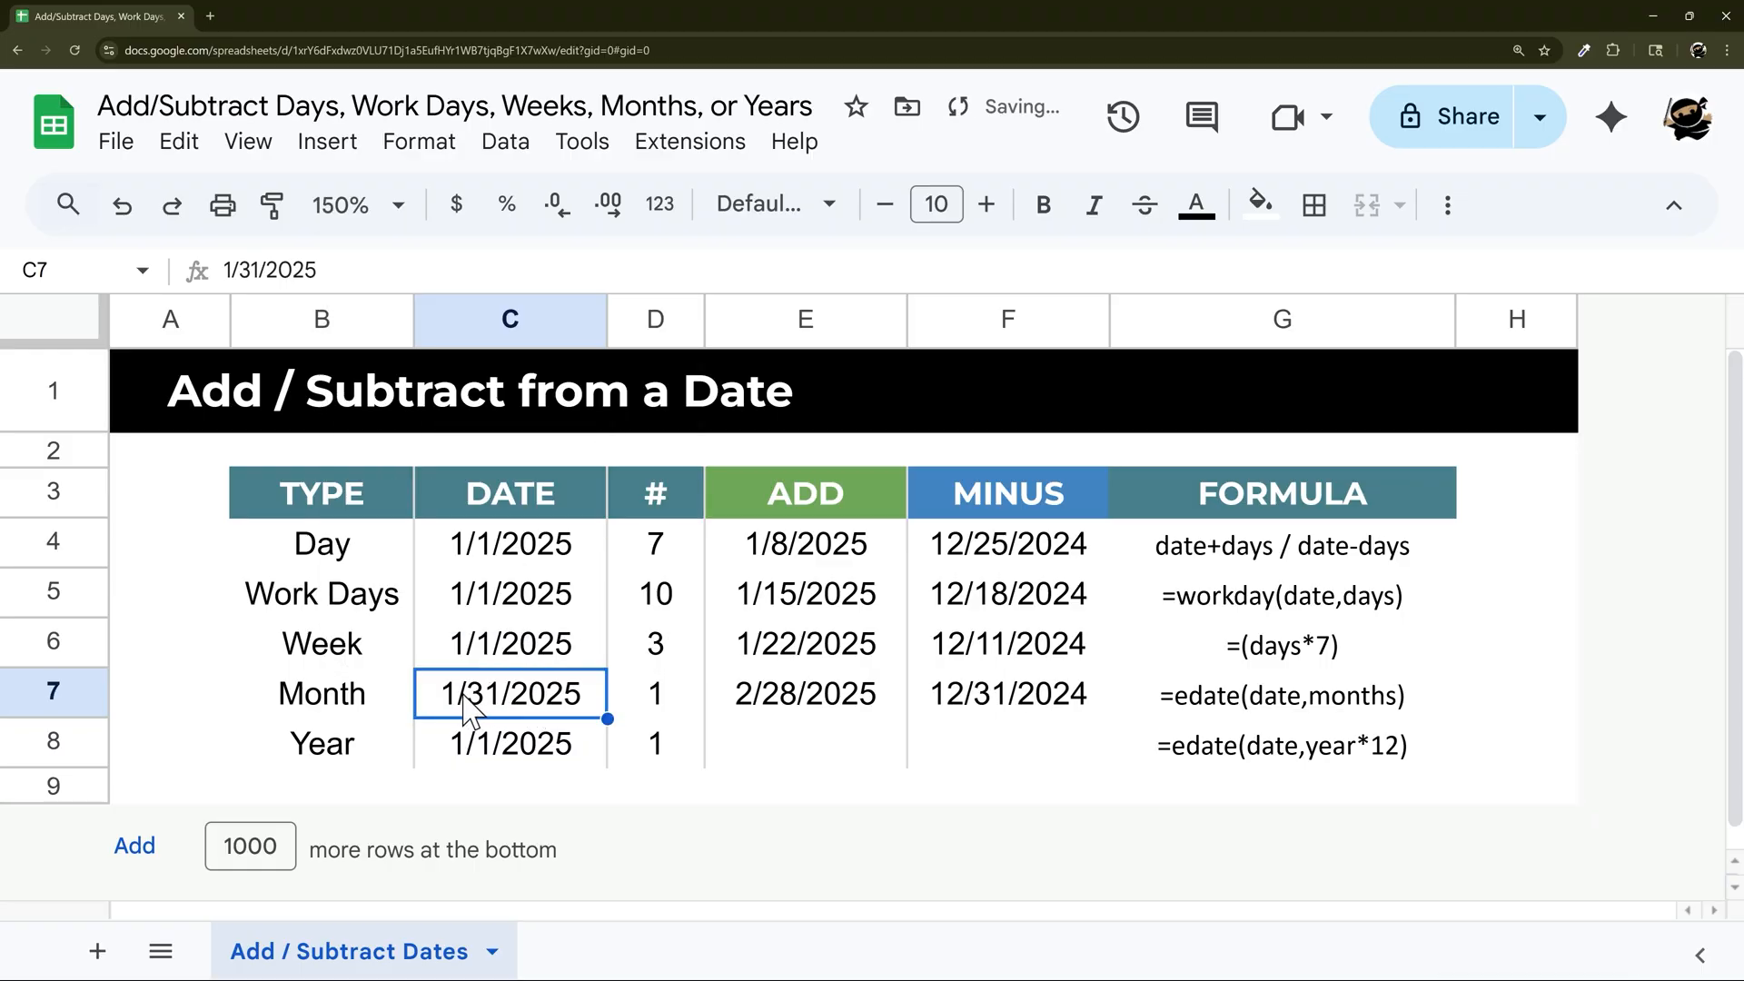
pyautogui.click(804, 694)
pyautogui.write('=')
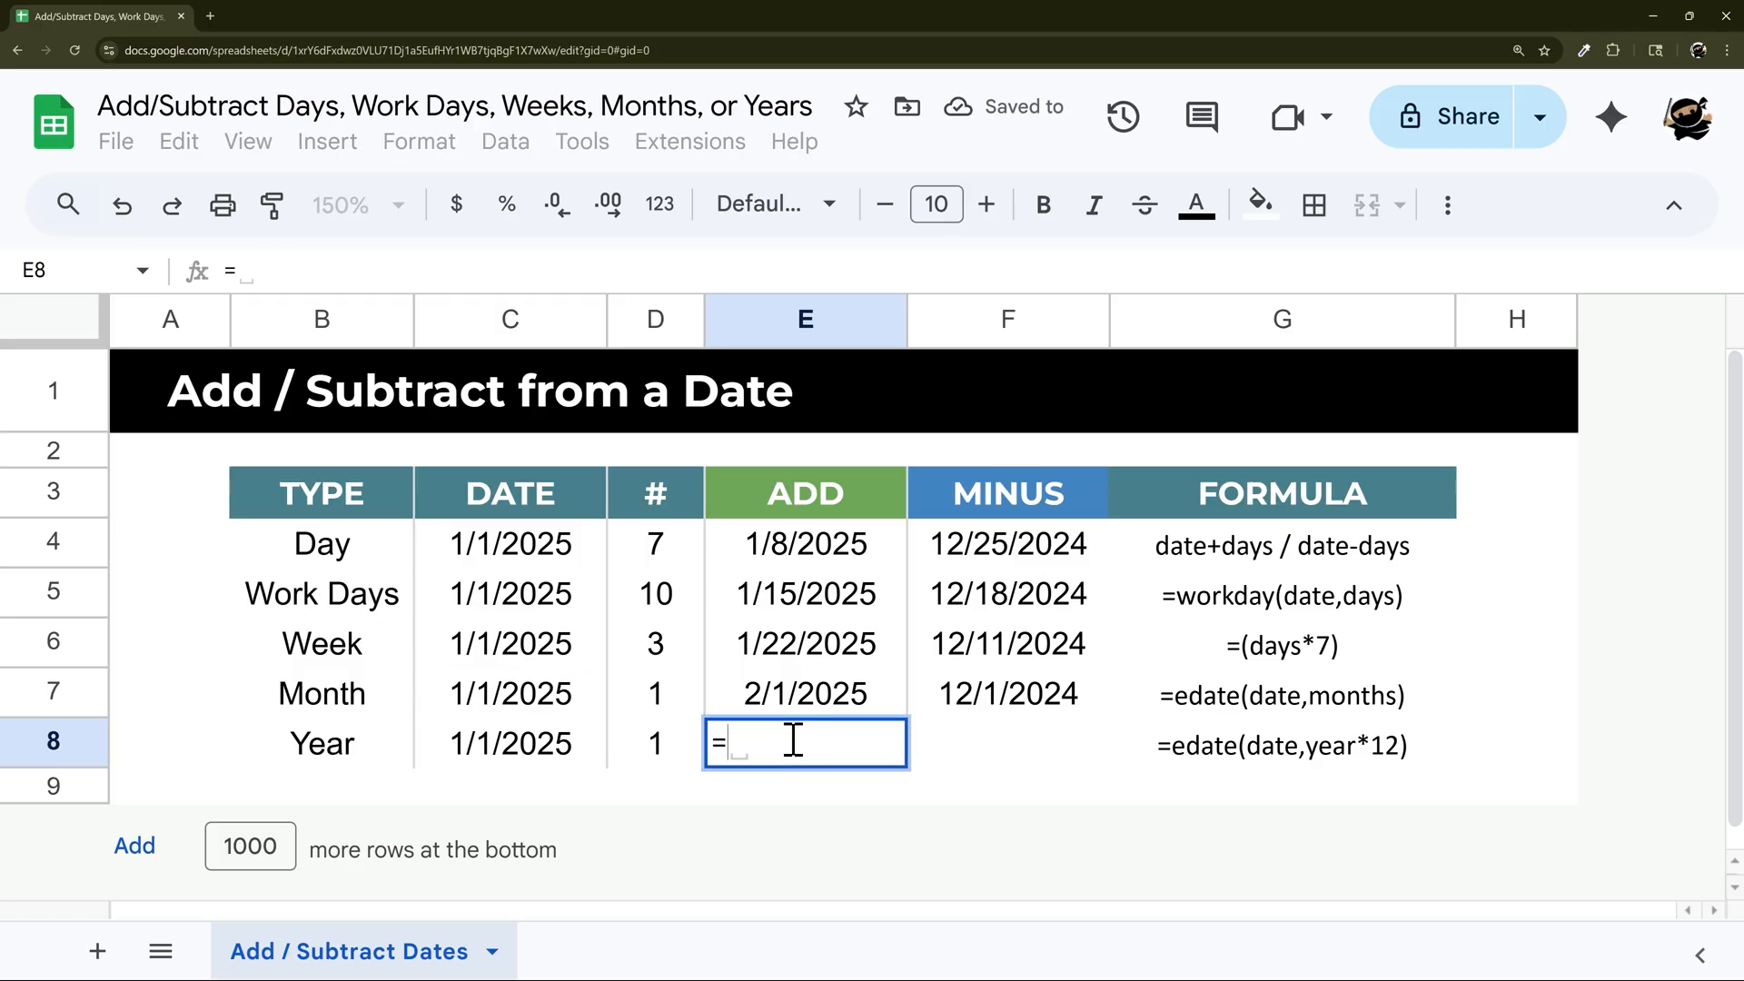
# - Enter =EDATE(C8,D8*12) in the Year ADD cell, giving 1/1/2026
pyautogui.write('edate(')
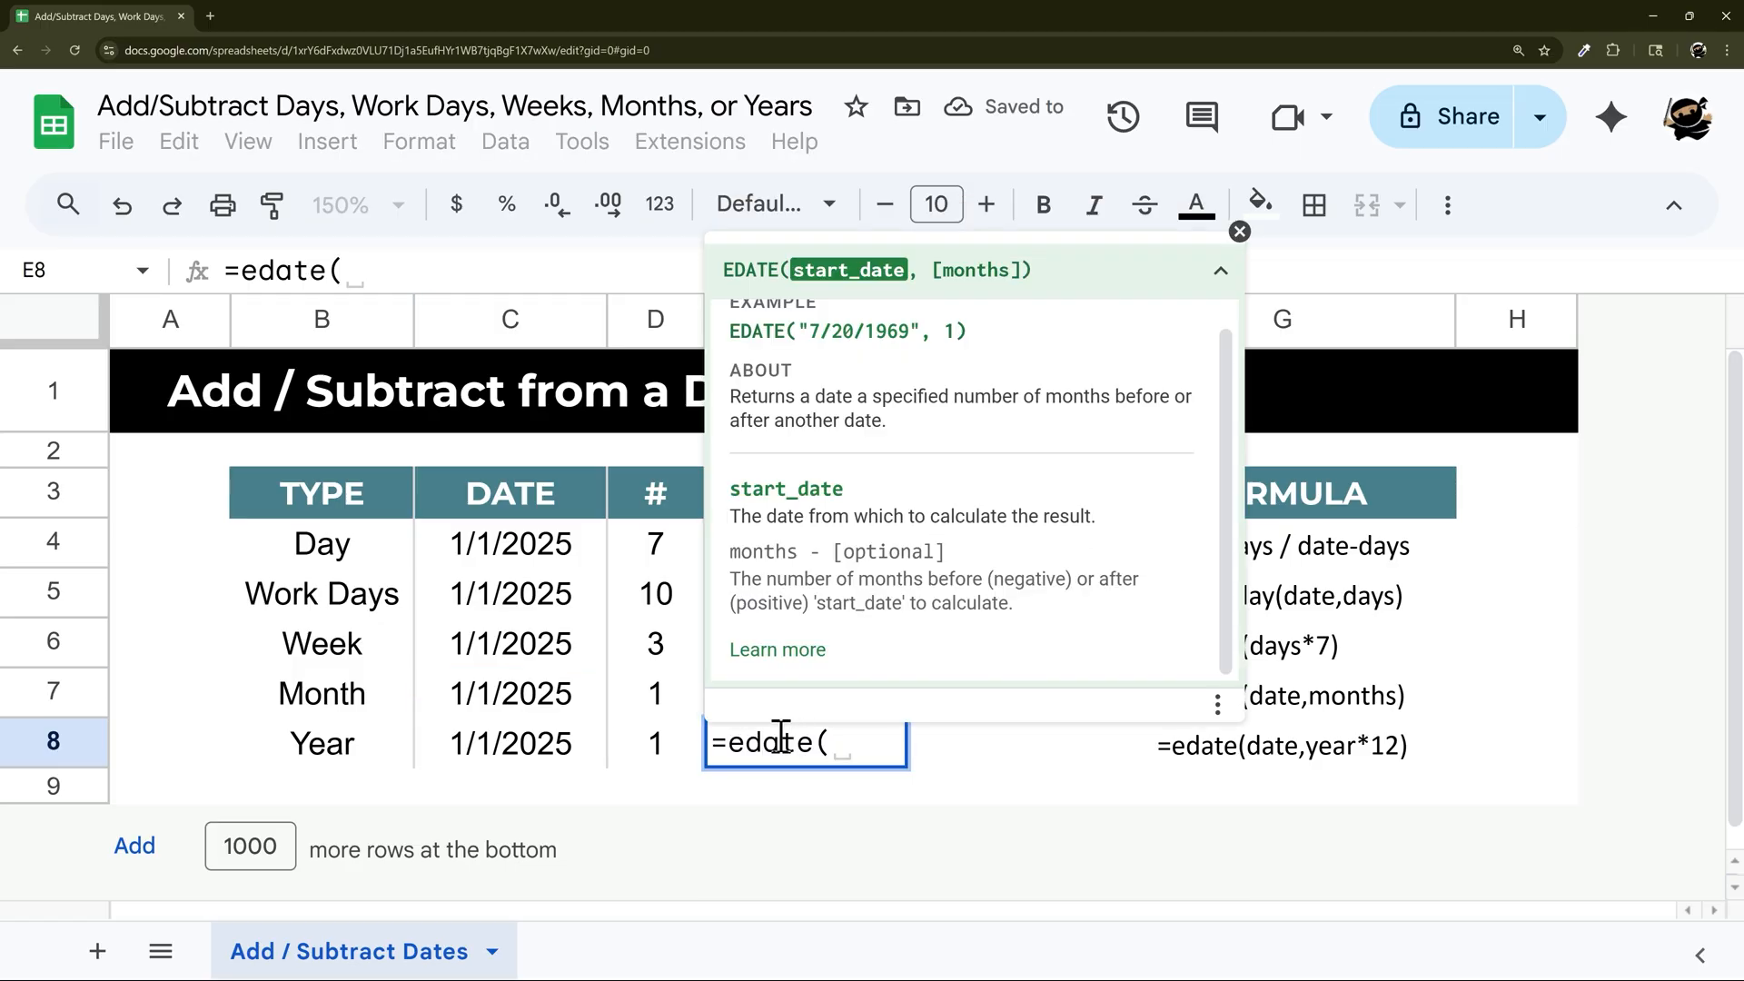
pyautogui.click(508, 743)
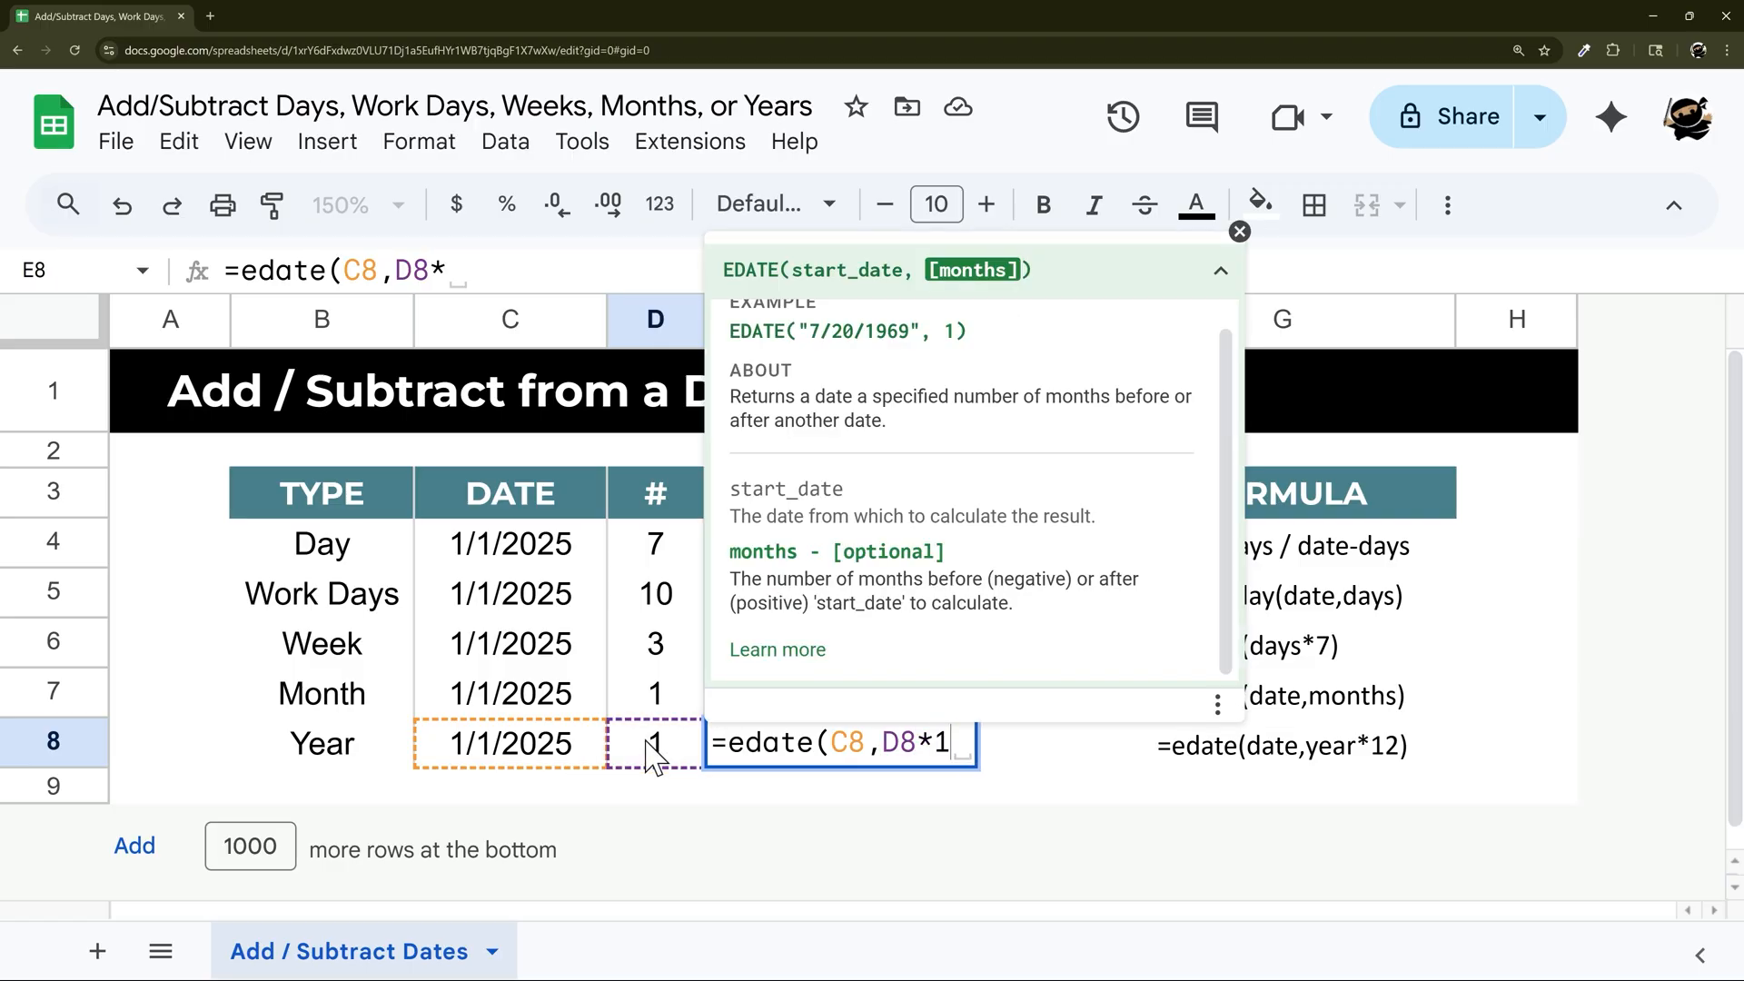
pyautogui.press('Enter')
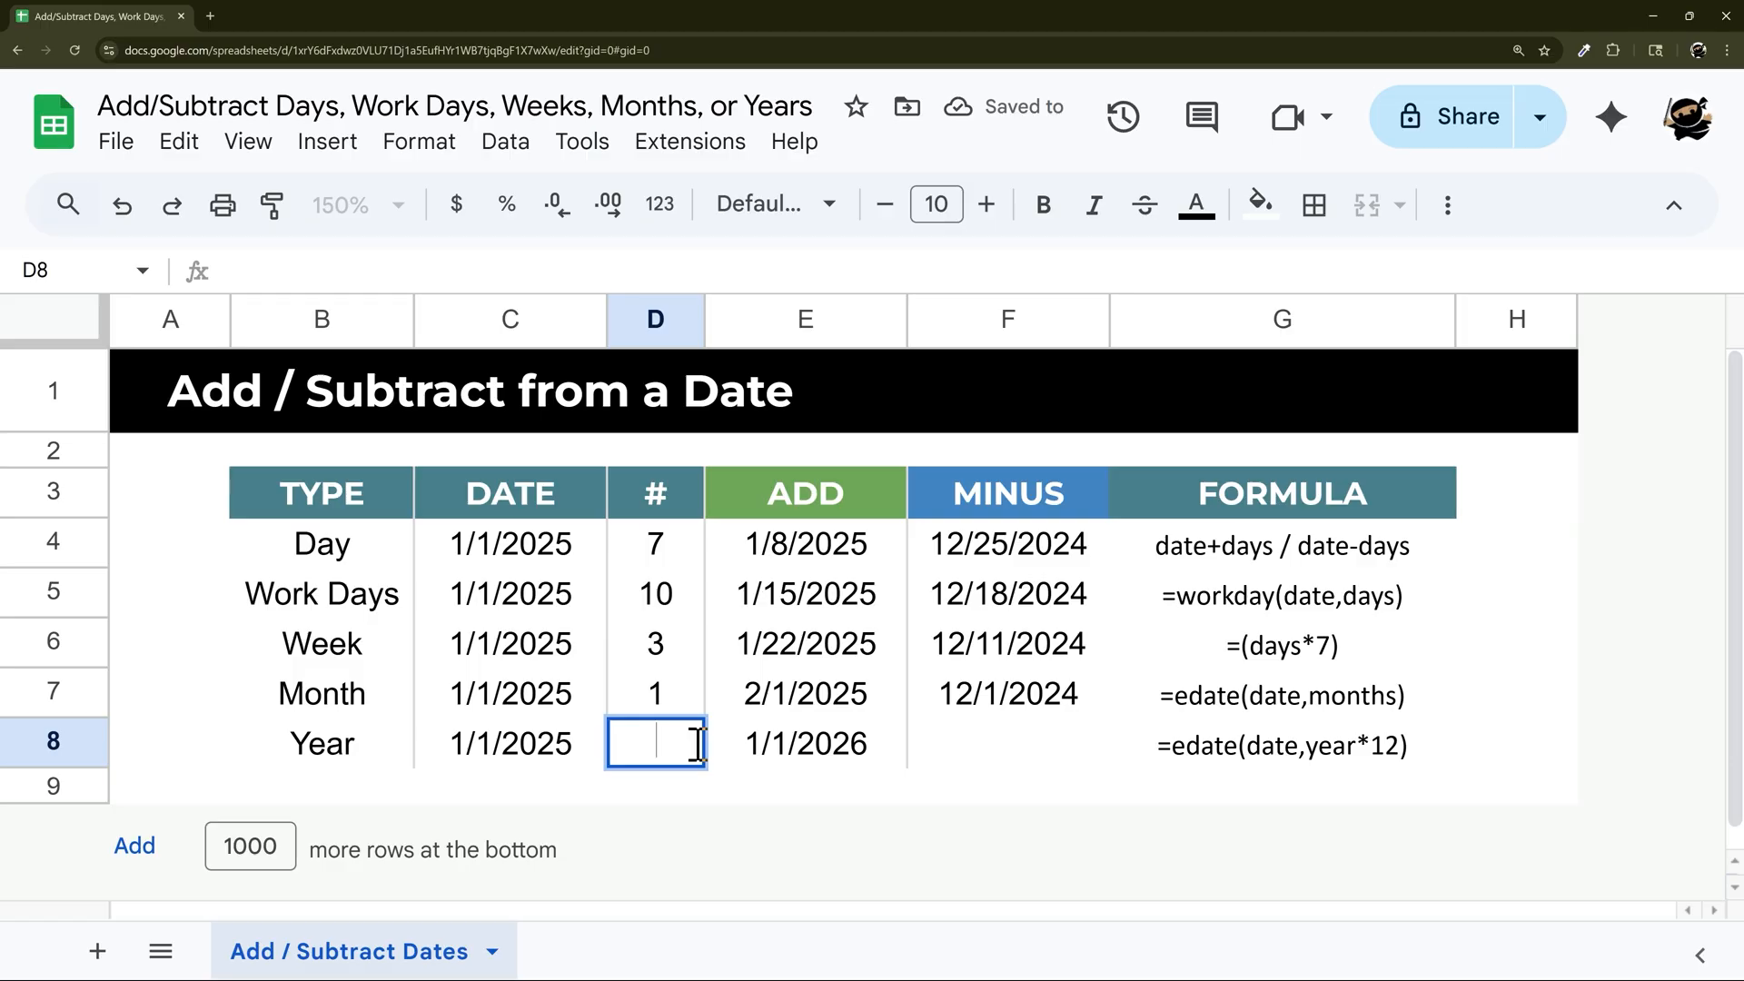
# - Enter =EDATE(C8,-D8*12) in the Year MINUS cell, giving 1/1/2024
pyautogui.write('1')
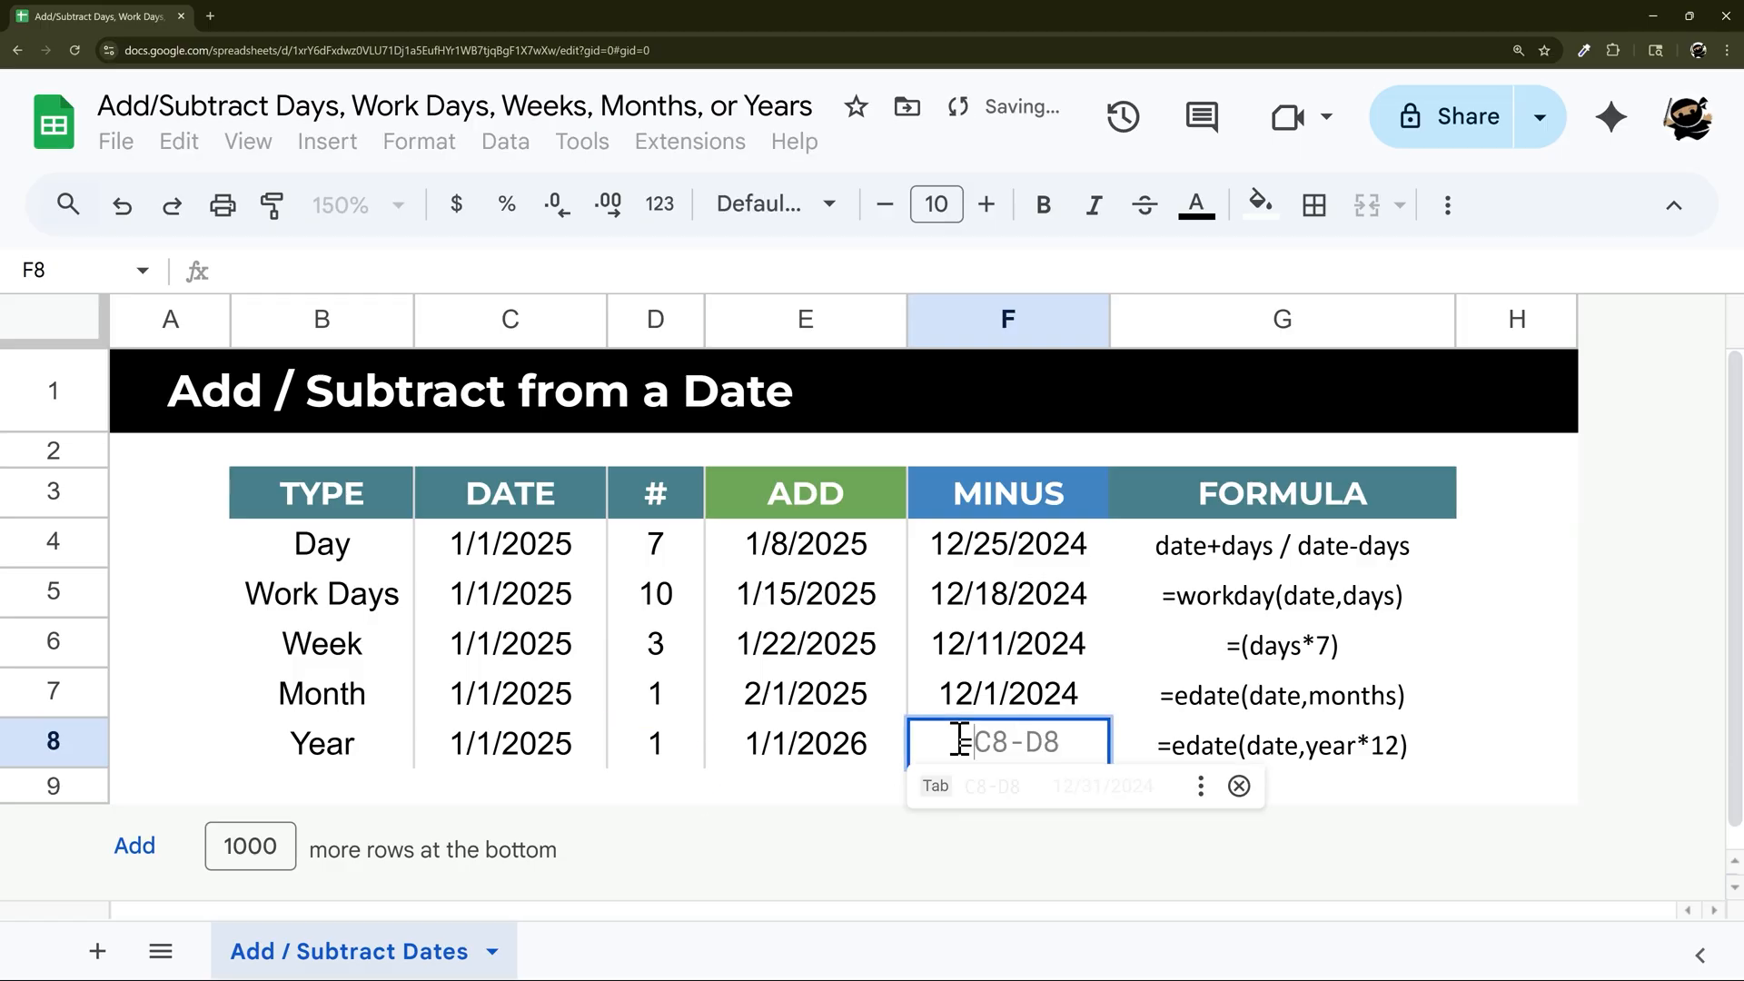
pyautogui.write('=edate(D8,E8*12)')
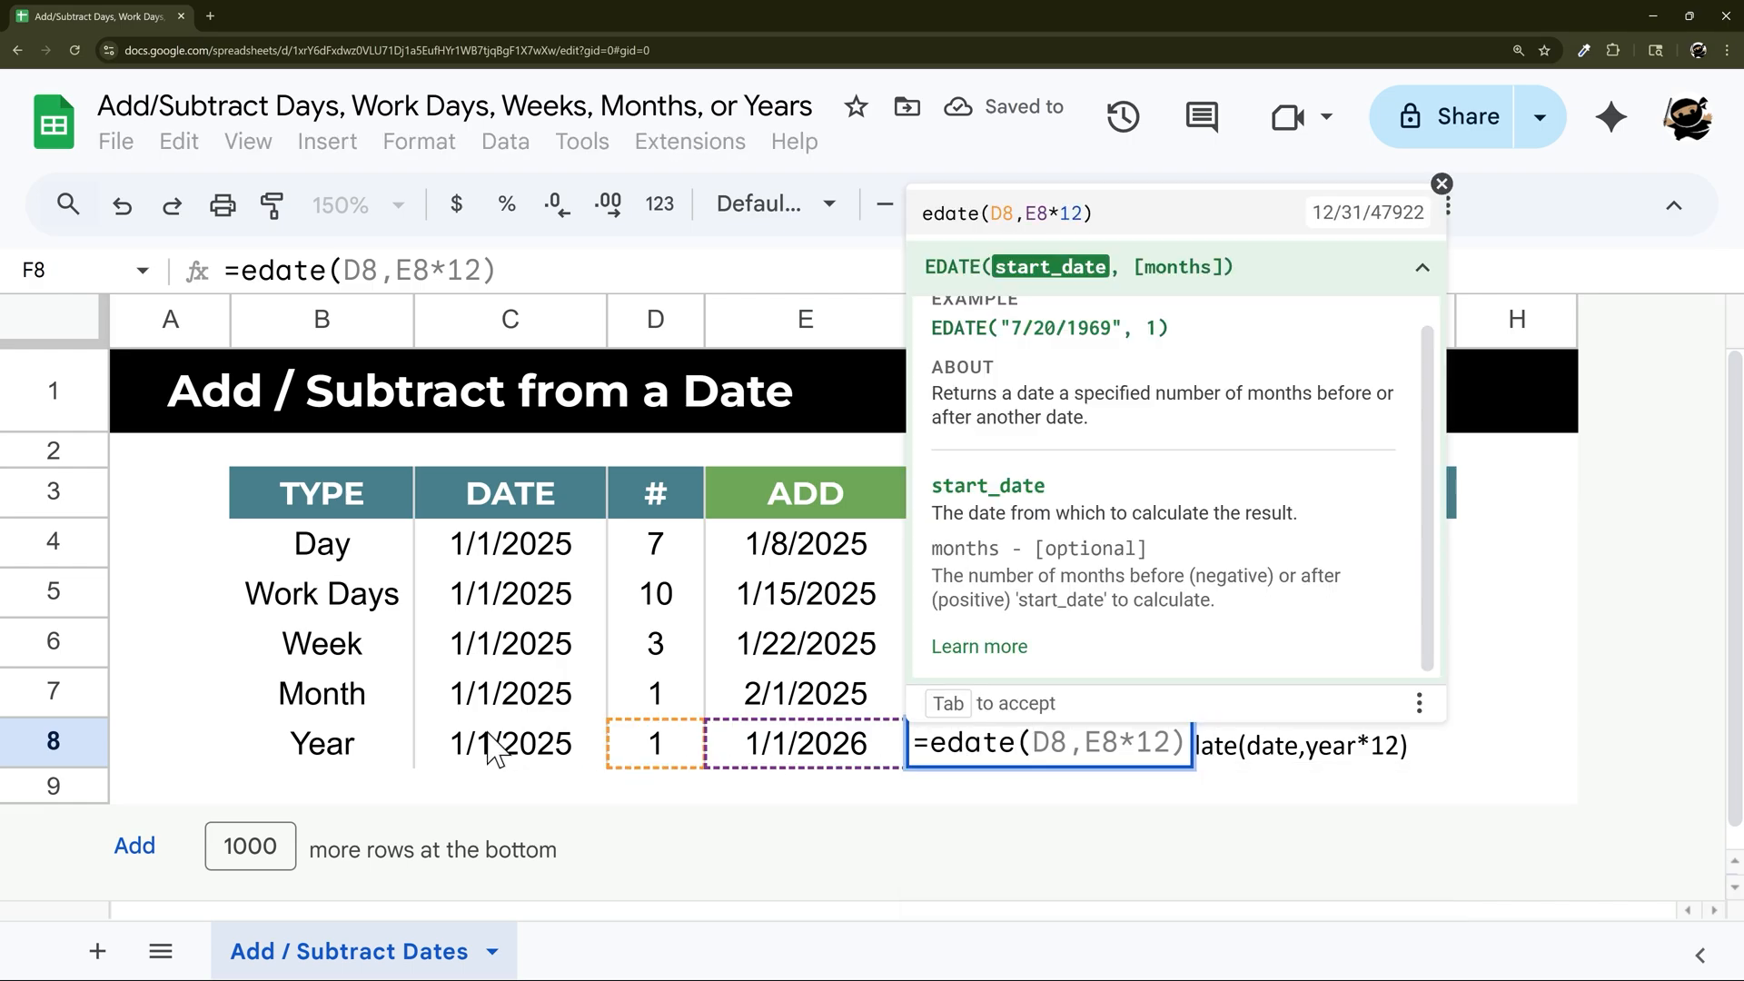
pyautogui.click(510, 744)
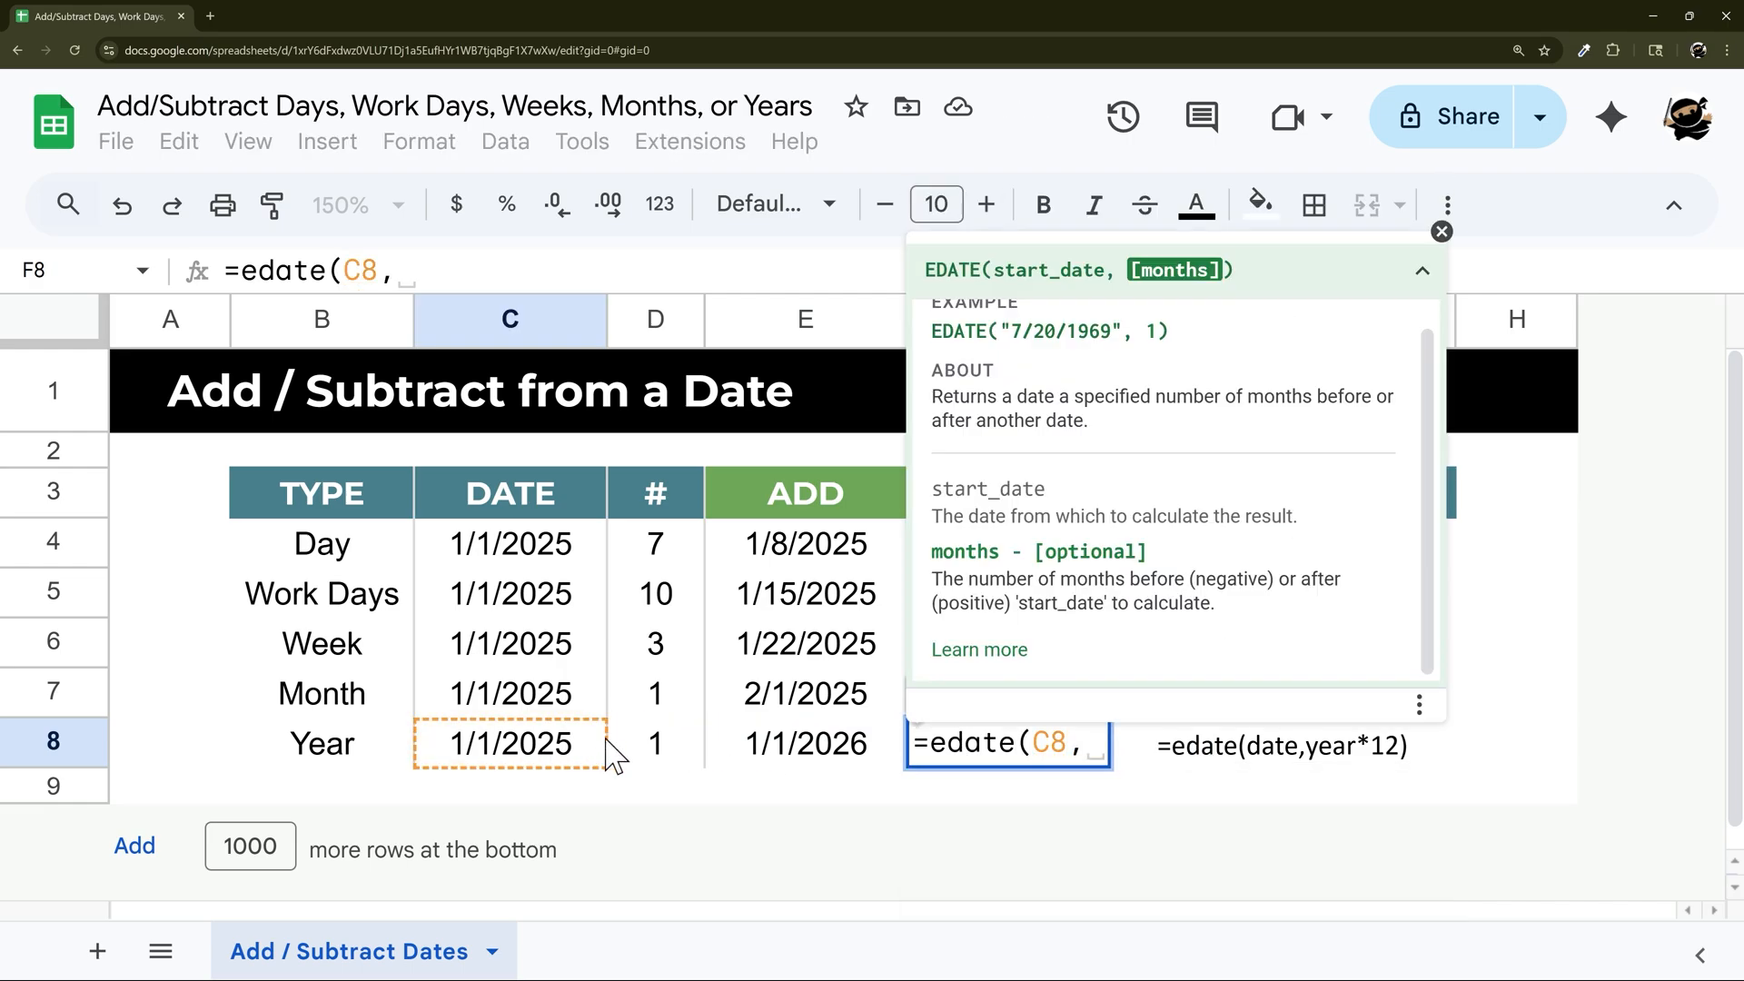
pyautogui.click(656, 744)
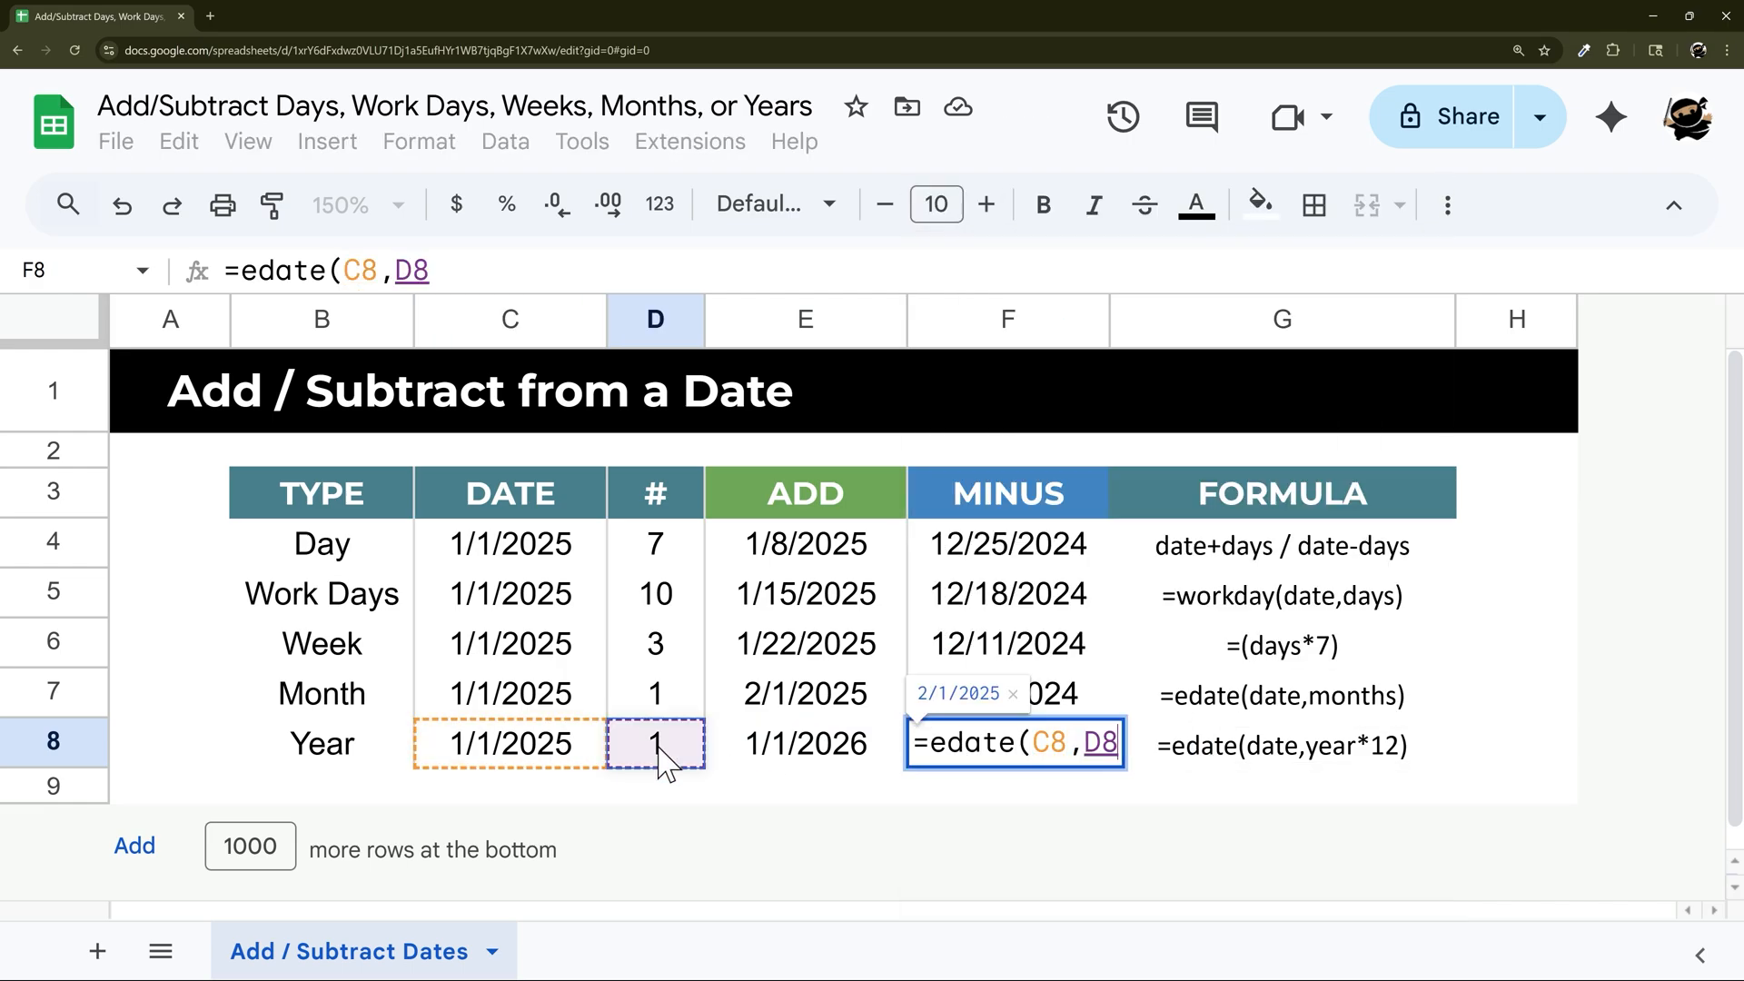
pyautogui.write('*12')
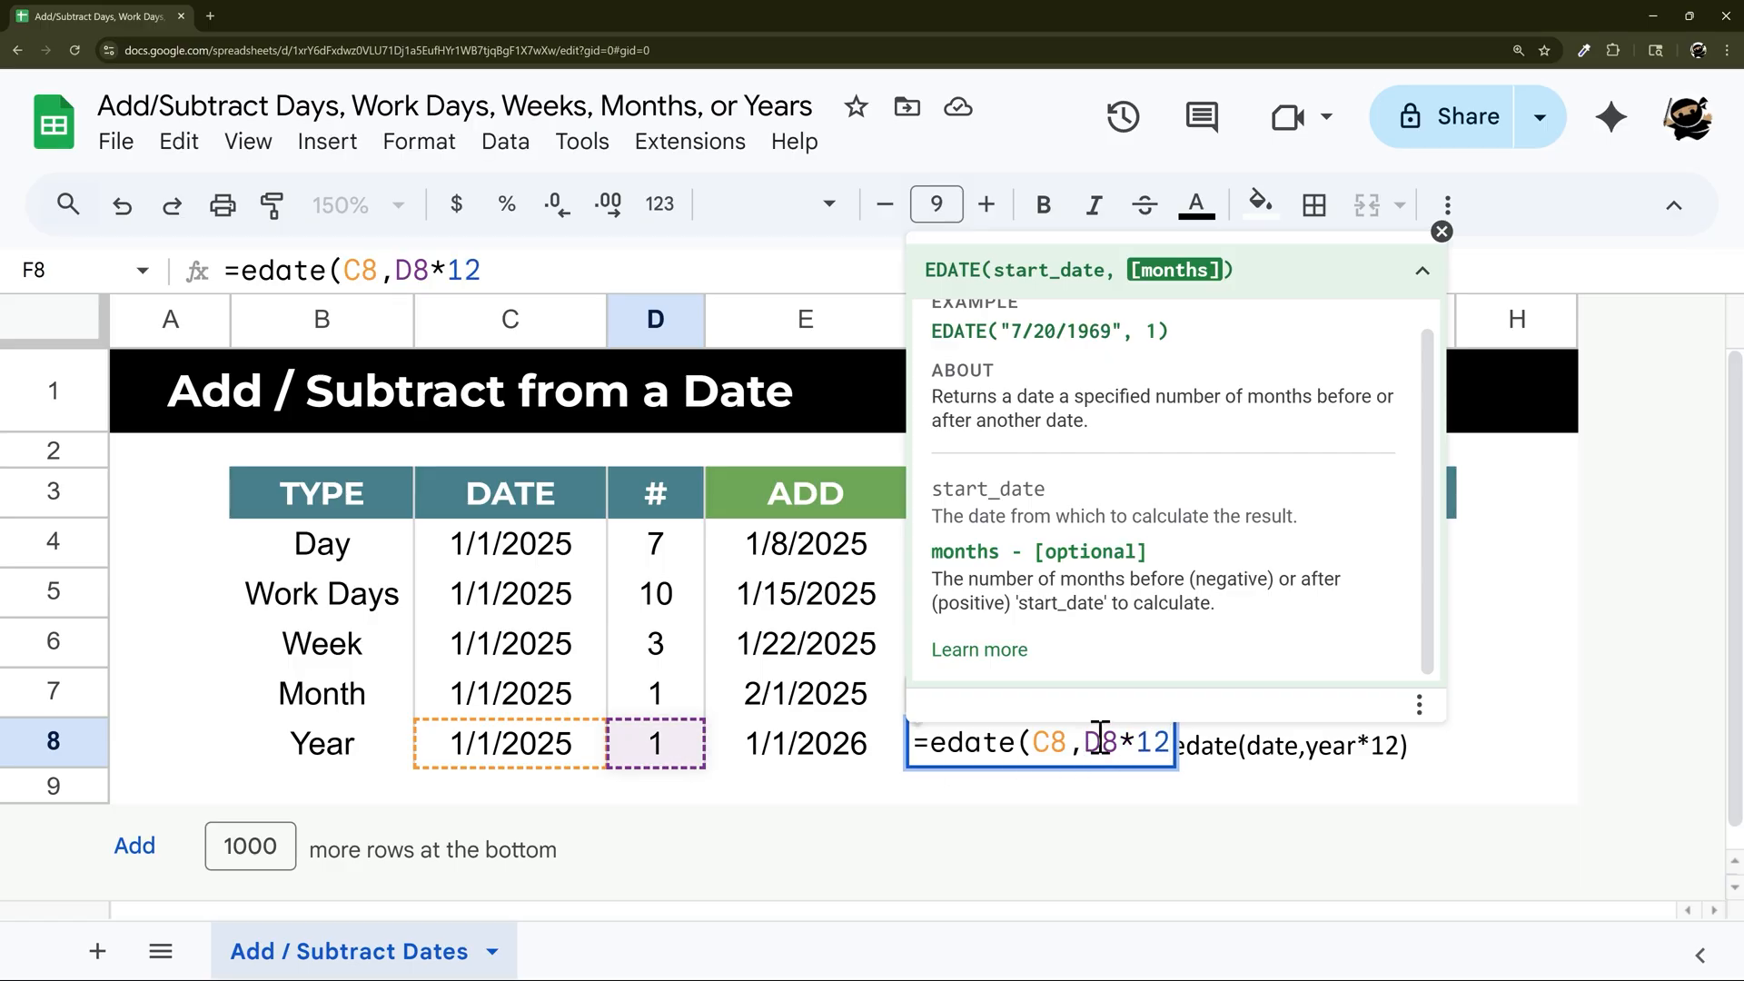
pyautogui.press('Enter')
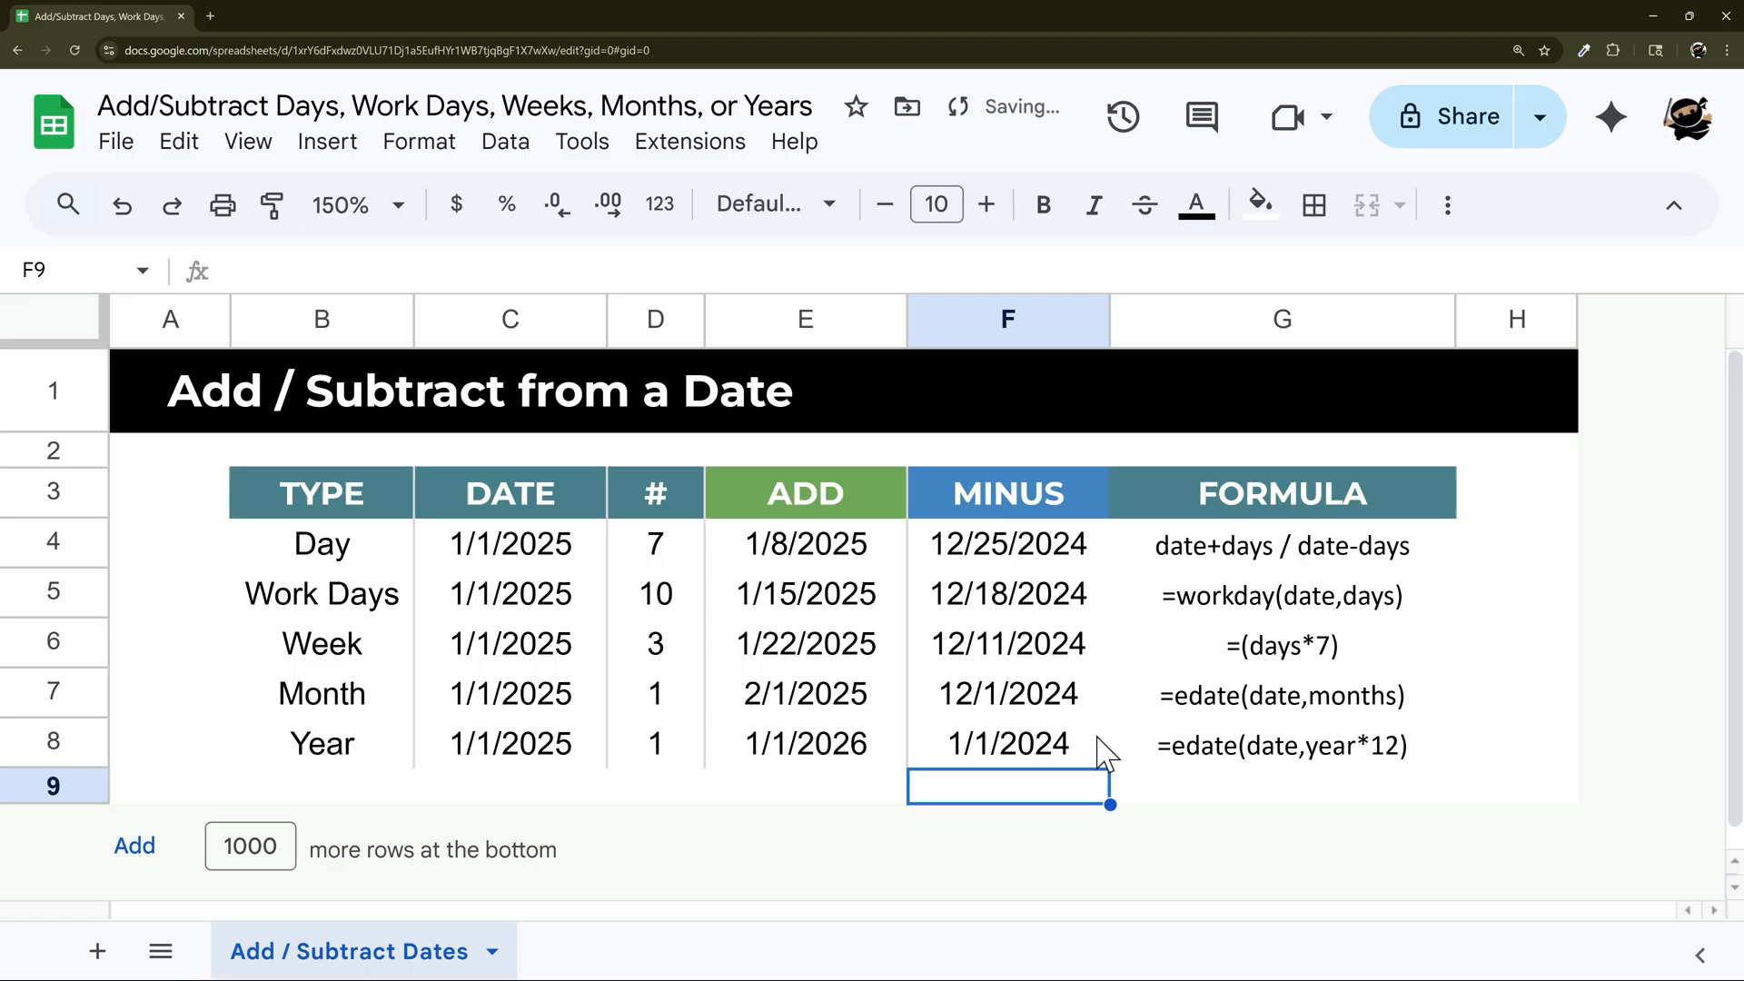
pyautogui.moveTo(478, 575)
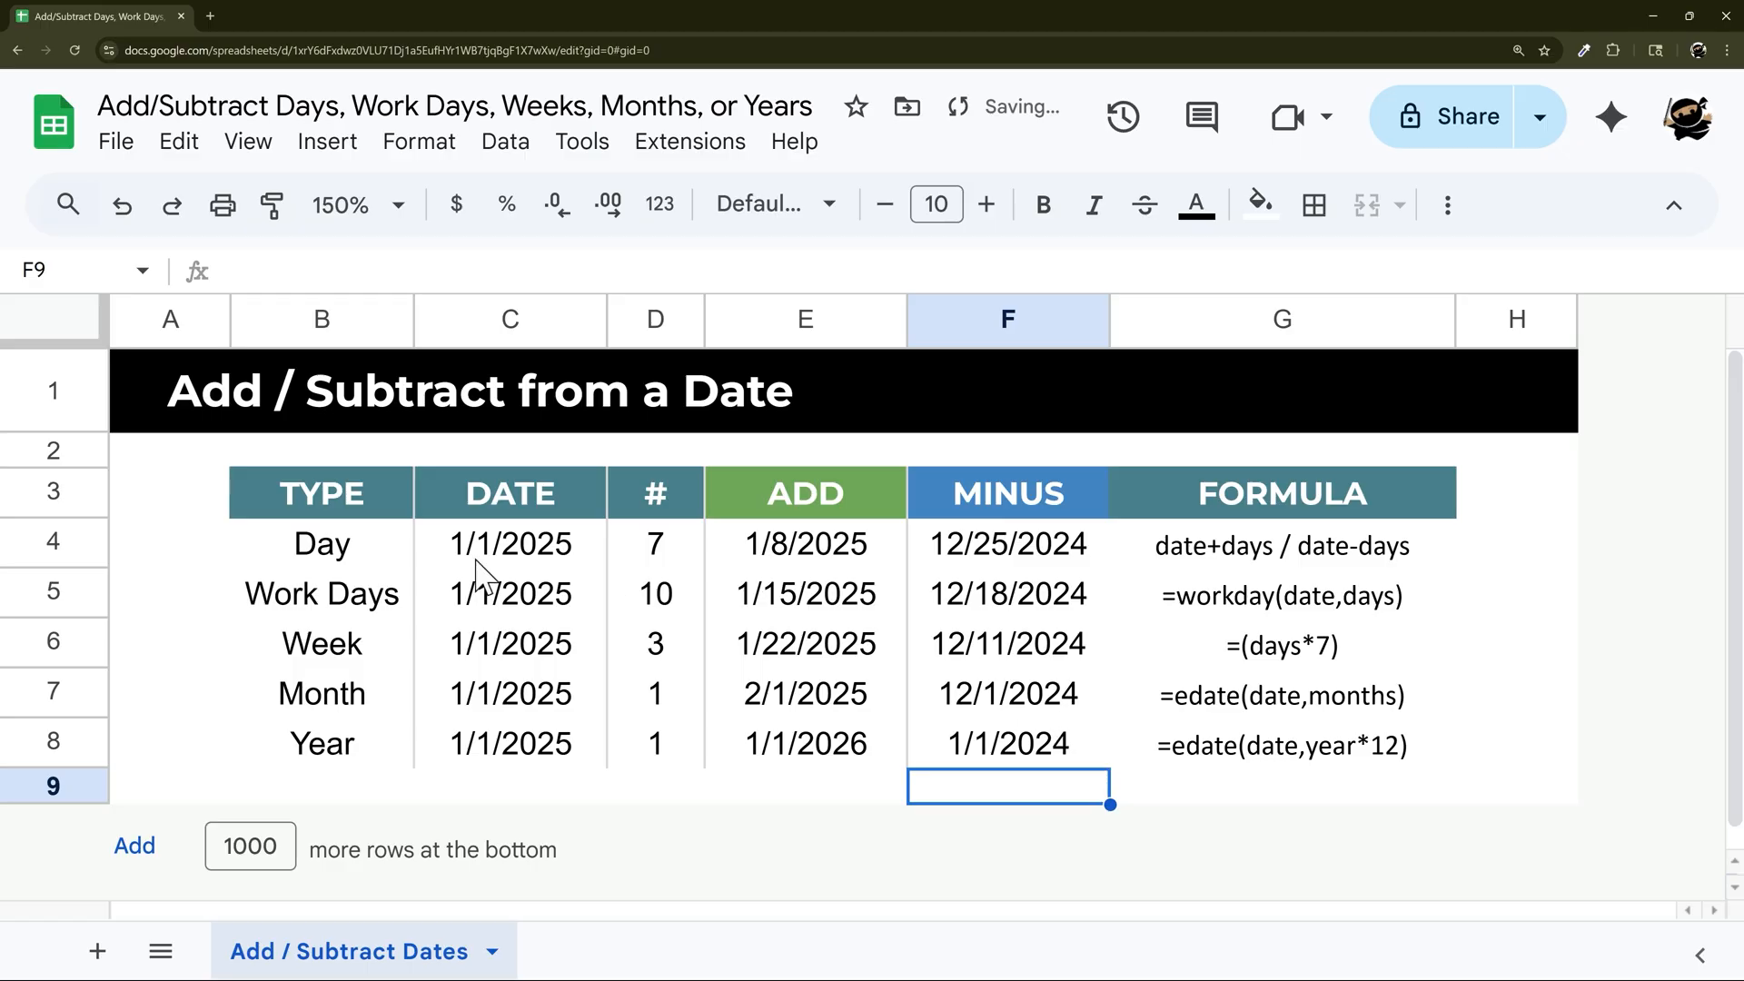
pyautogui.moveTo(322, 544); pyautogui.dragTo(321, 594)
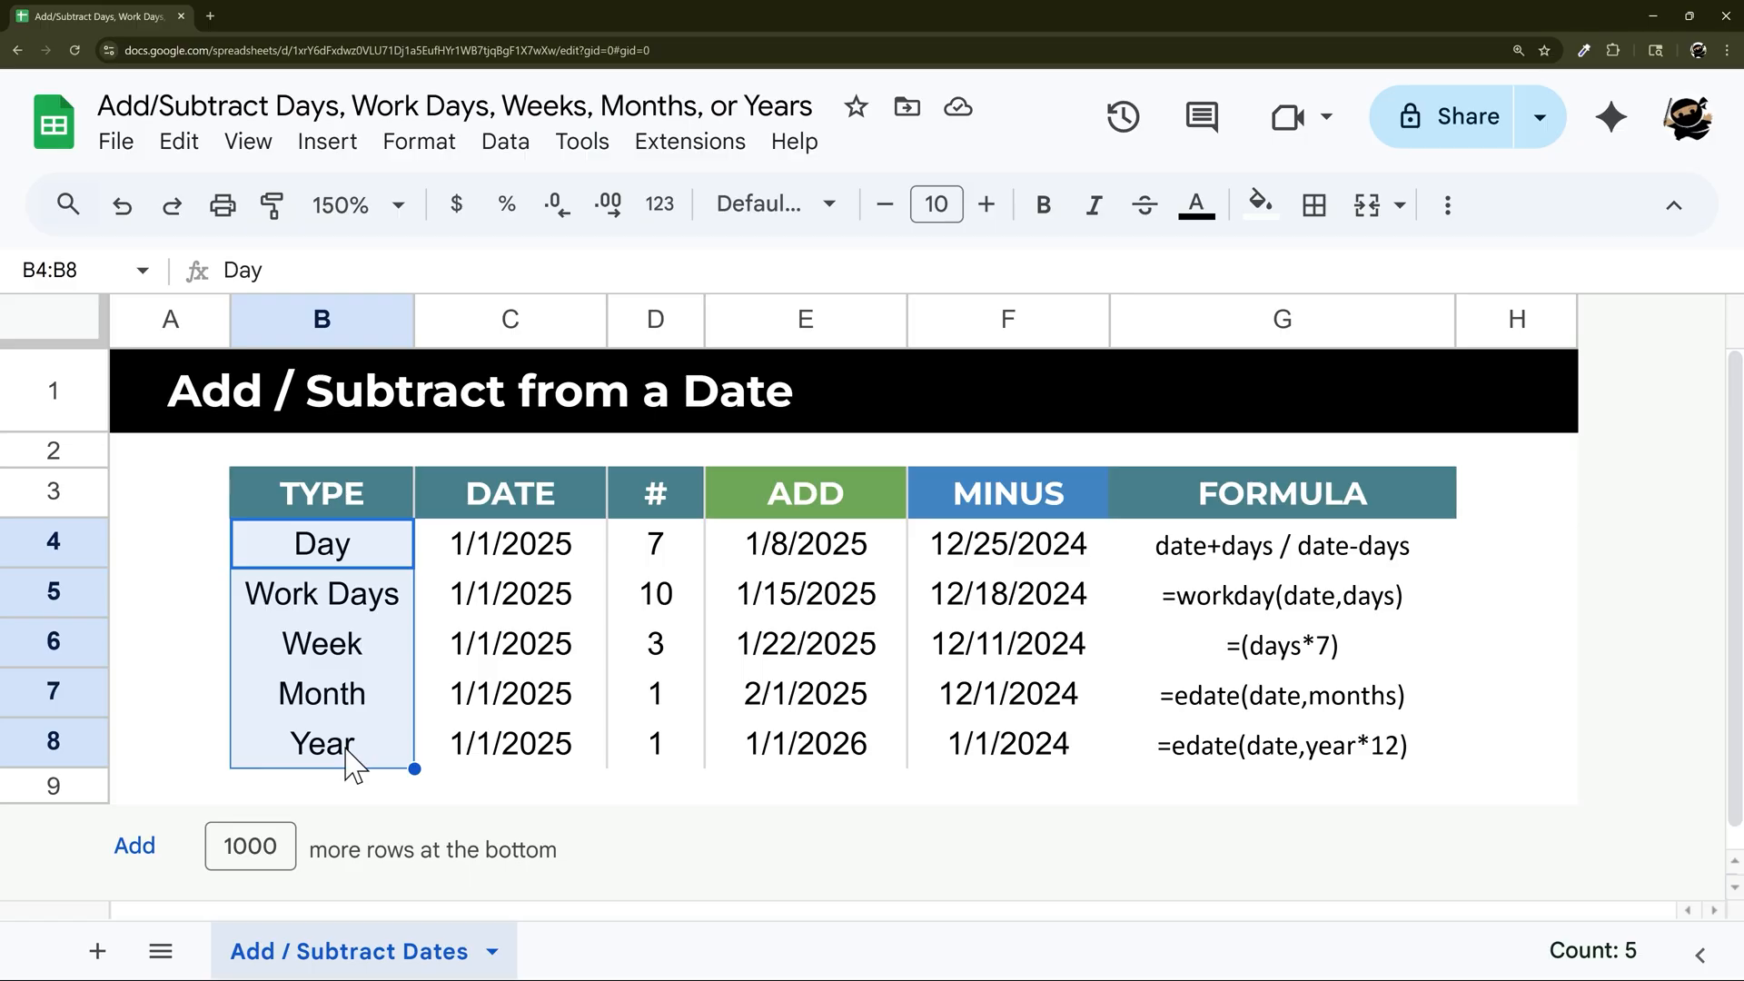
pyautogui.moveTo(1462, 855)
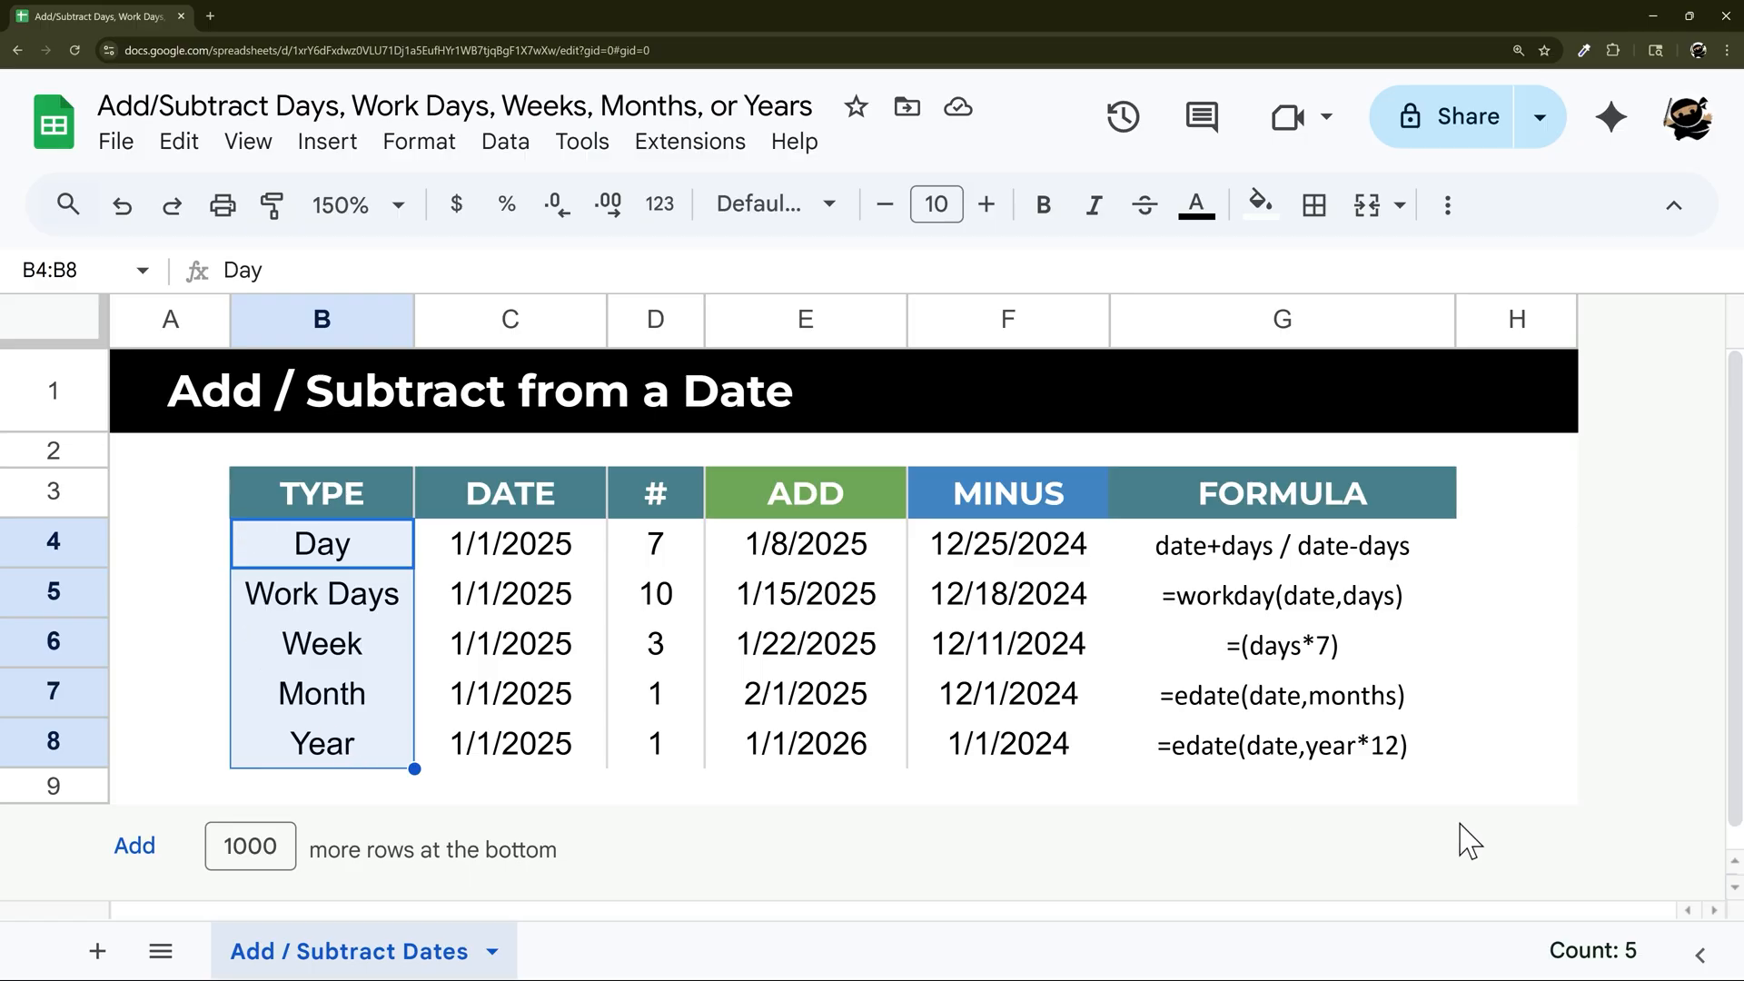
pyautogui.click(1514, 808)
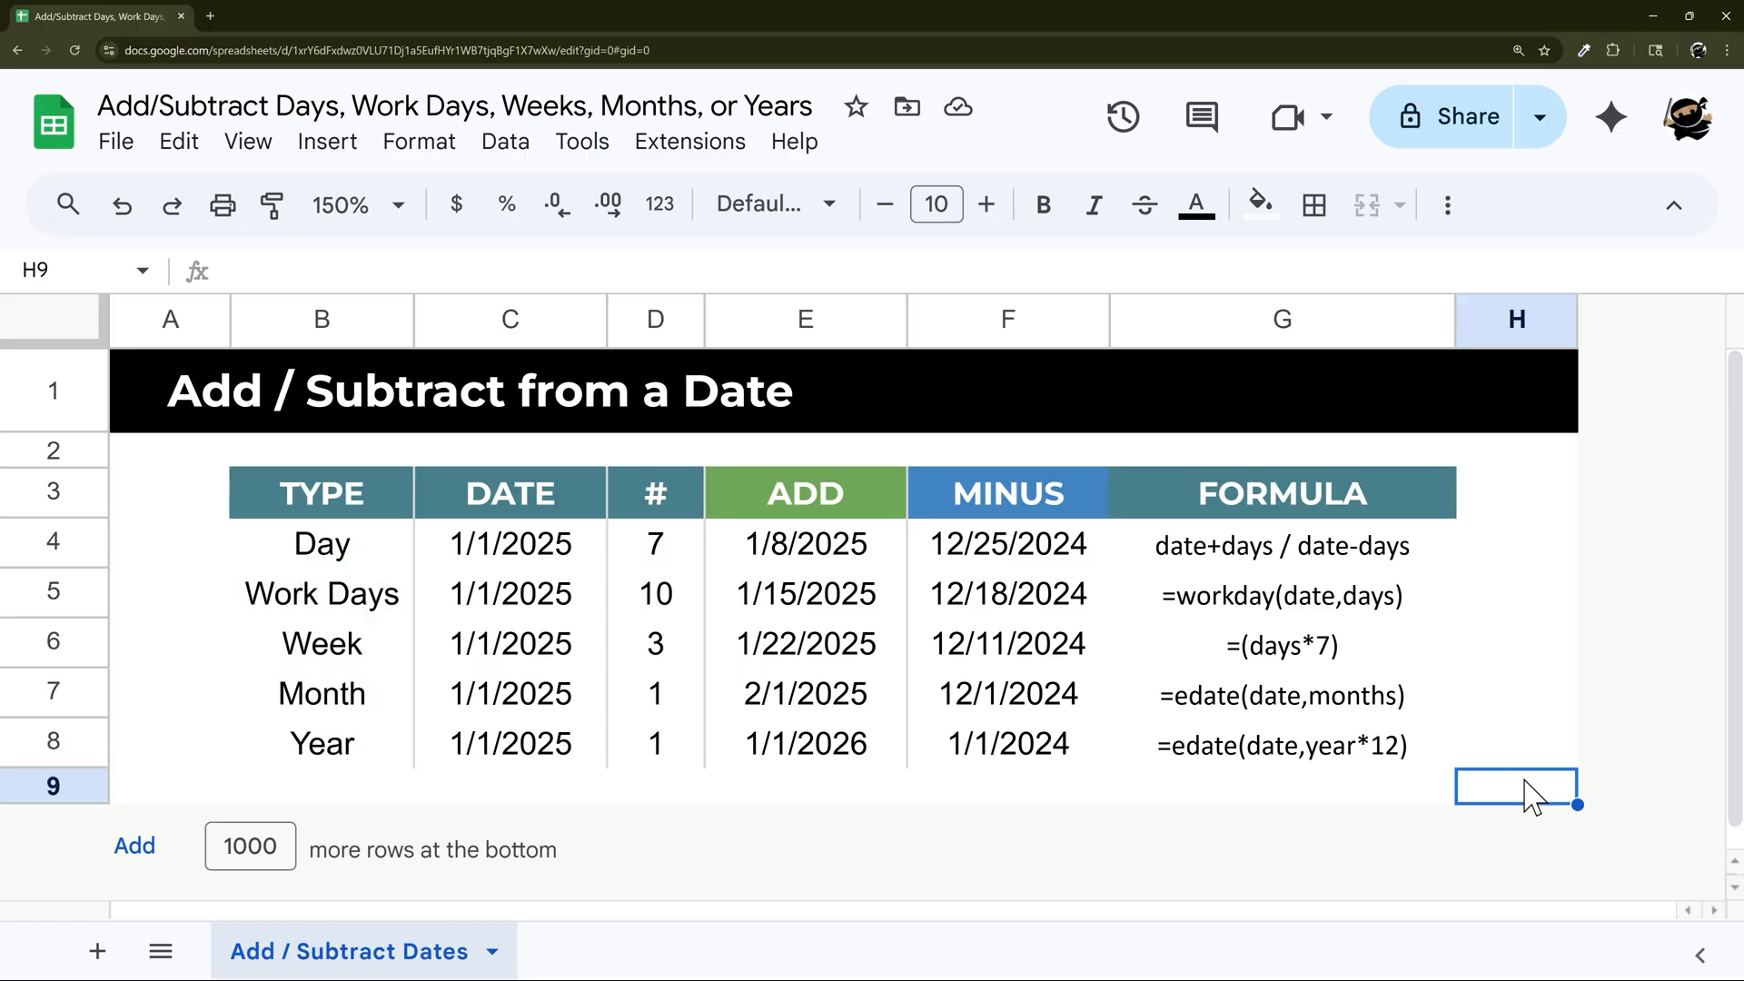